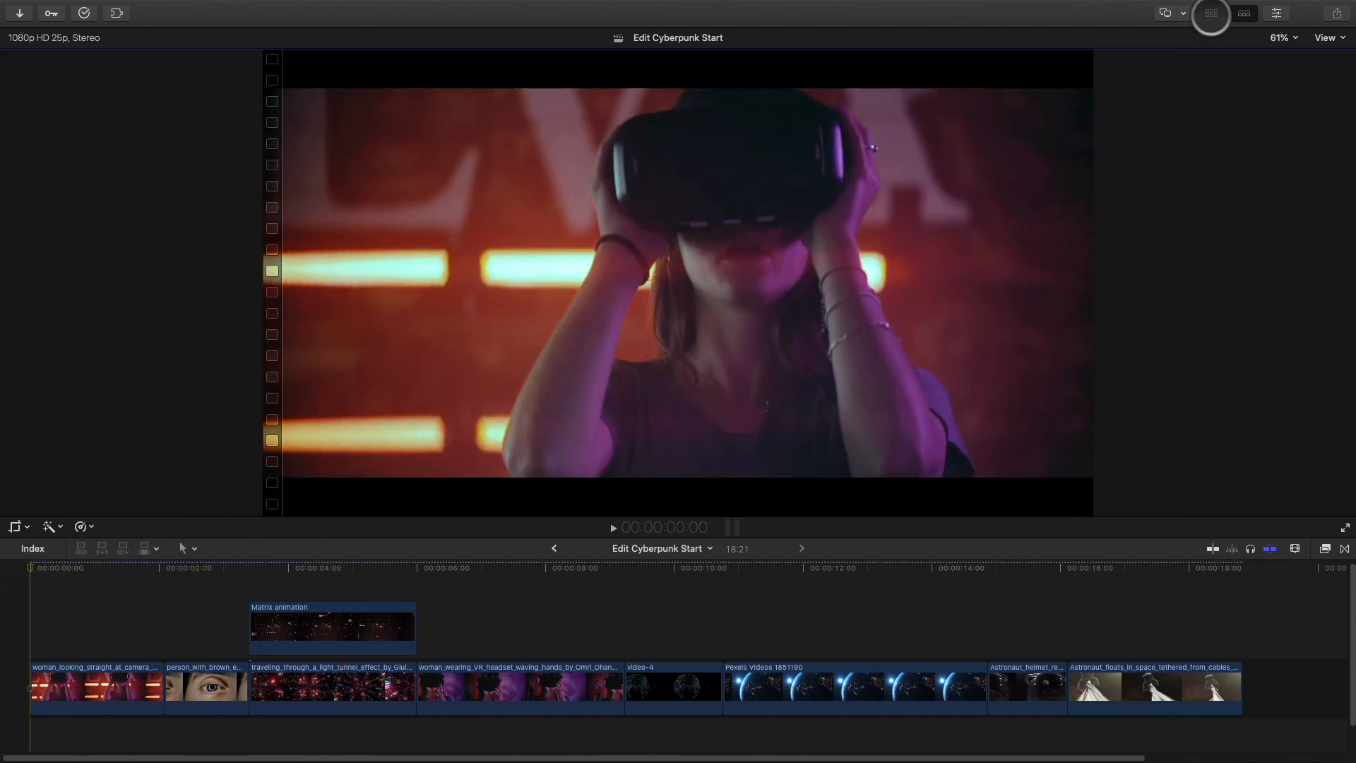
Show the Titles browser and scroll through the installed titles.
click(1210, 13)
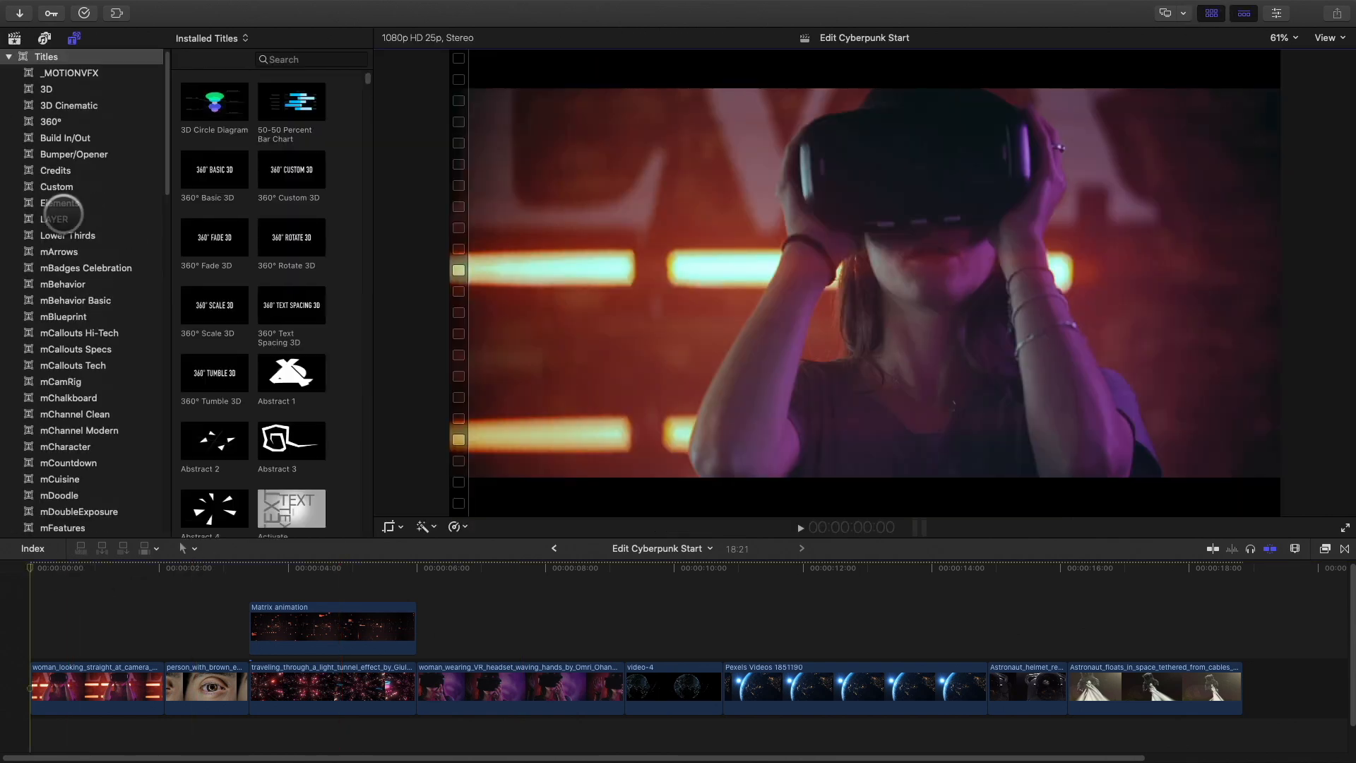
scroll(down, 3)
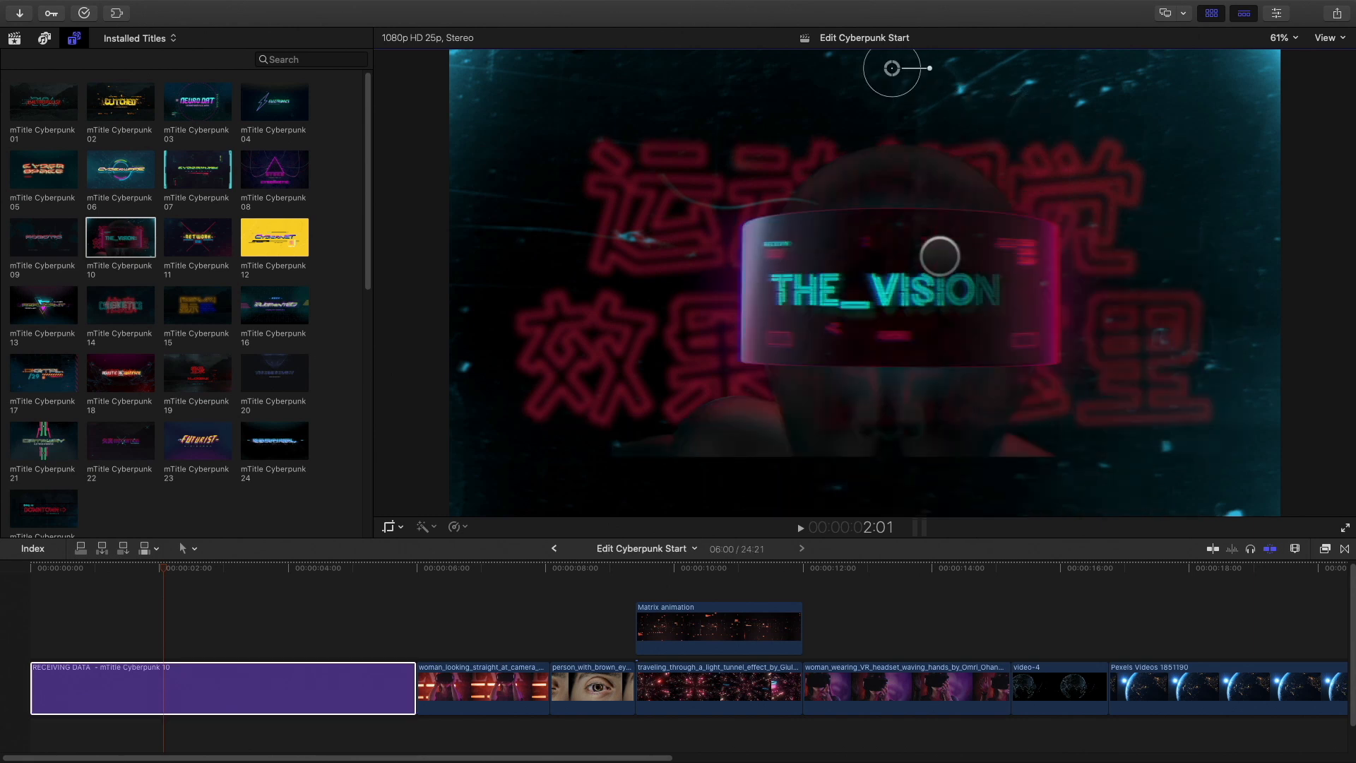
Select the mTitle Cyberpunk 10 title to reveal its published parameters in the Inspector.
click(1243, 12)
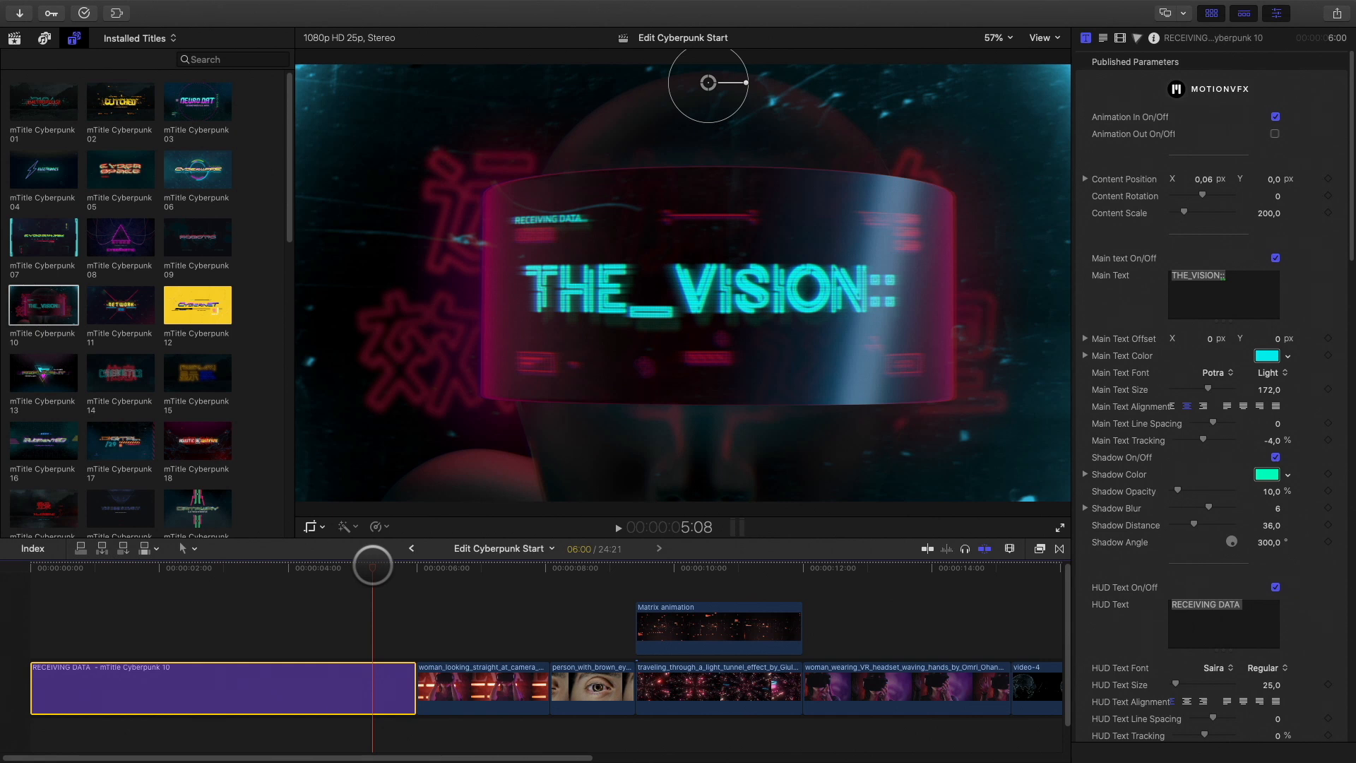
Replace the main text with ENTERING and colour it light blue.
click(1205, 179)
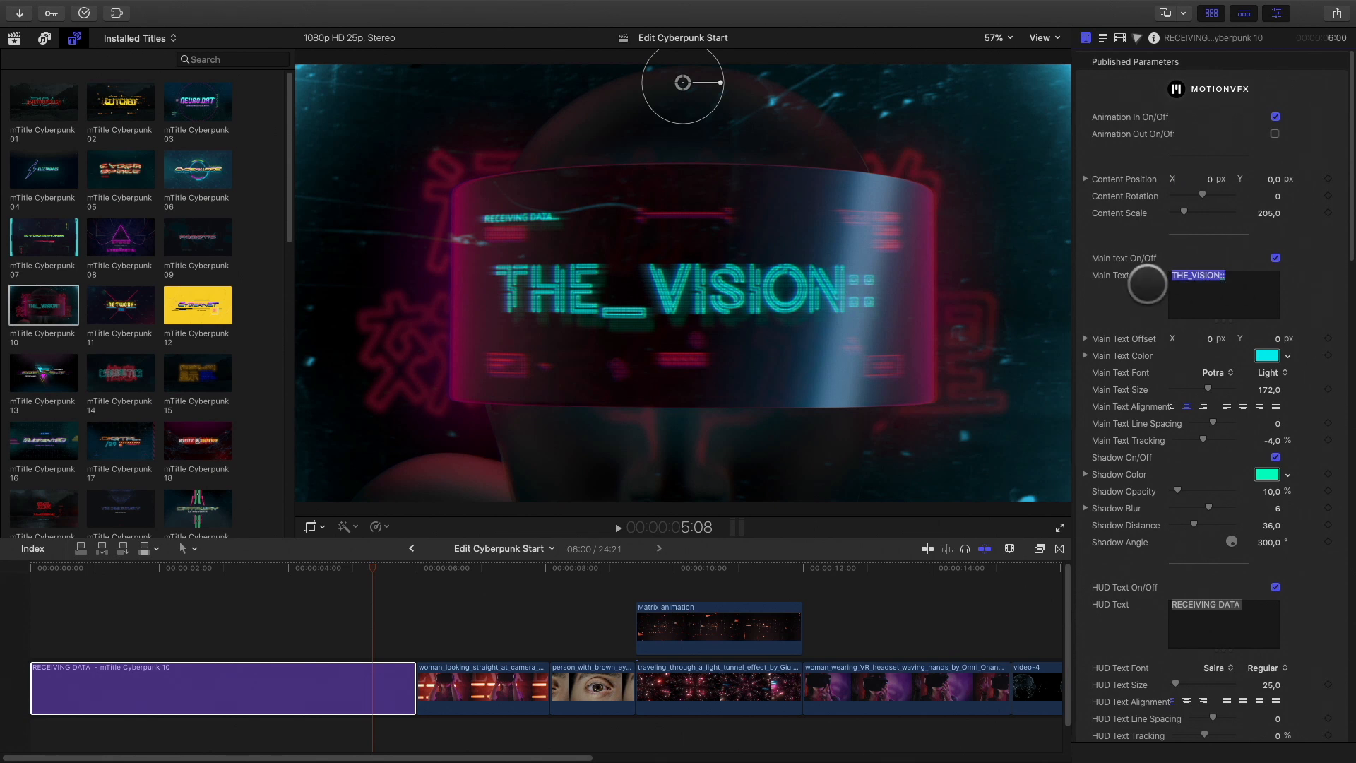
text(ENTERING)
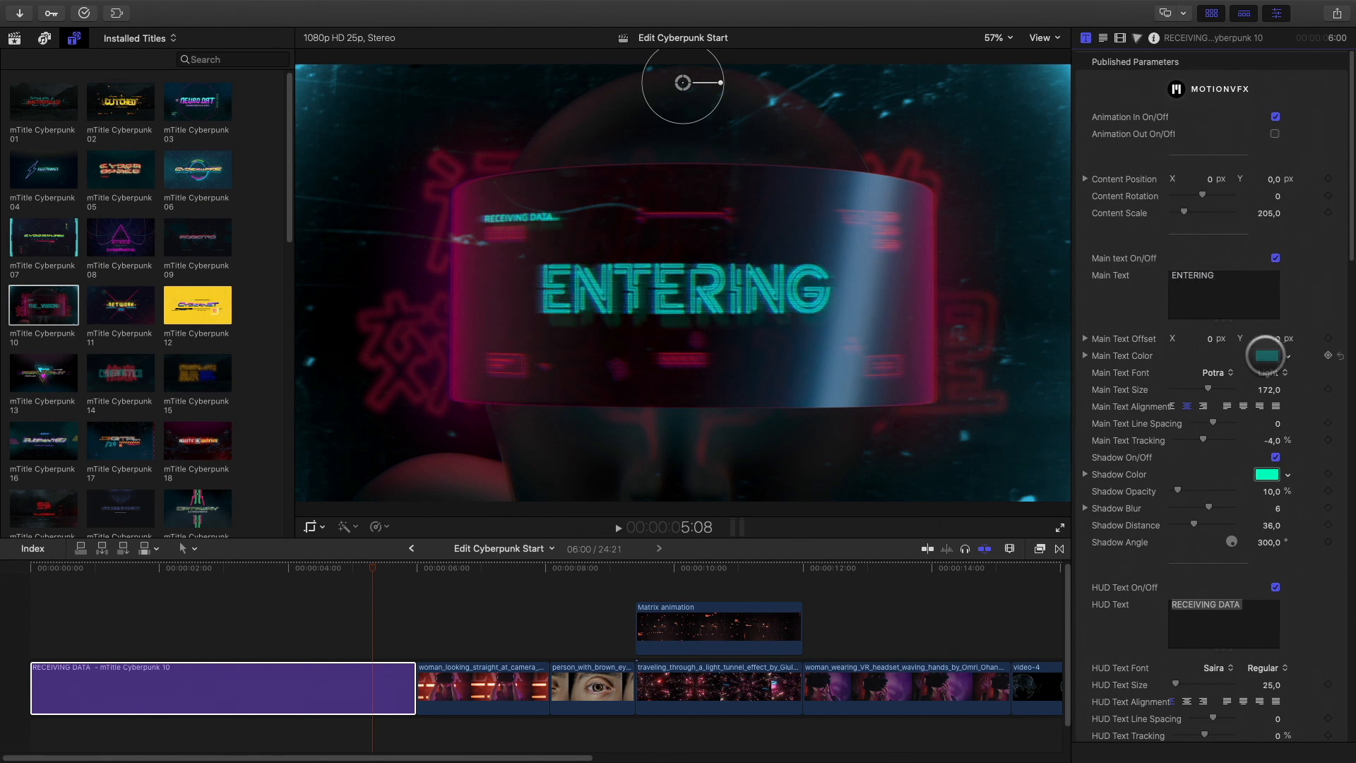
click(1265, 356)
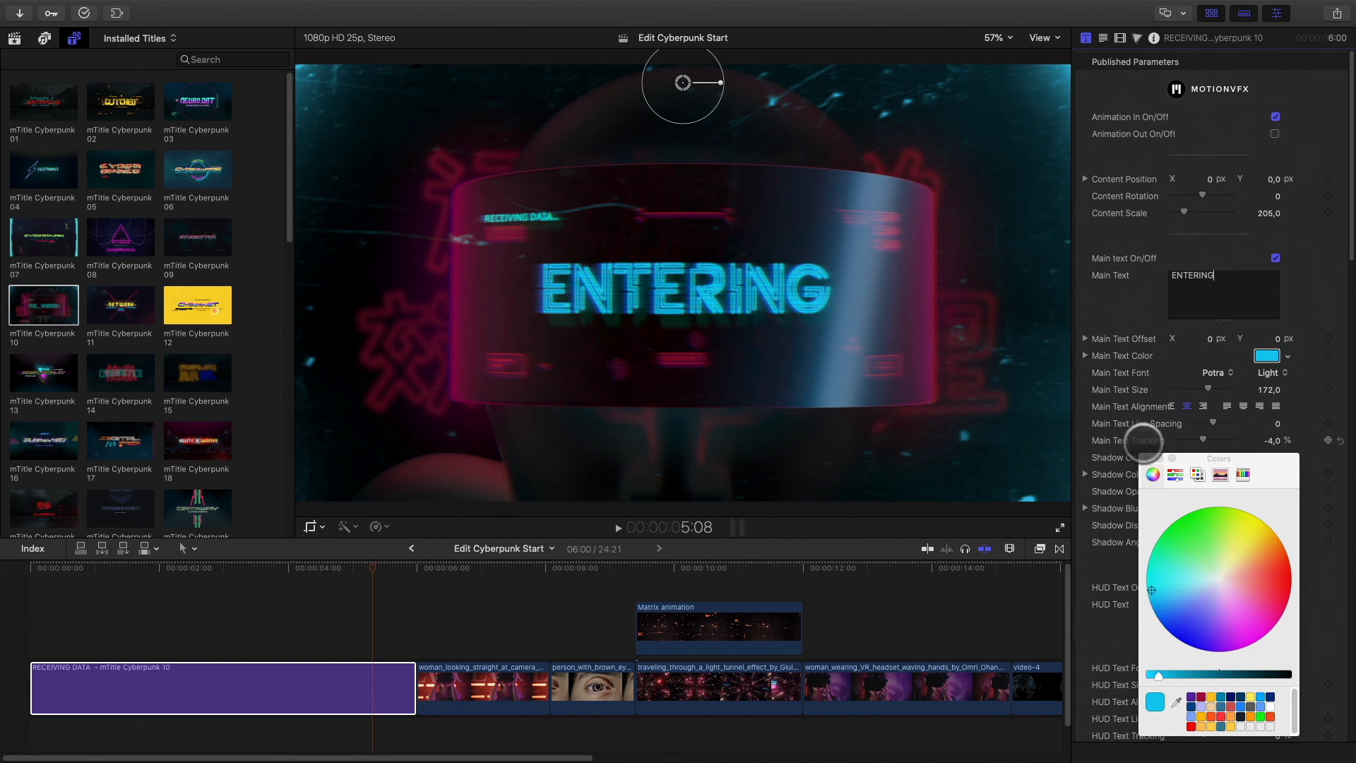
click(1216, 578)
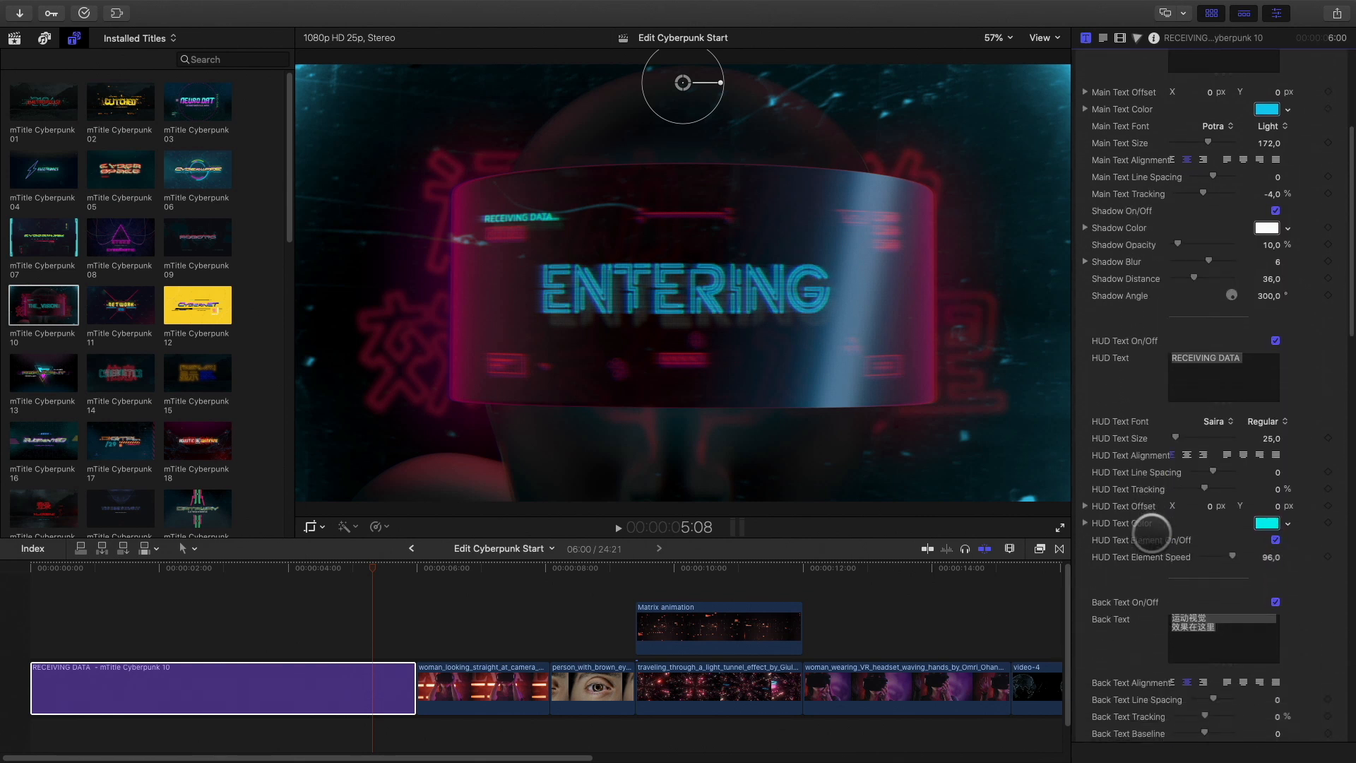
Make the HUD text pink and select the Chinese back text to clear it.
click(1267, 523)
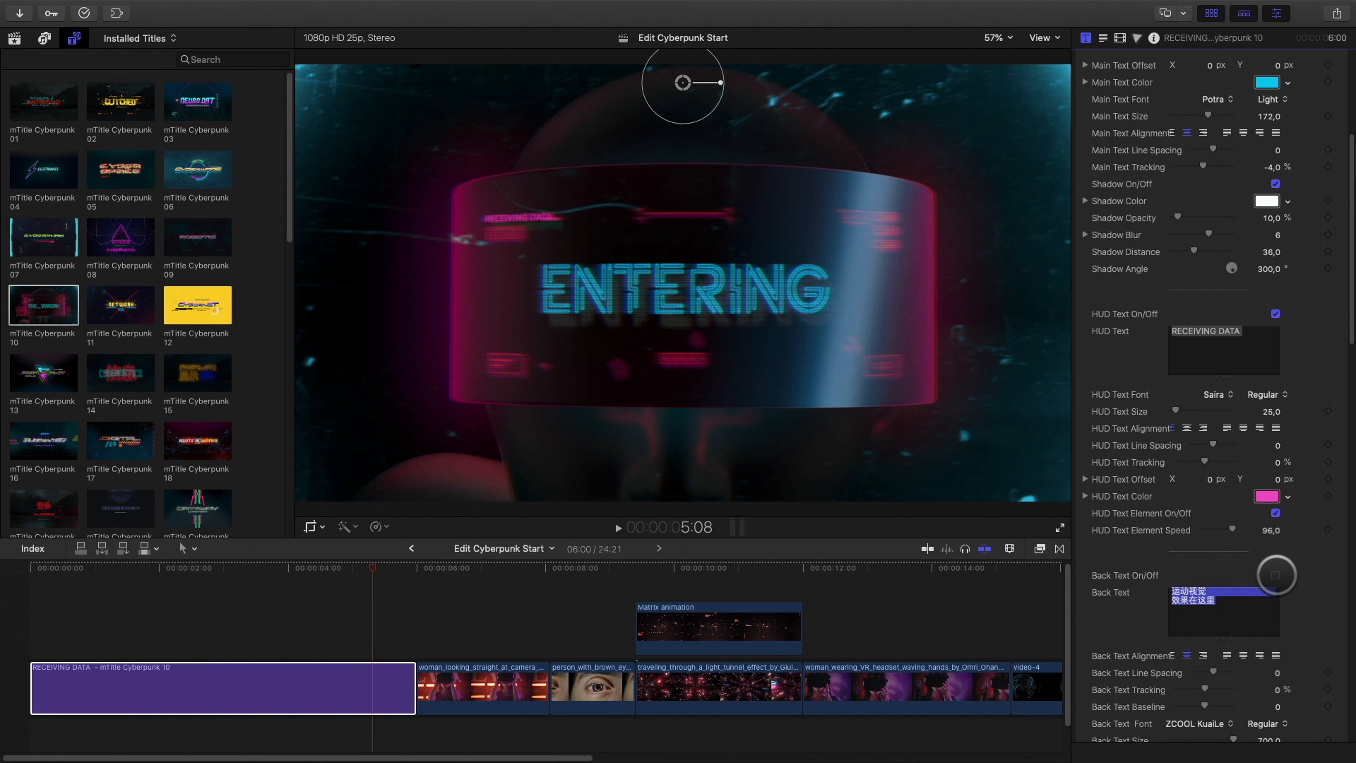
click(1276, 575)
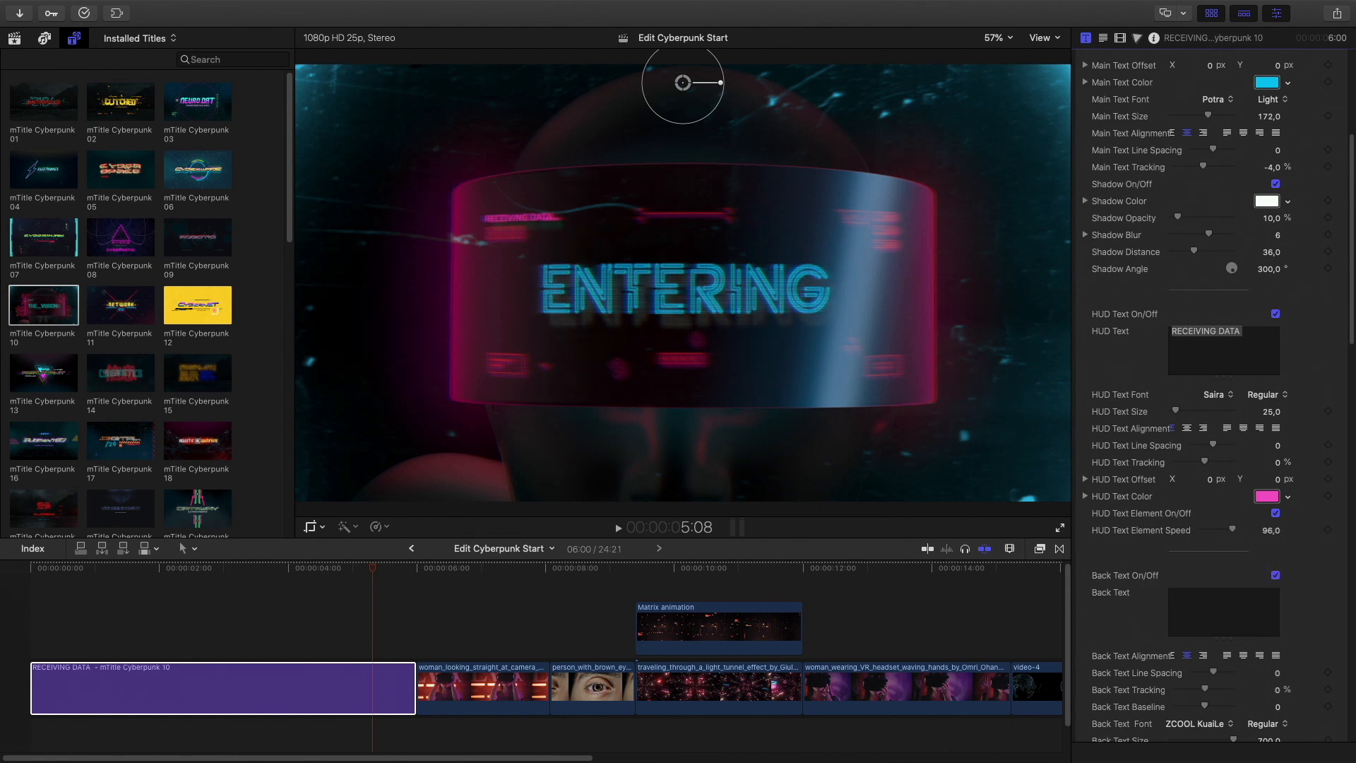
scroll(down, 3)
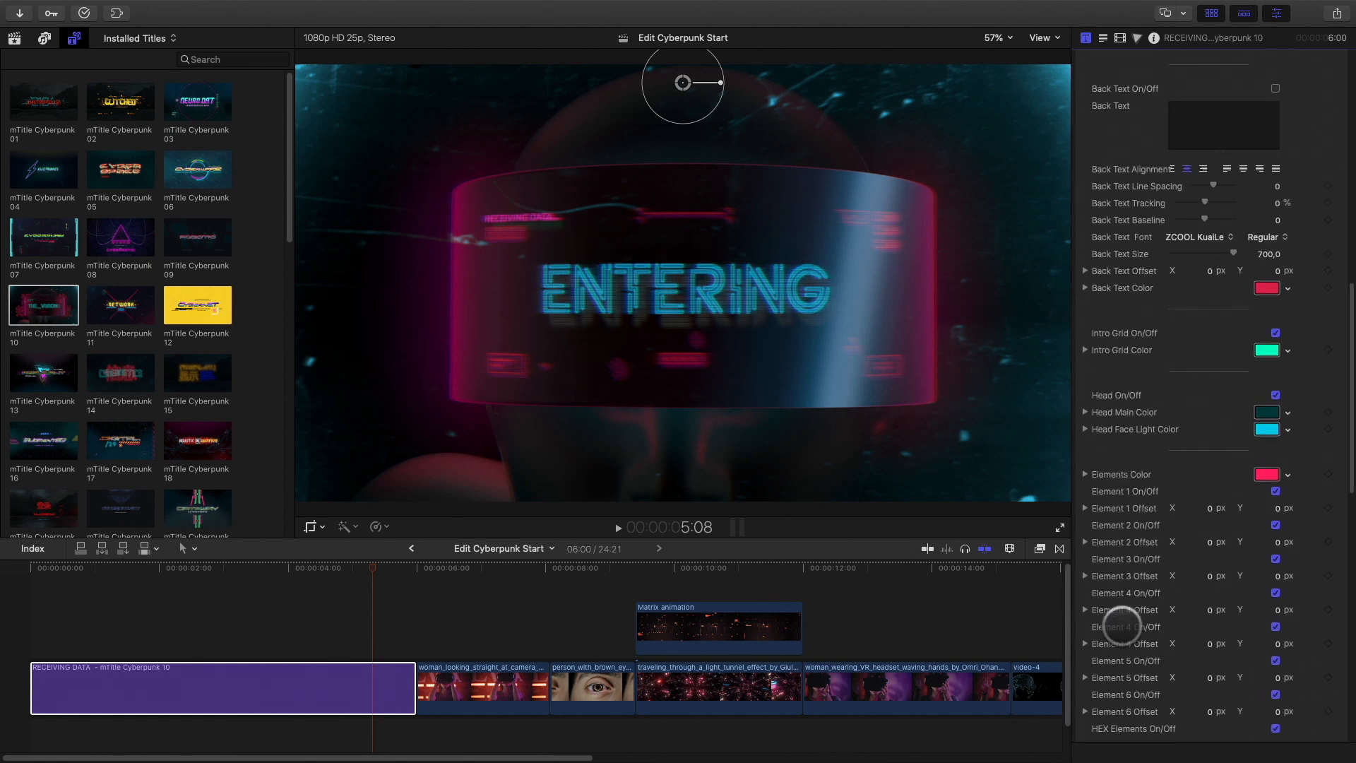
Set Elements Color to blue and switch off the Dirt Overlay and Head figure.
click(1266, 474)
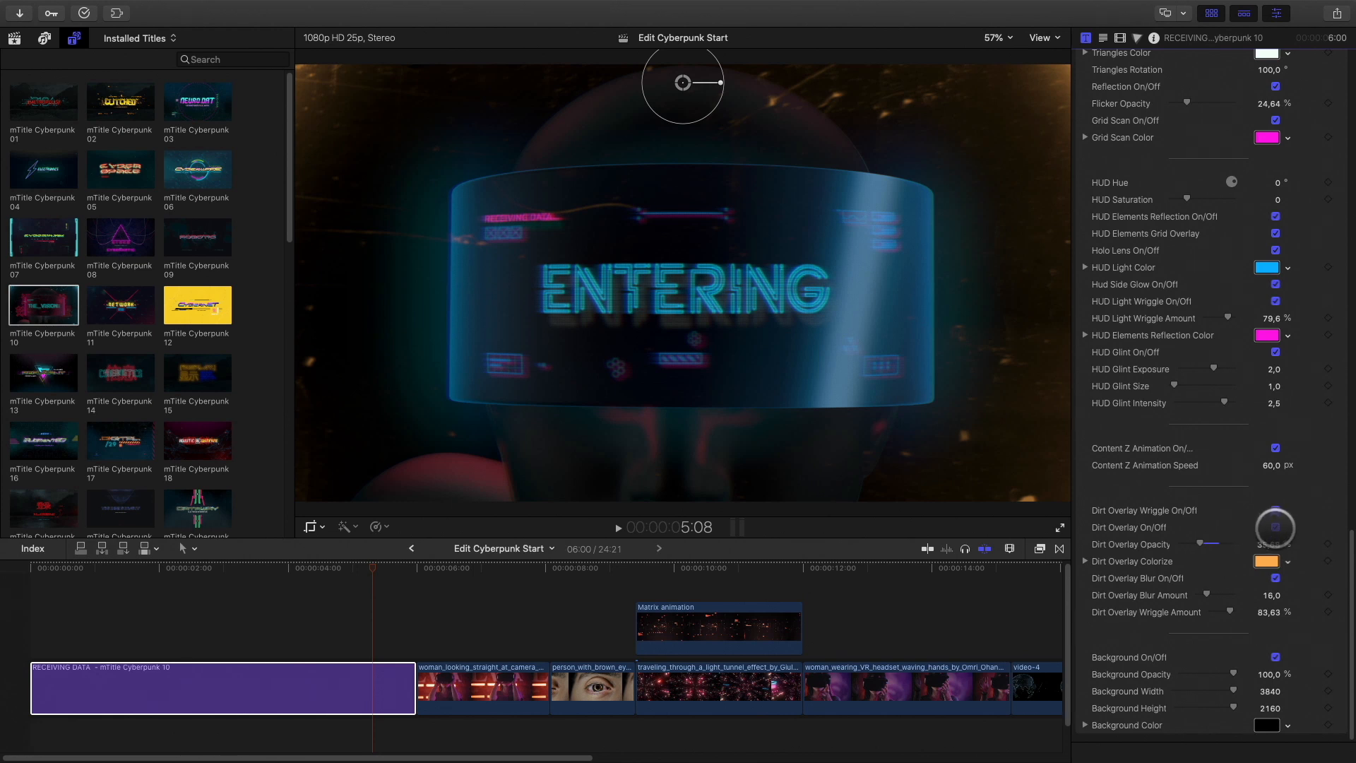
click(1274, 526)
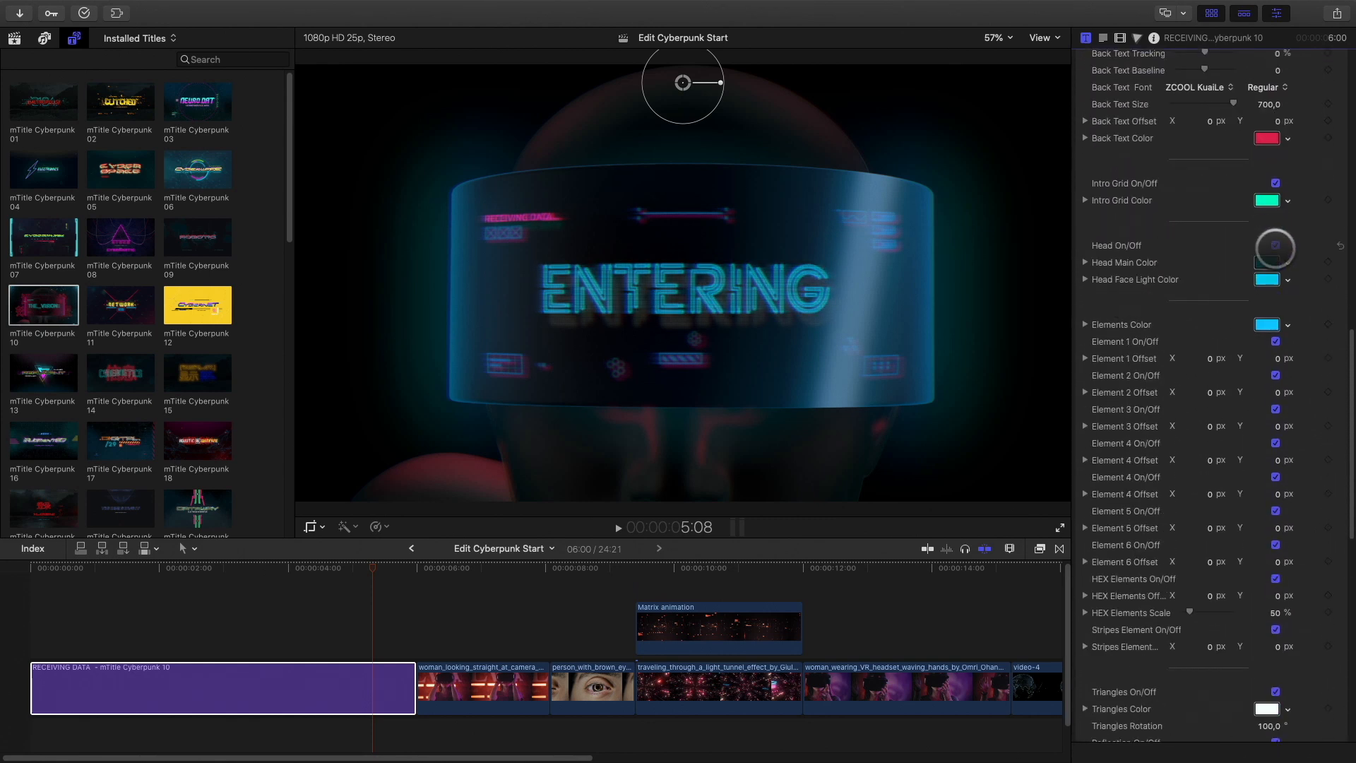
click(1274, 245)
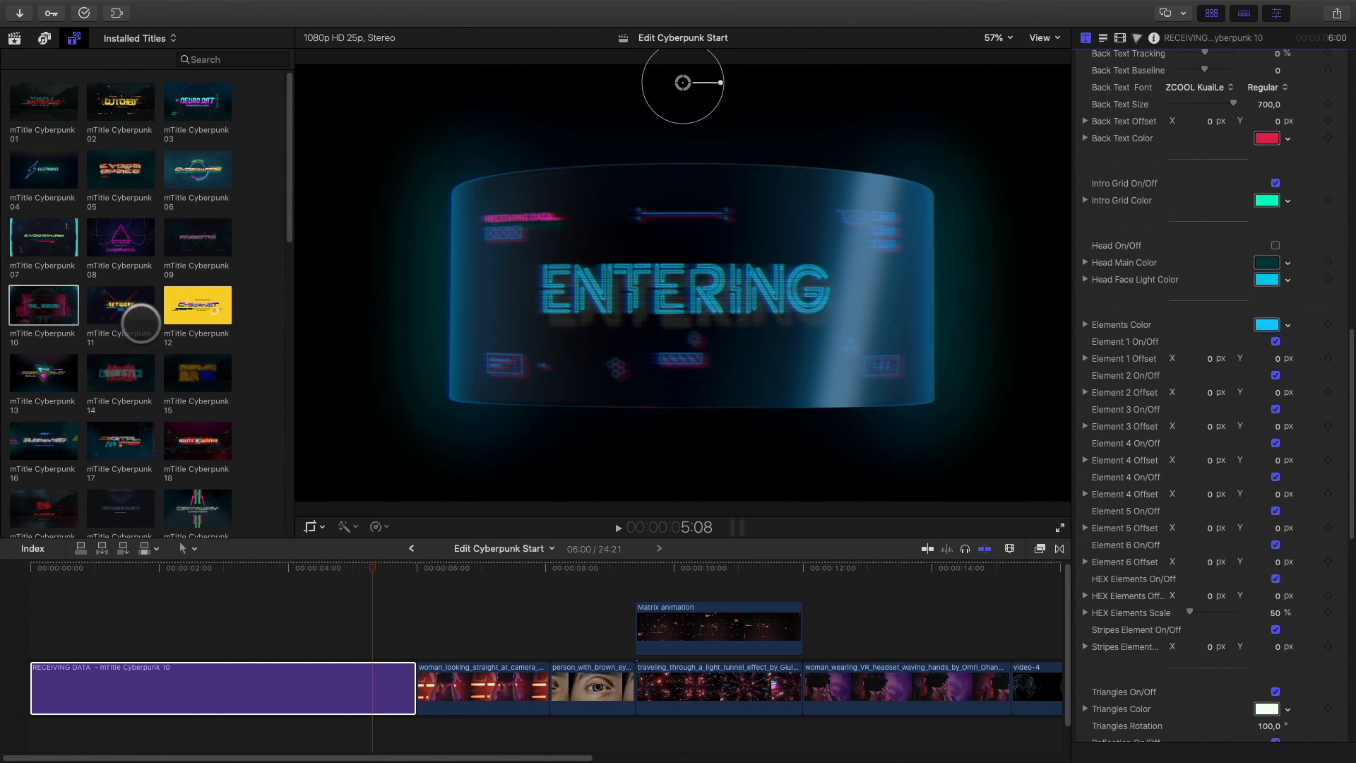
mouse_move(198, 236)
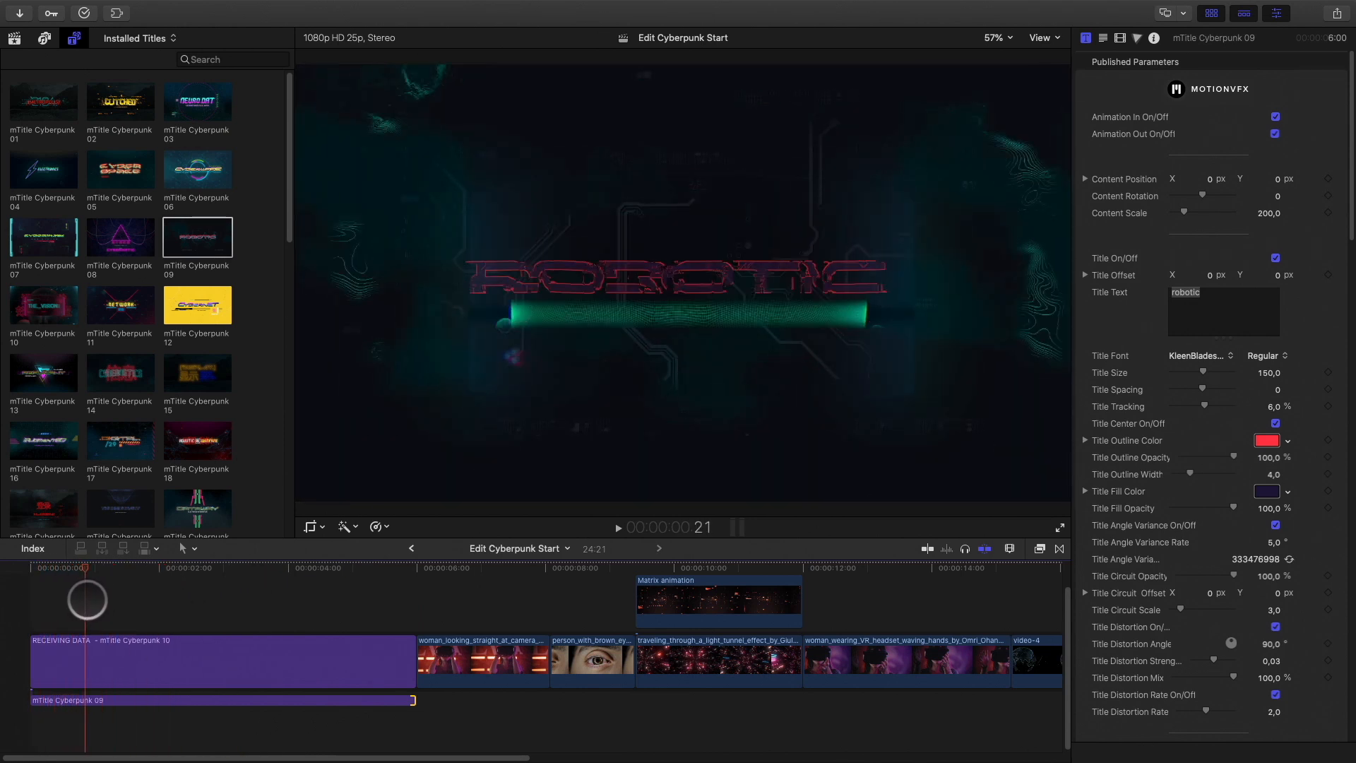
Disable mTitle Cyberpunk 09's Animation Out and its ROBOTIC title text, previewing the stack.
drag(86, 599, 270, 695)
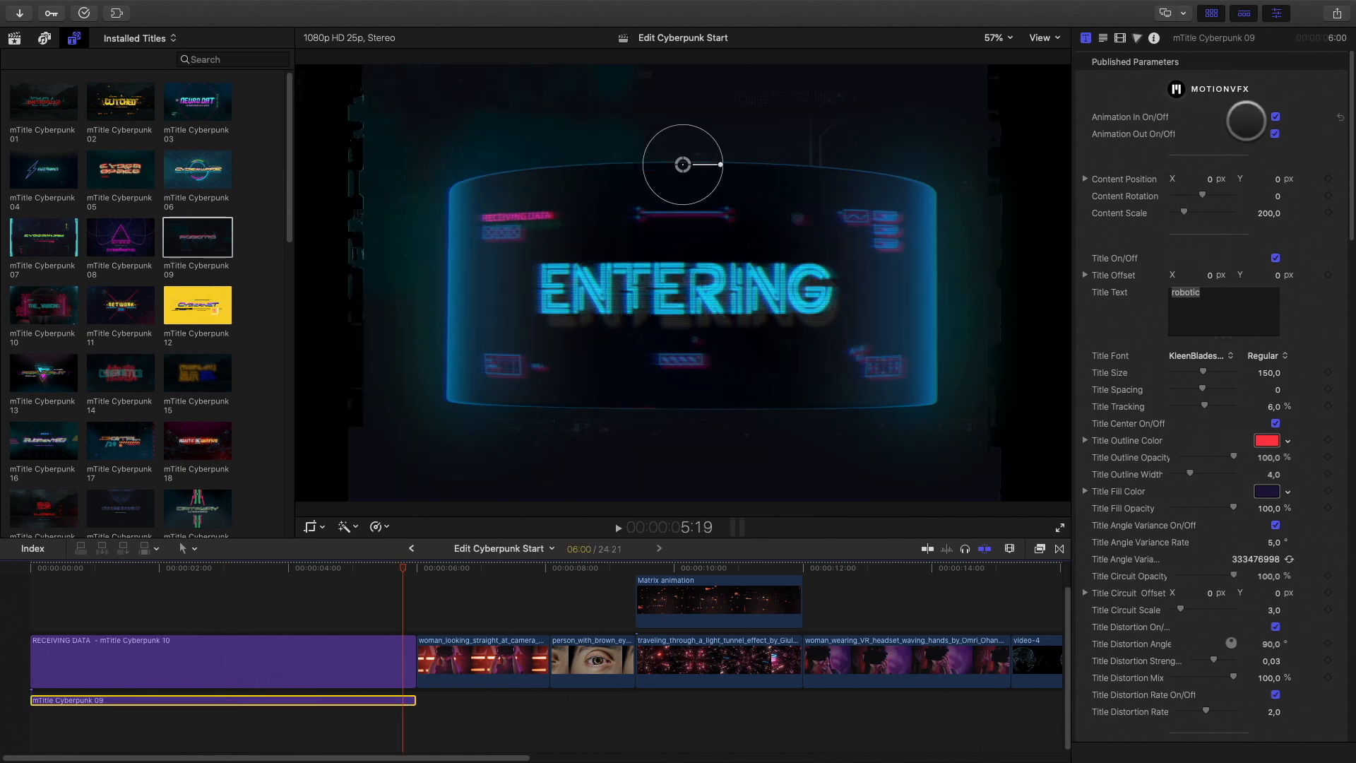
click(1275, 133)
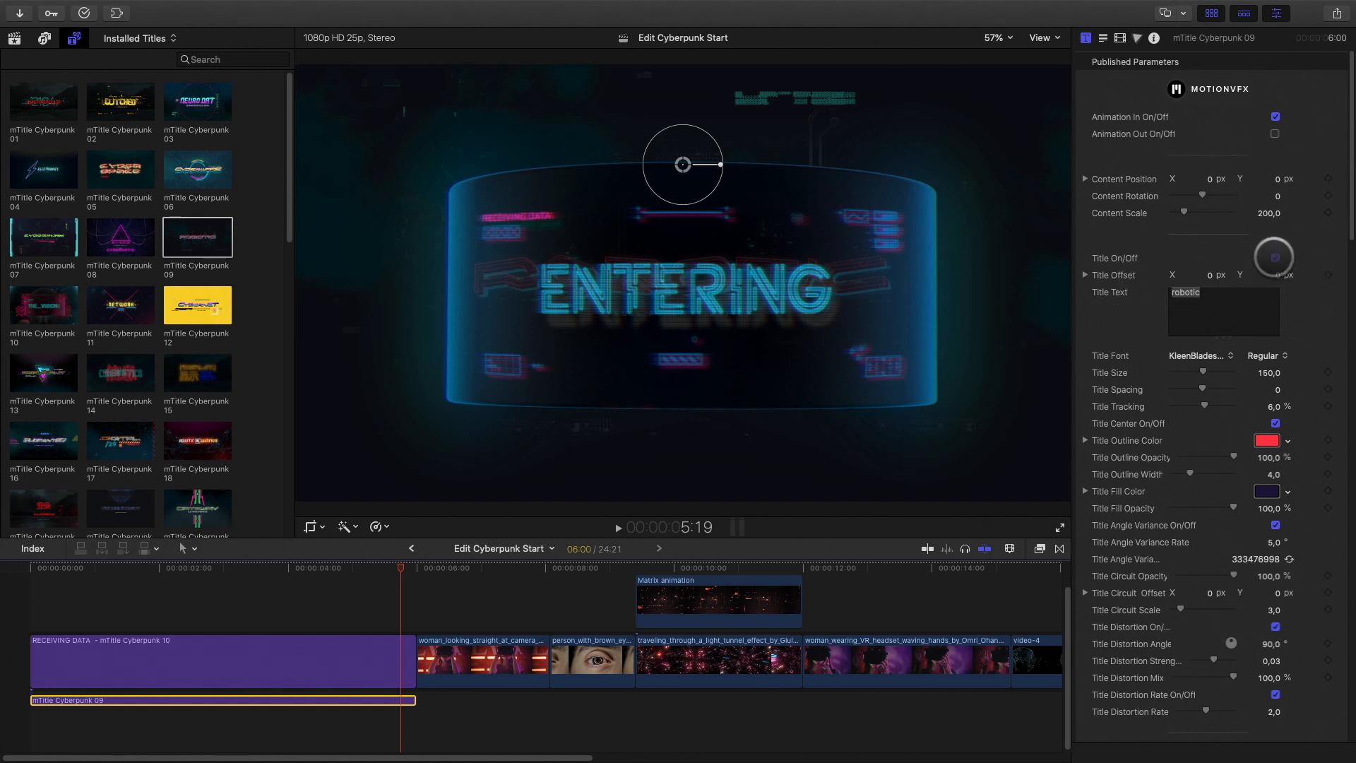
click(1274, 257)
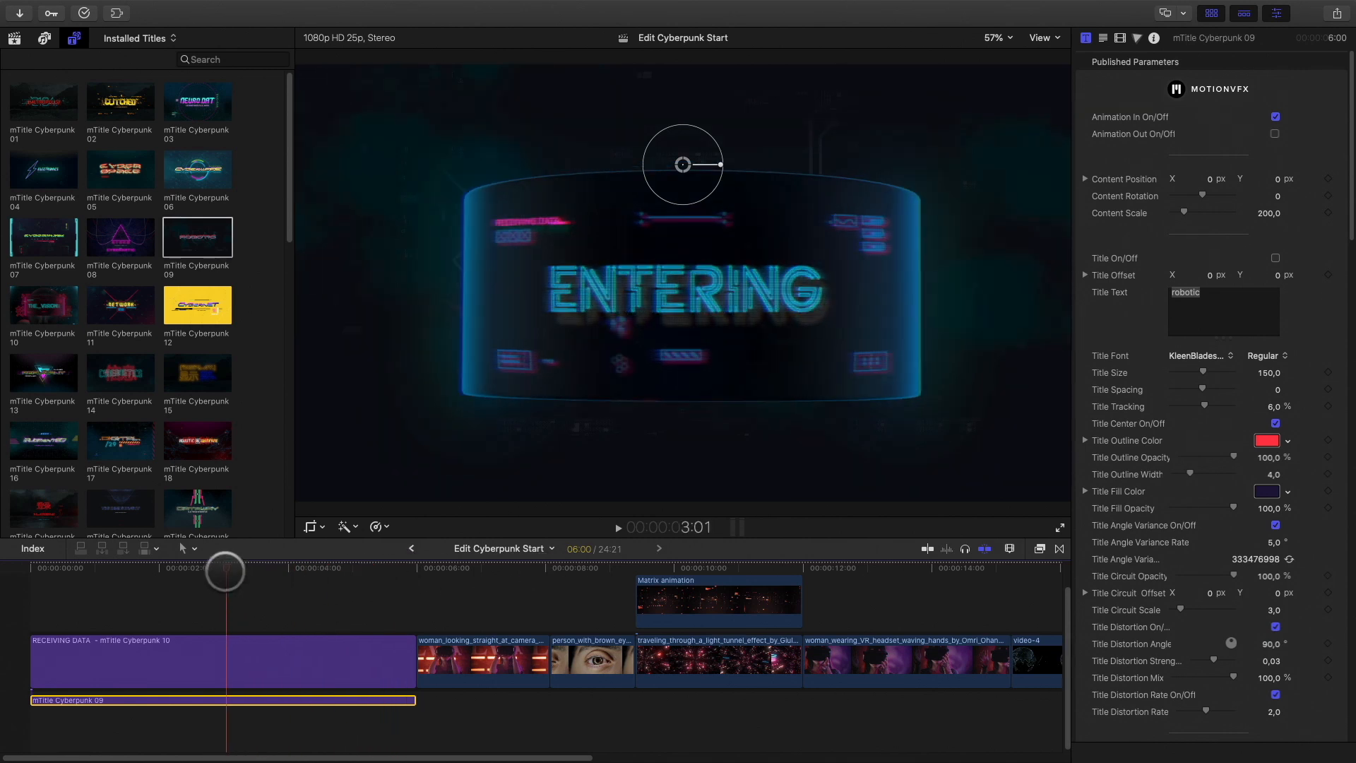
drag(225, 569, 289, 569)
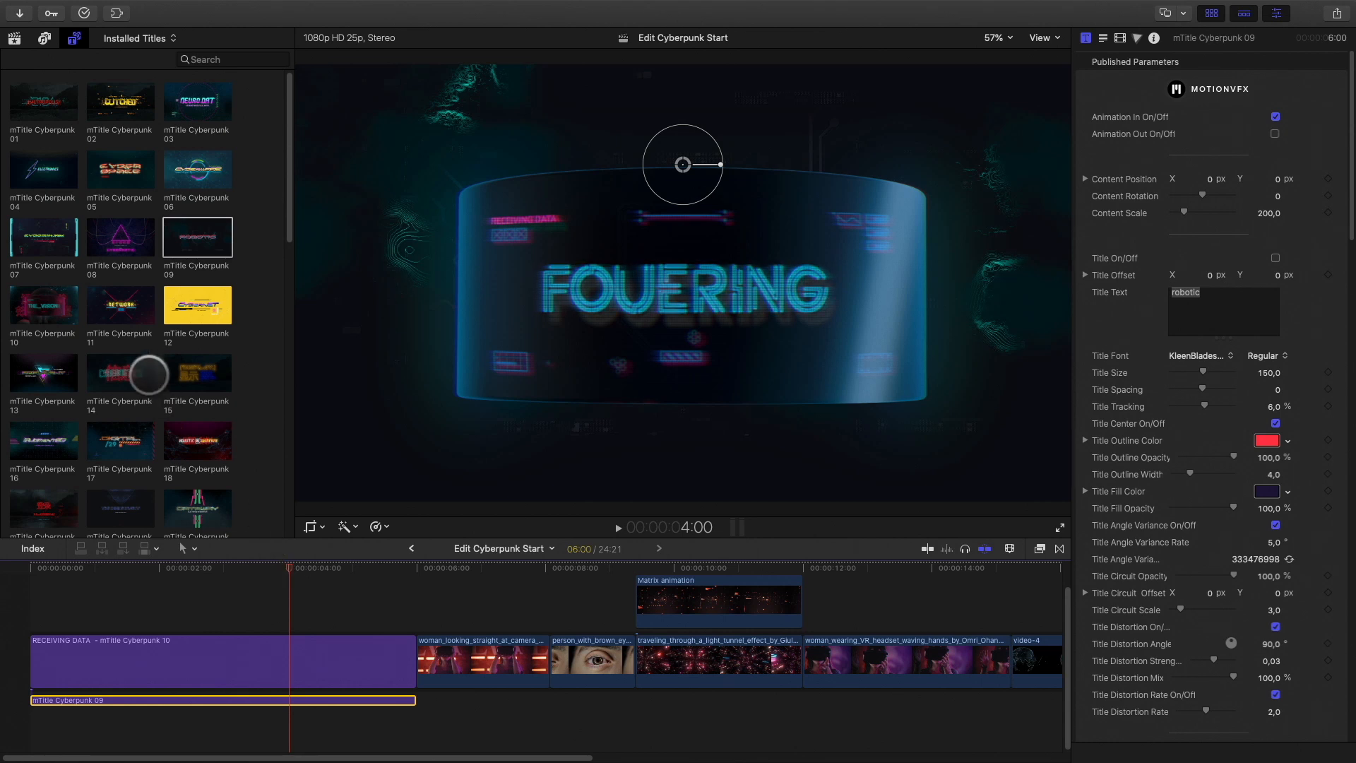
Scroll to the Add-ons and preview Add-on 08 with its '> VR UNIVERSUM:_' caption.
scroll(down, 3)
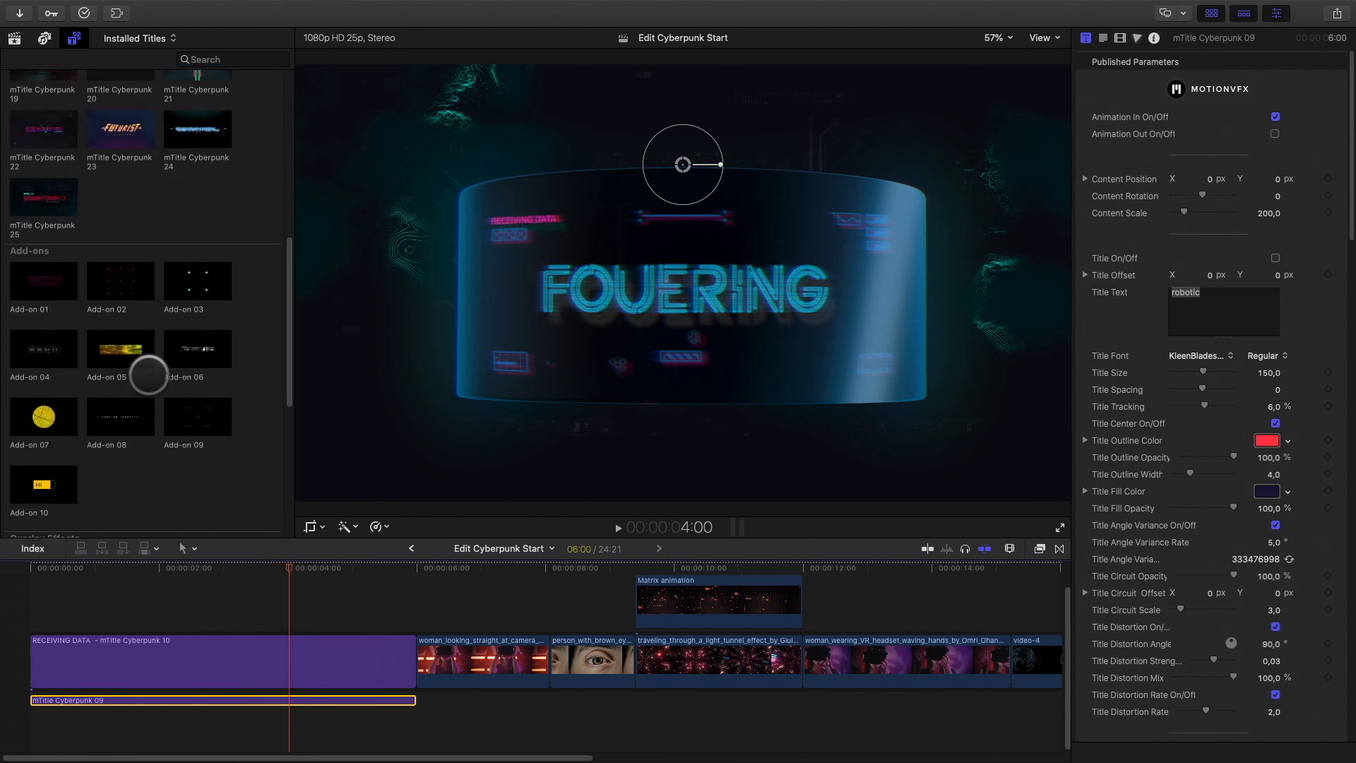
scroll(down, 3)
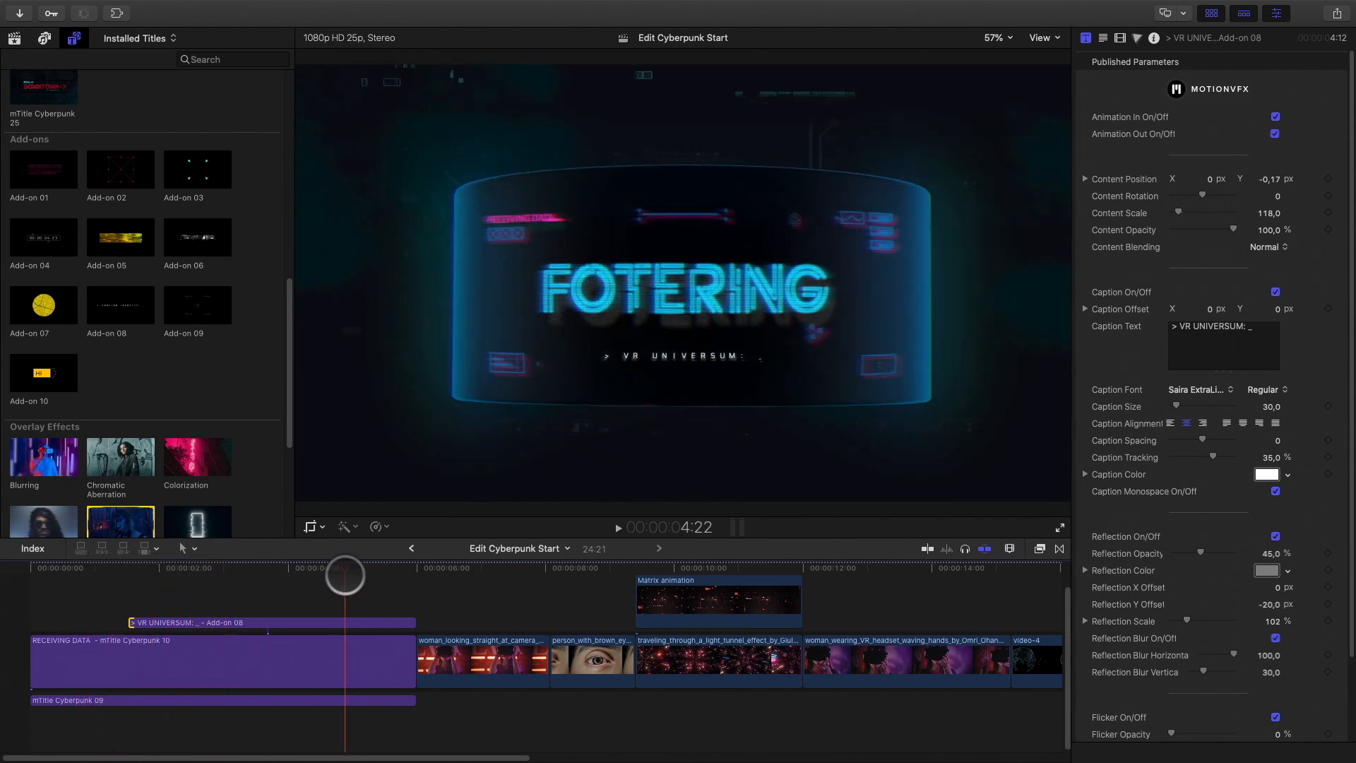
drag(345, 573, 413, 573)
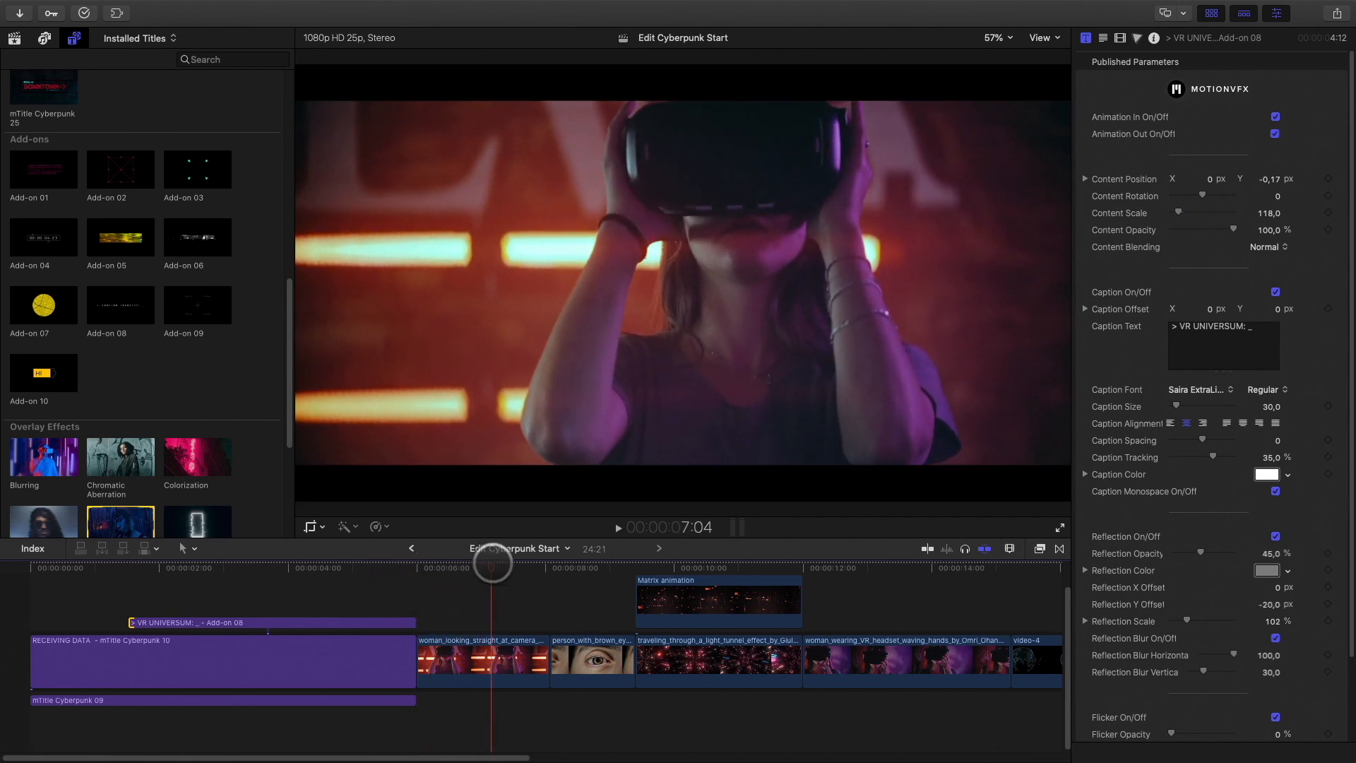
Select the eye close-up clip and scrub through it to check for shake.
drag(493, 563, 587, 563)
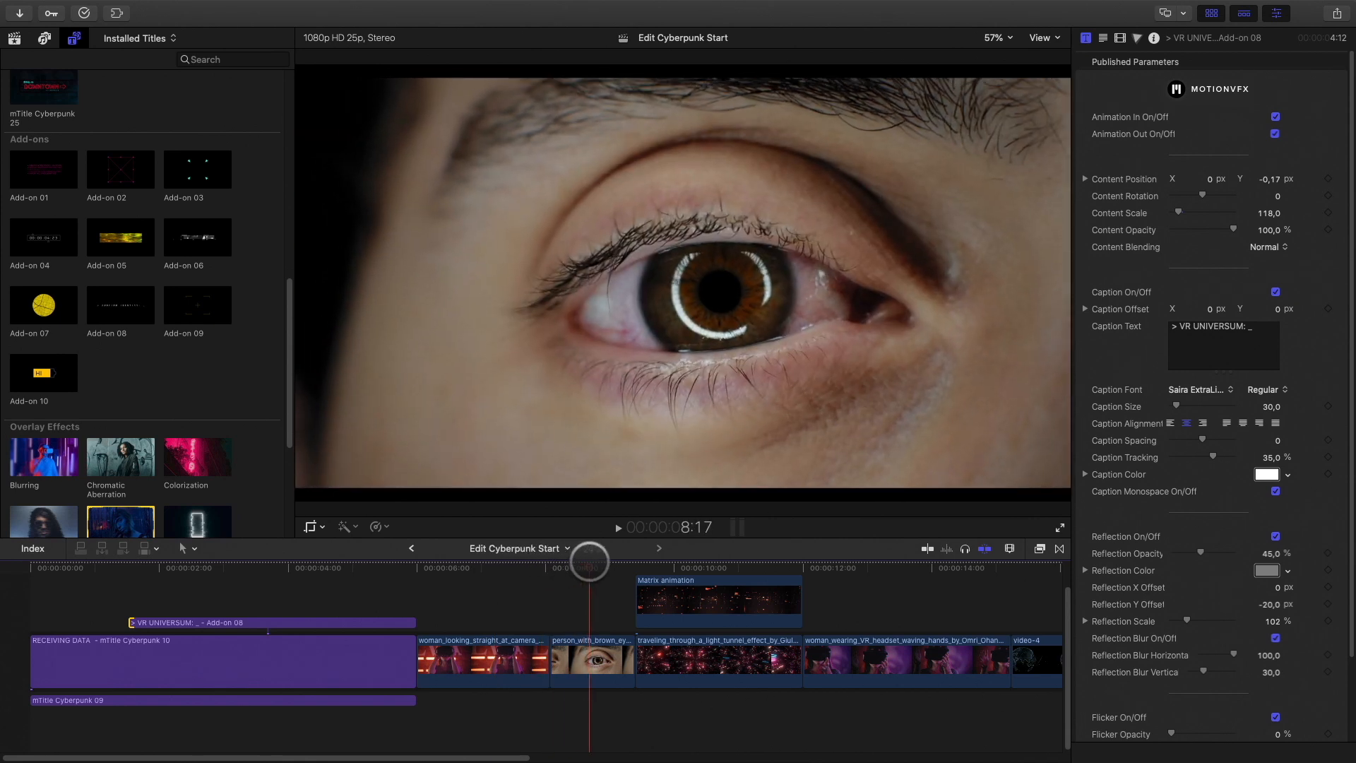
click(592, 661)
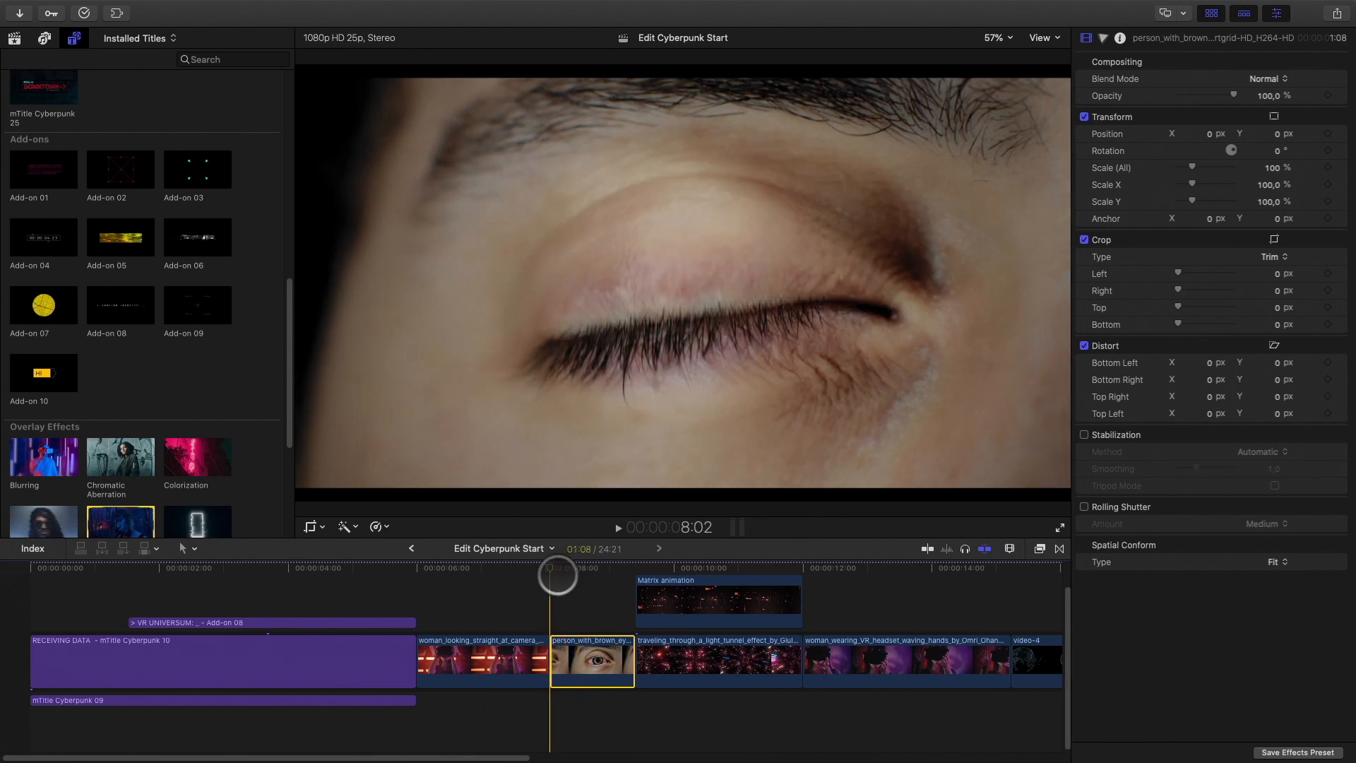
drag(554, 572, 587, 572)
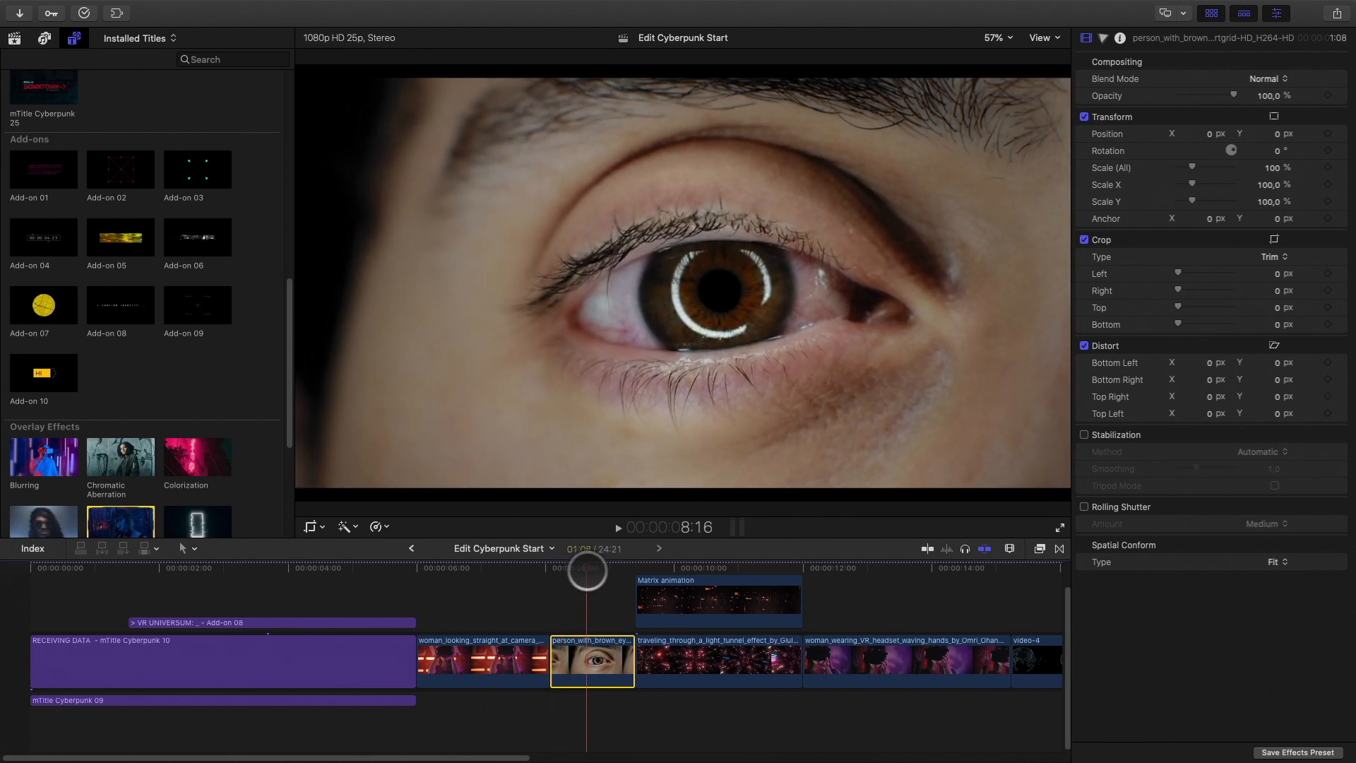
drag(588, 569, 632, 558)
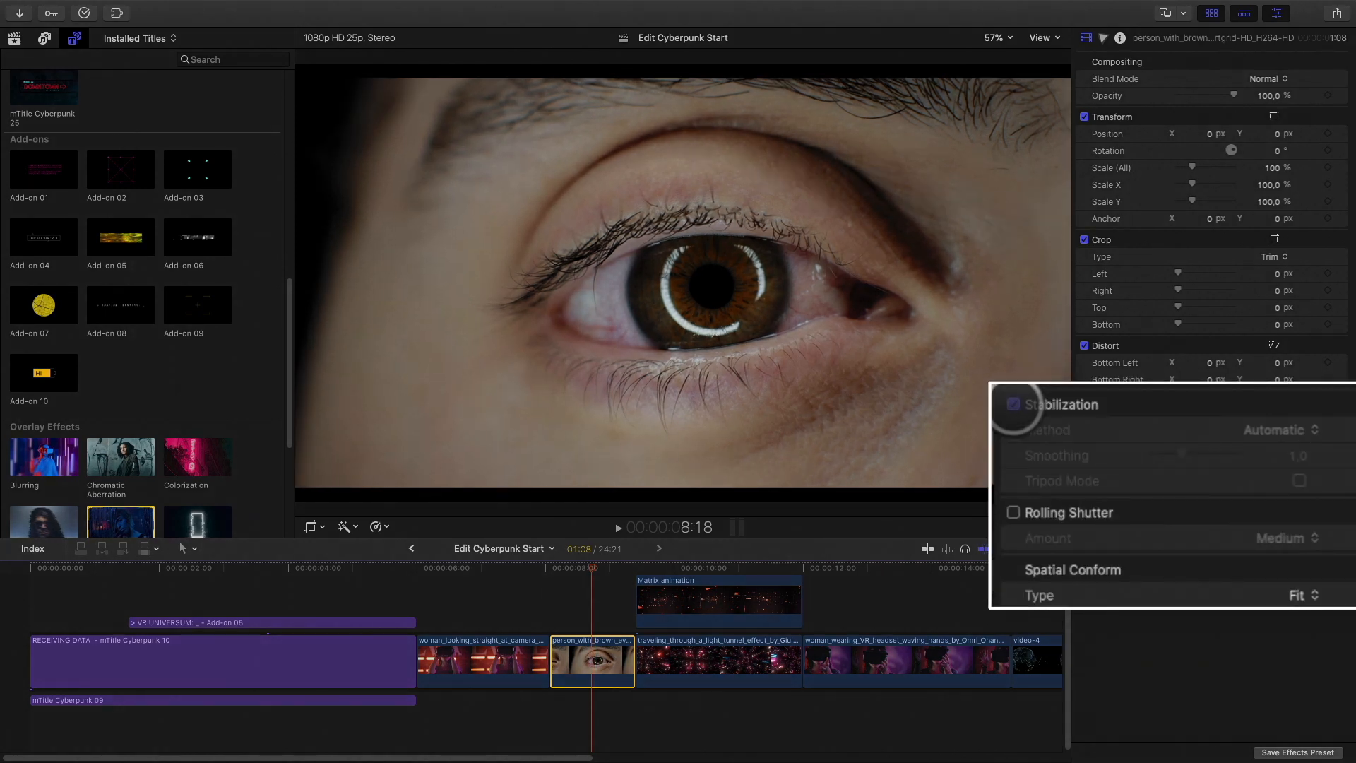
Turn on Stabilization for the eye shot and review the result.
click(1012, 404)
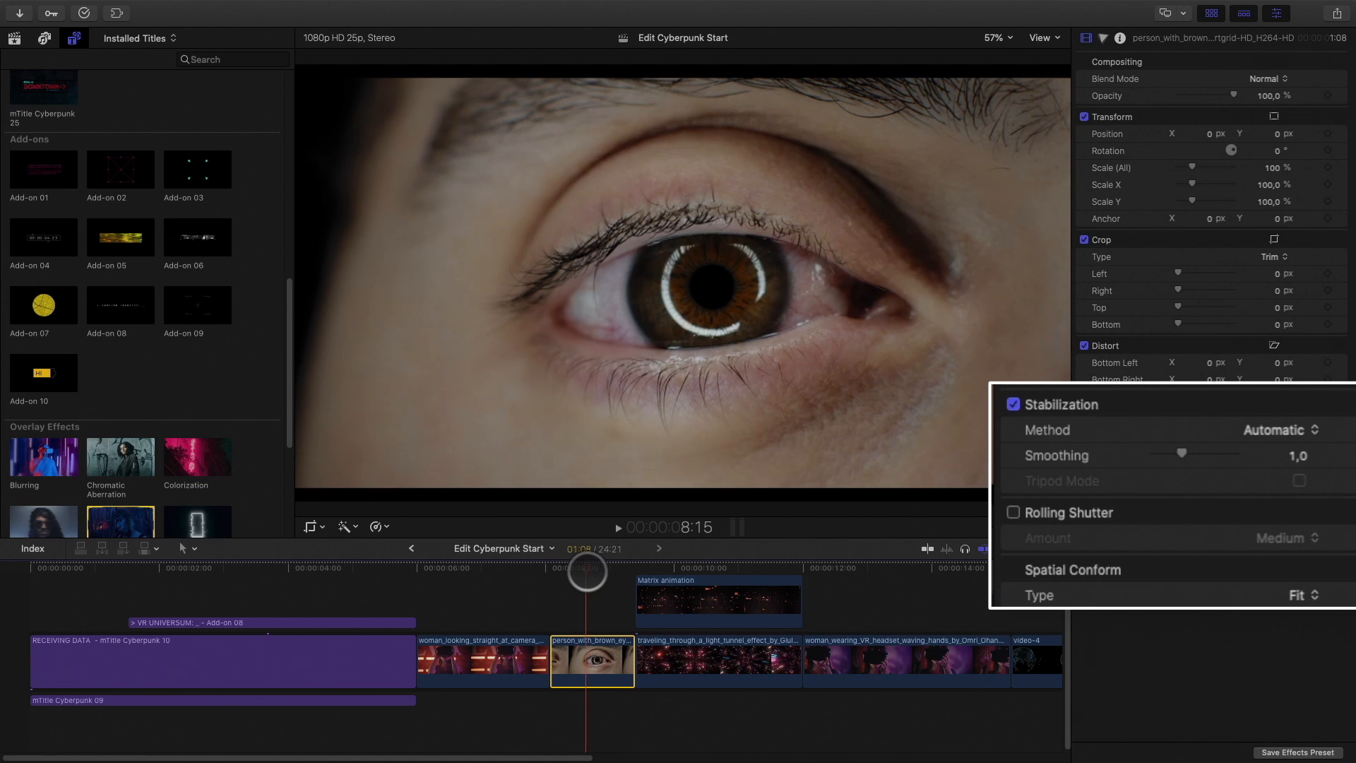
drag(1183, 452, 1234, 452)
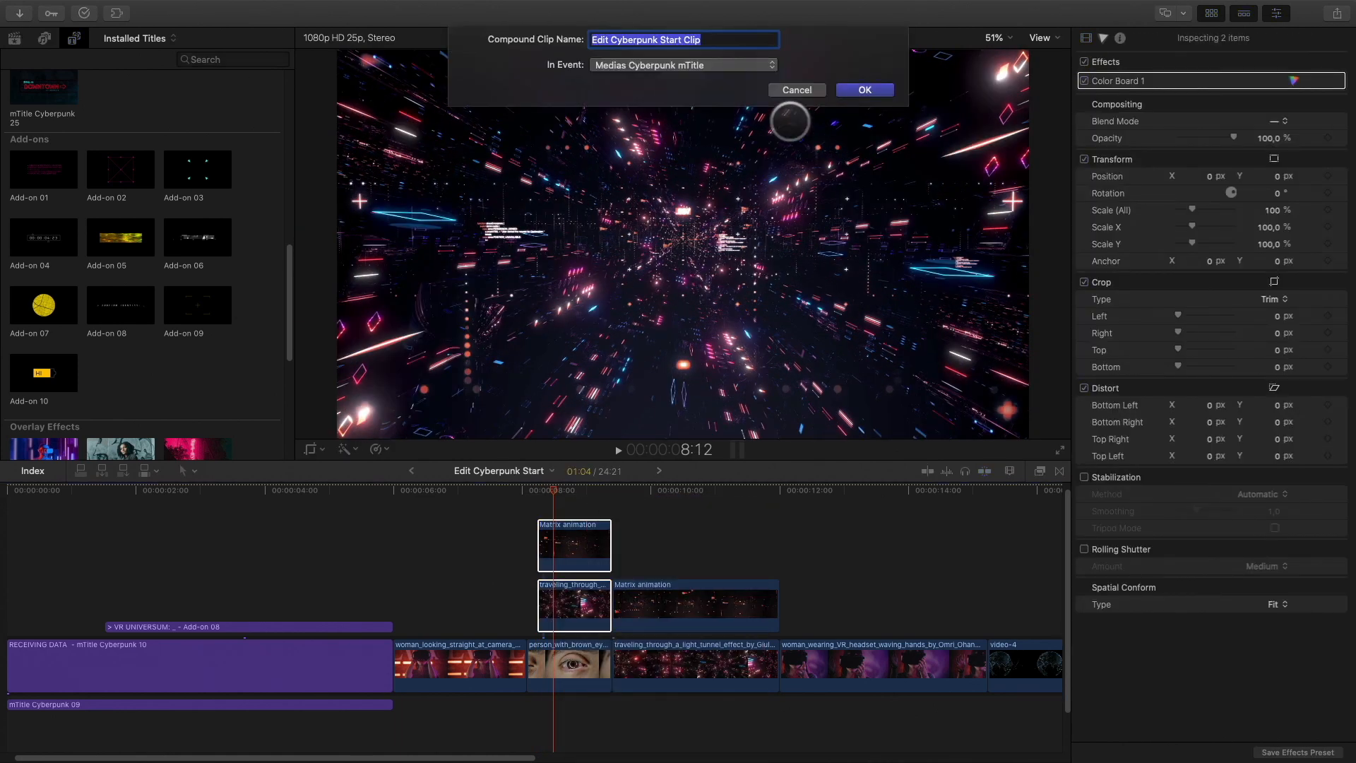
Confirm the compound clip, scale the tunnel overlay to 52% and position it over the iris.
click(863, 89)
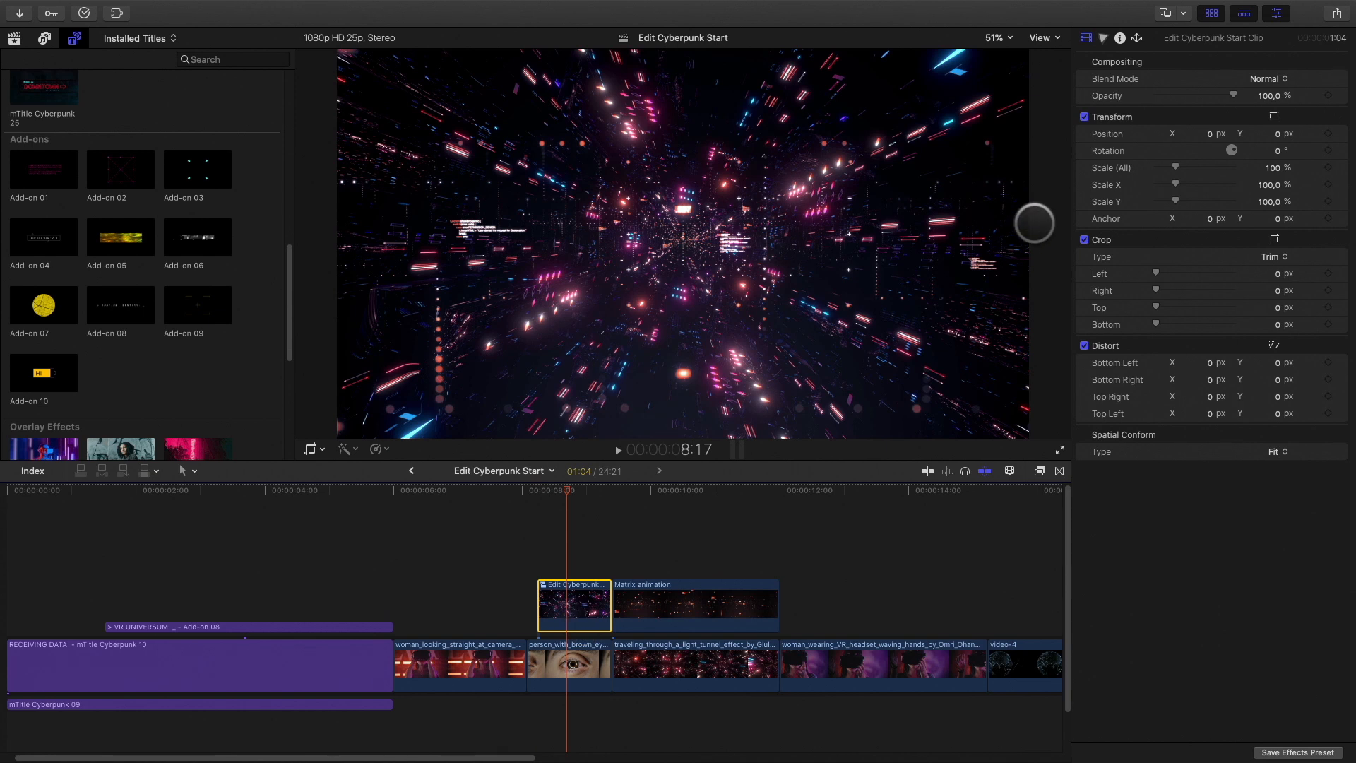
click(1266, 79)
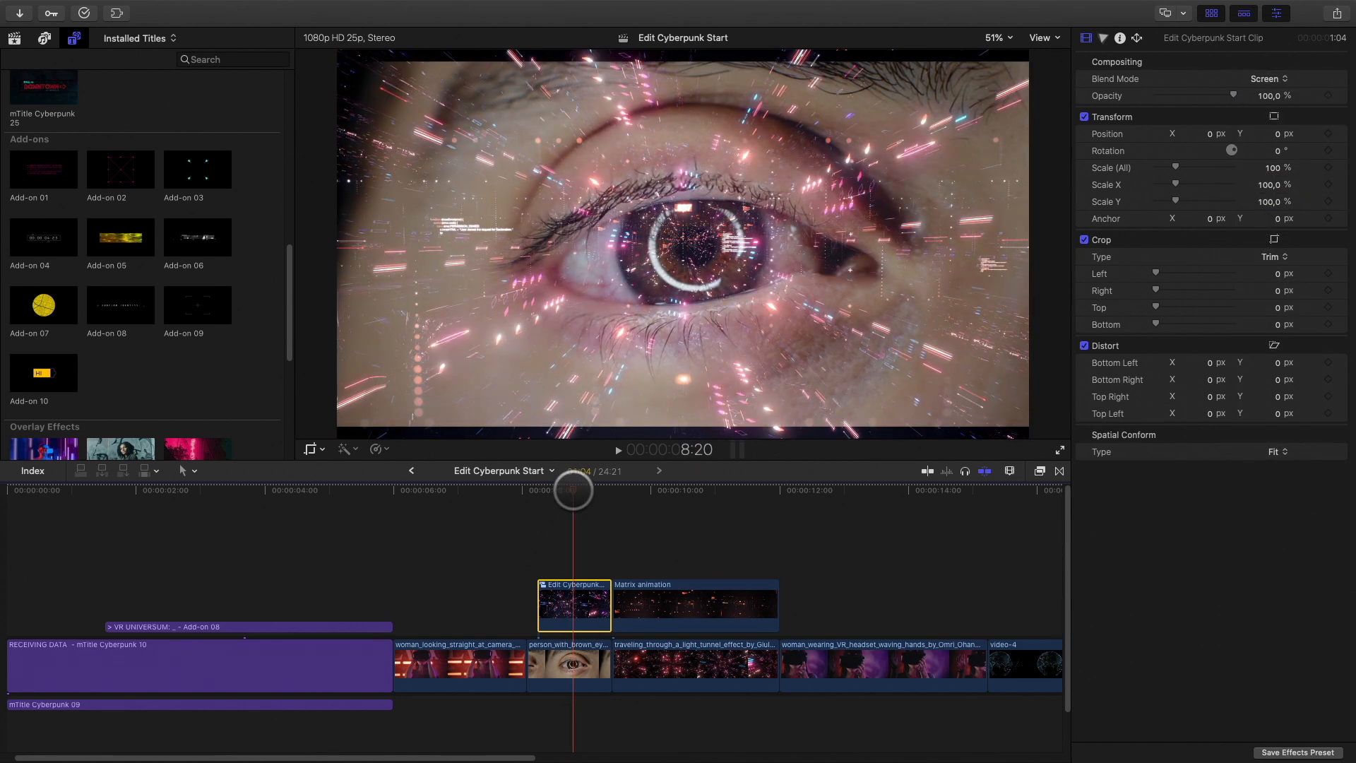
drag(1174, 168, 1169, 169)
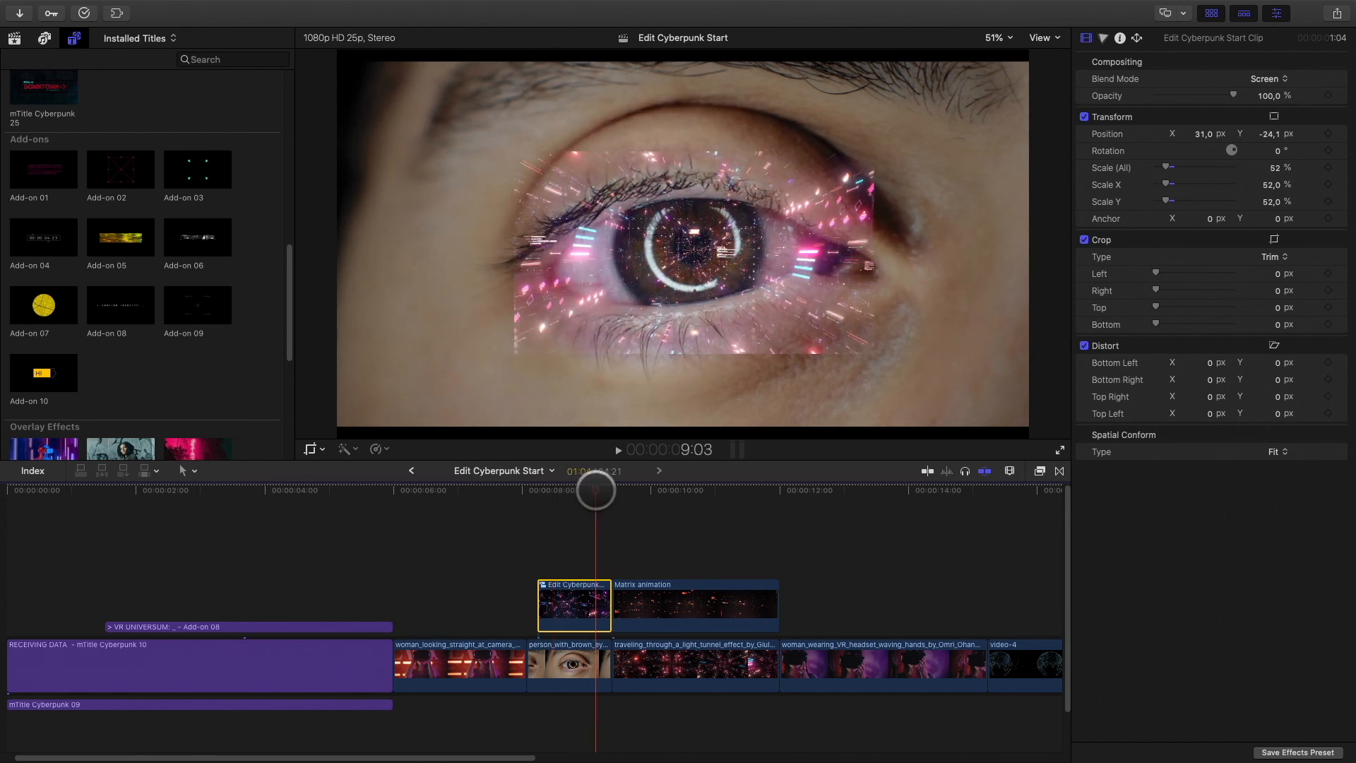
drag(595, 492, 568, 499)
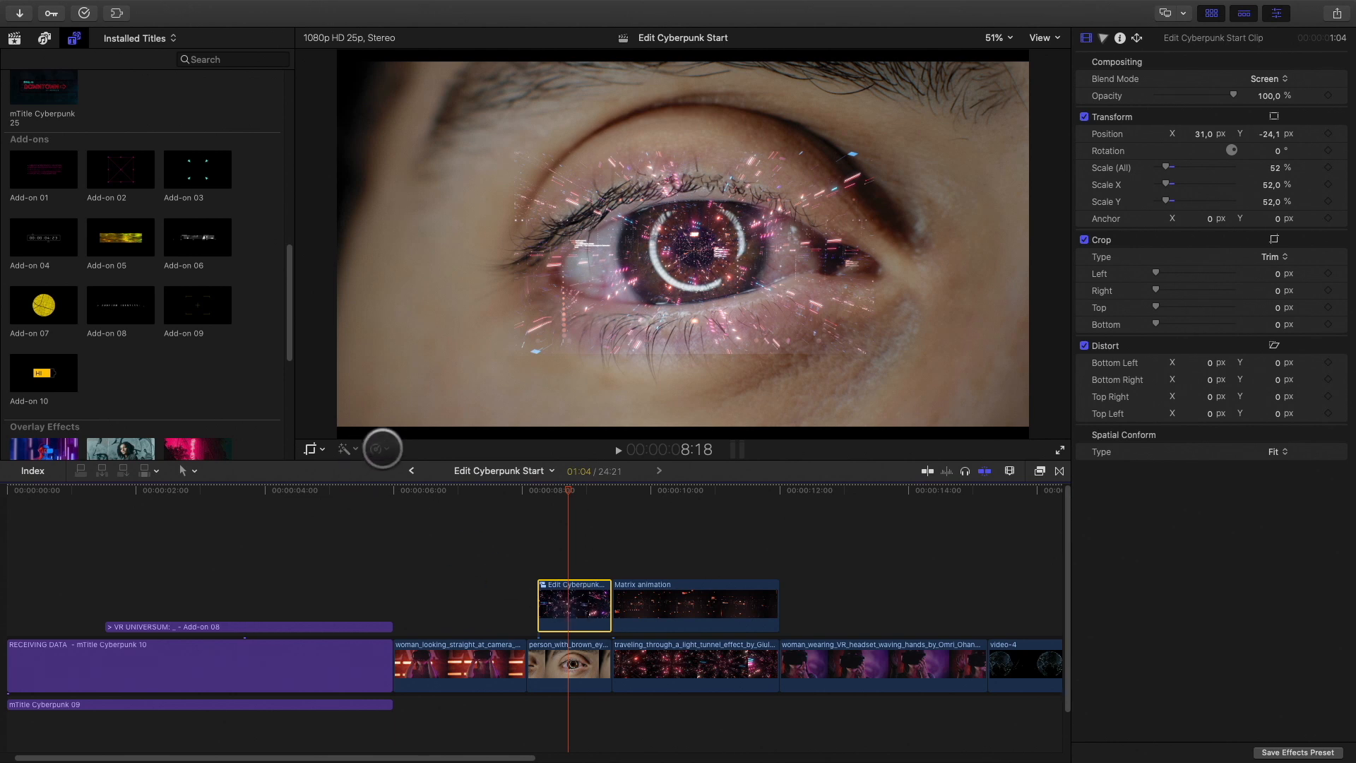
Set the tunnel overlay to play in reverse via Retime > Reverse Clip.
click(344, 449)
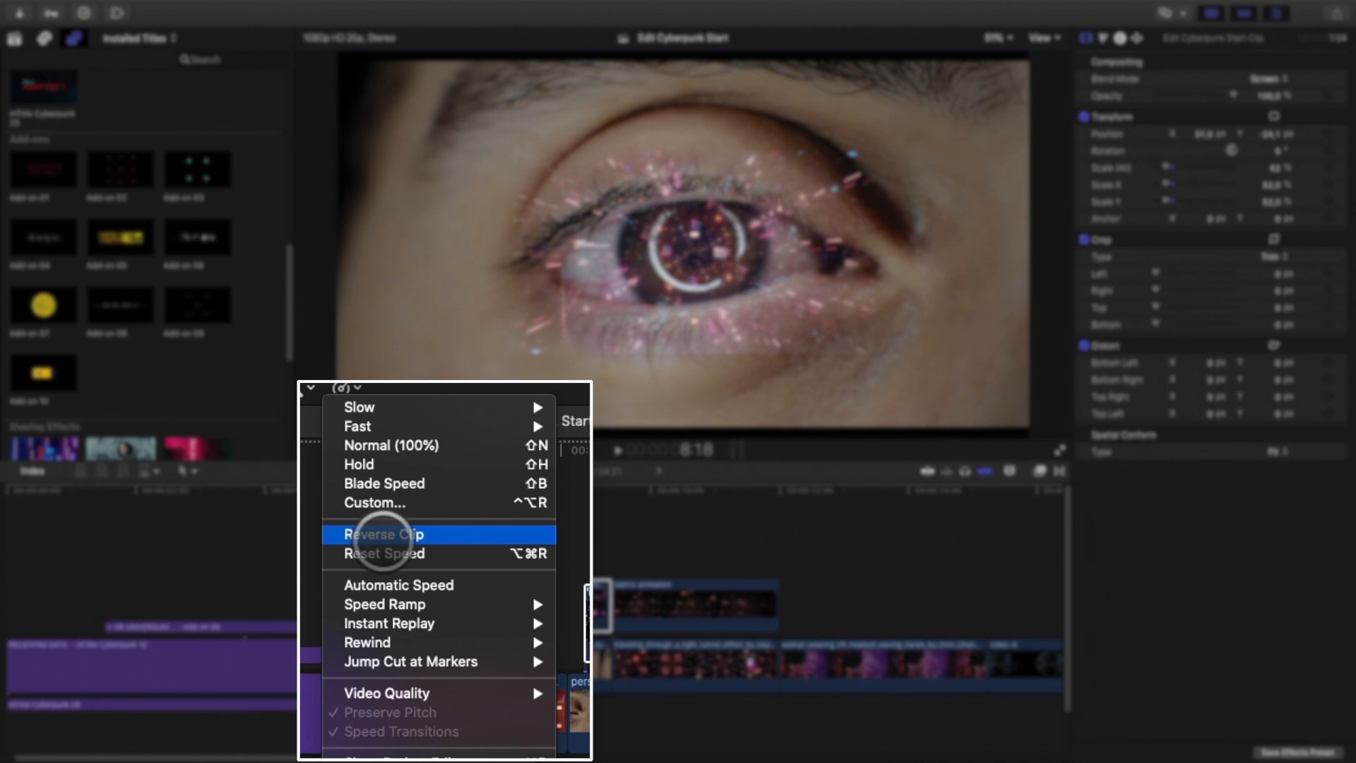
click(383, 534)
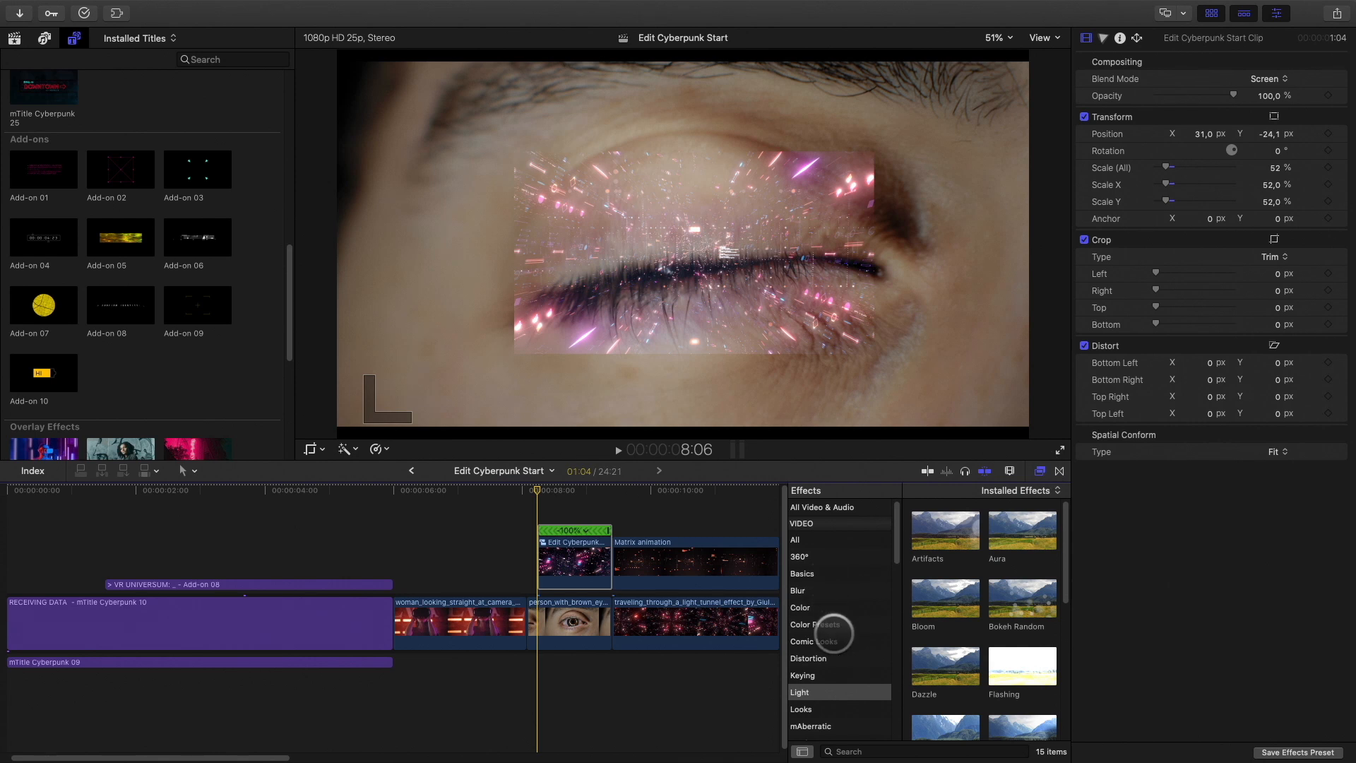
Apply a Draw Mask effect and outline the iris to confine the tunnel overlay.
click(803, 590)
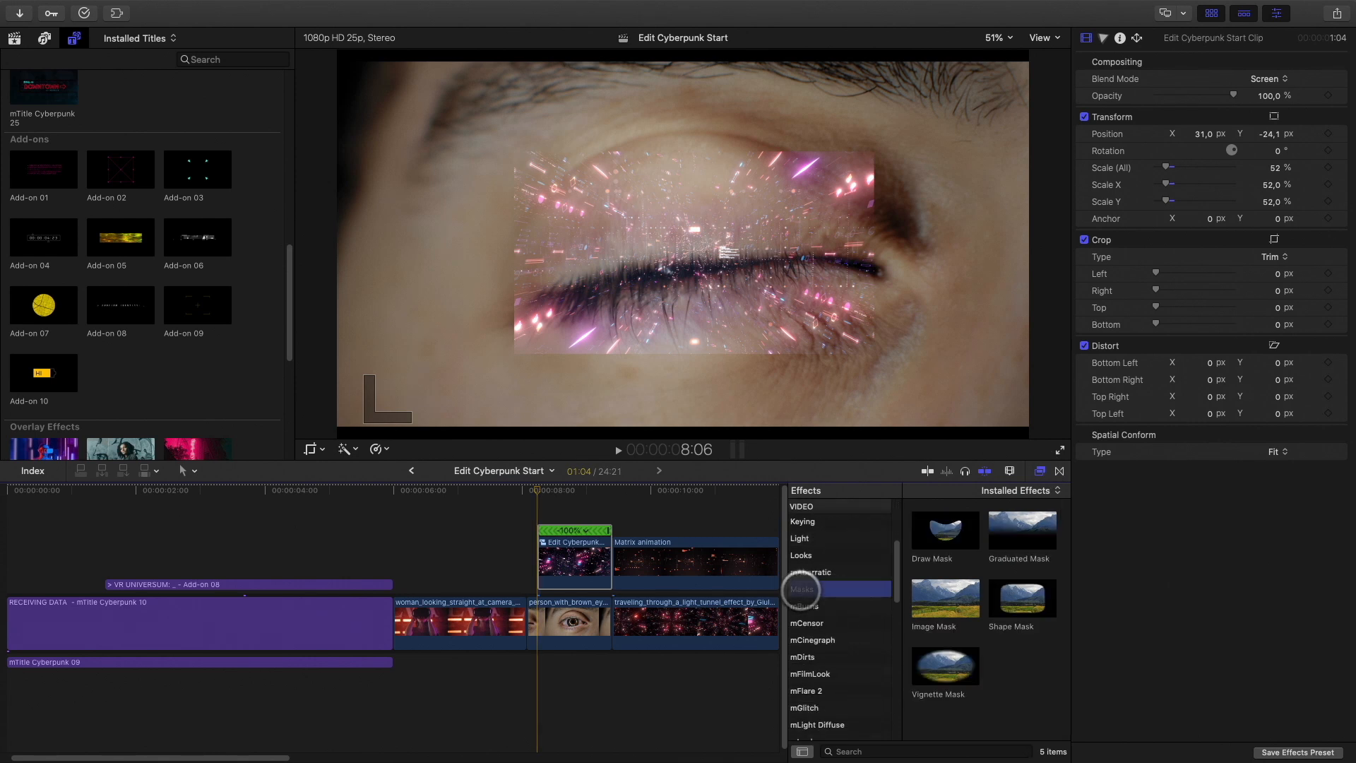
click(803, 589)
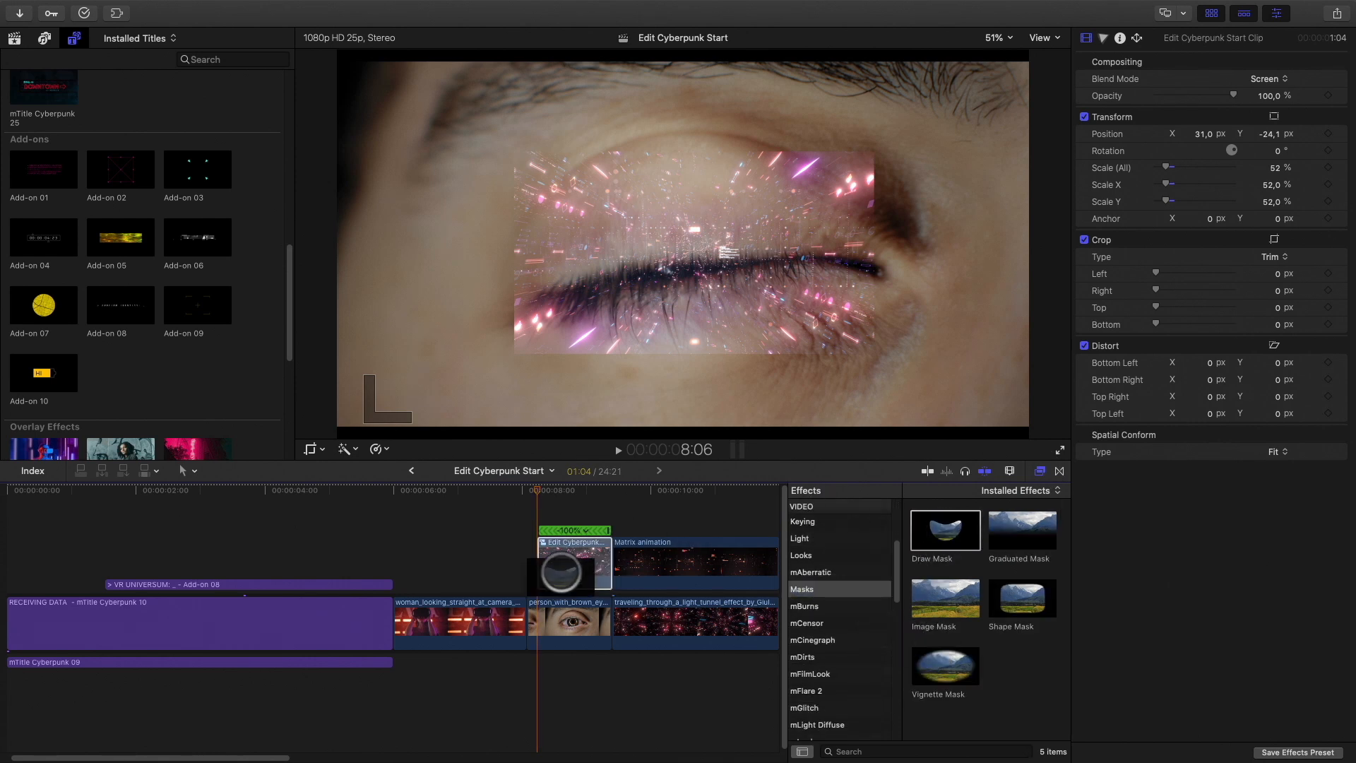
double_click(942, 528)
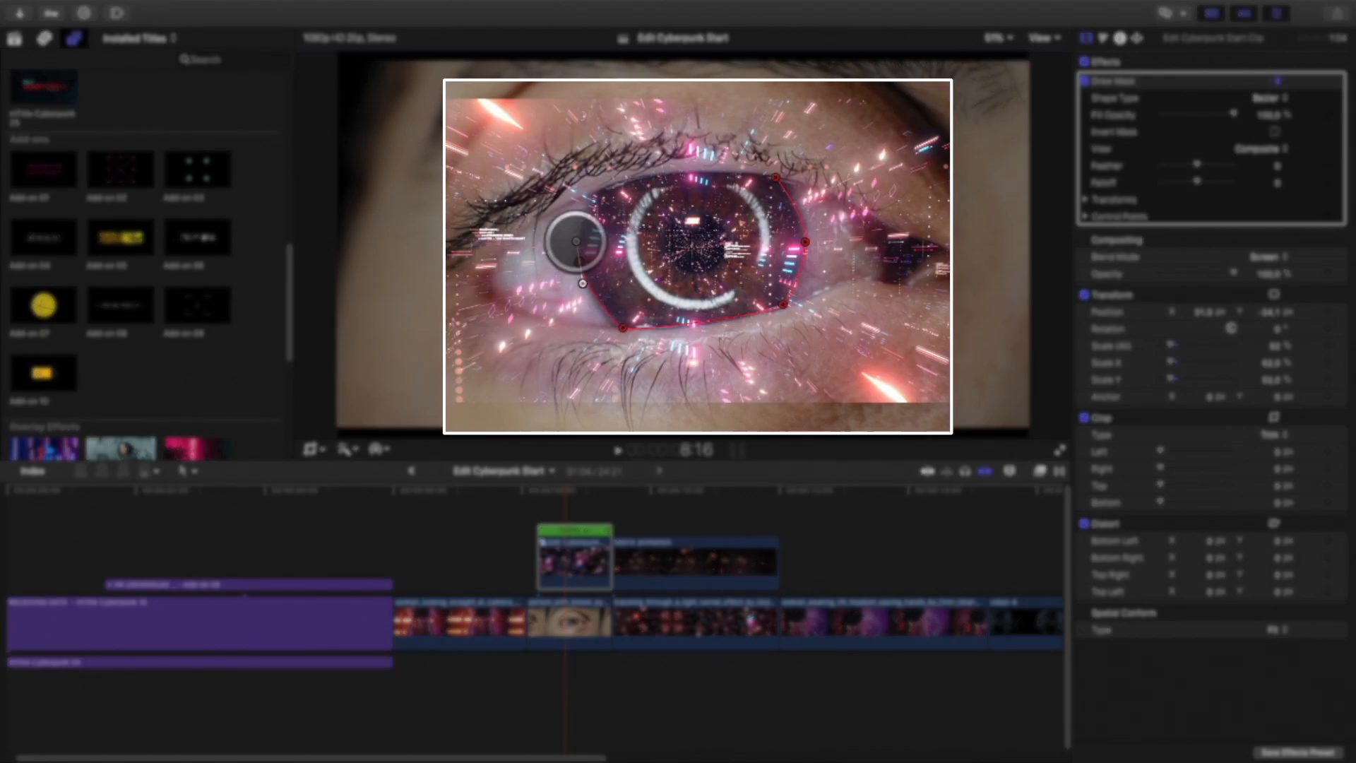
drag(579, 241, 621, 331)
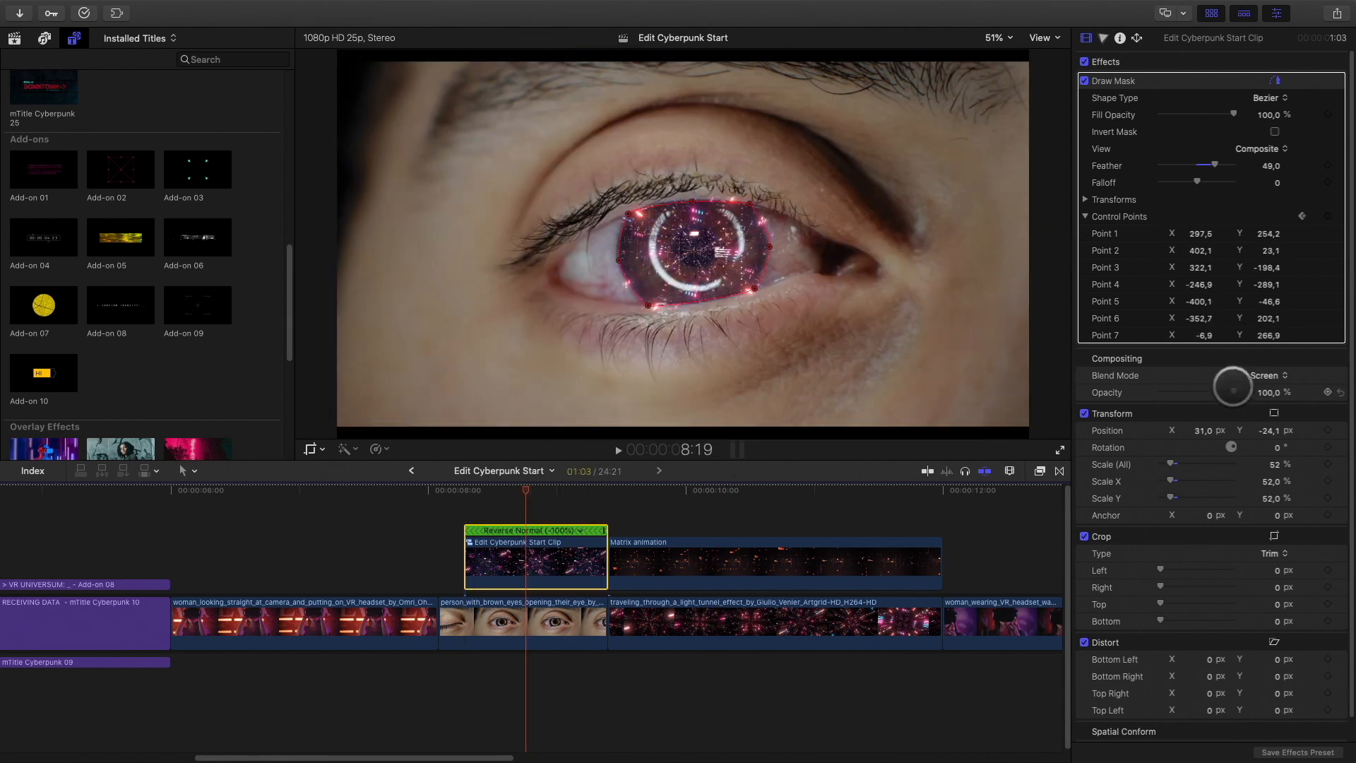
Lower the overlay's opacity to about 76%.
drag(1245, 384, 1215, 398)
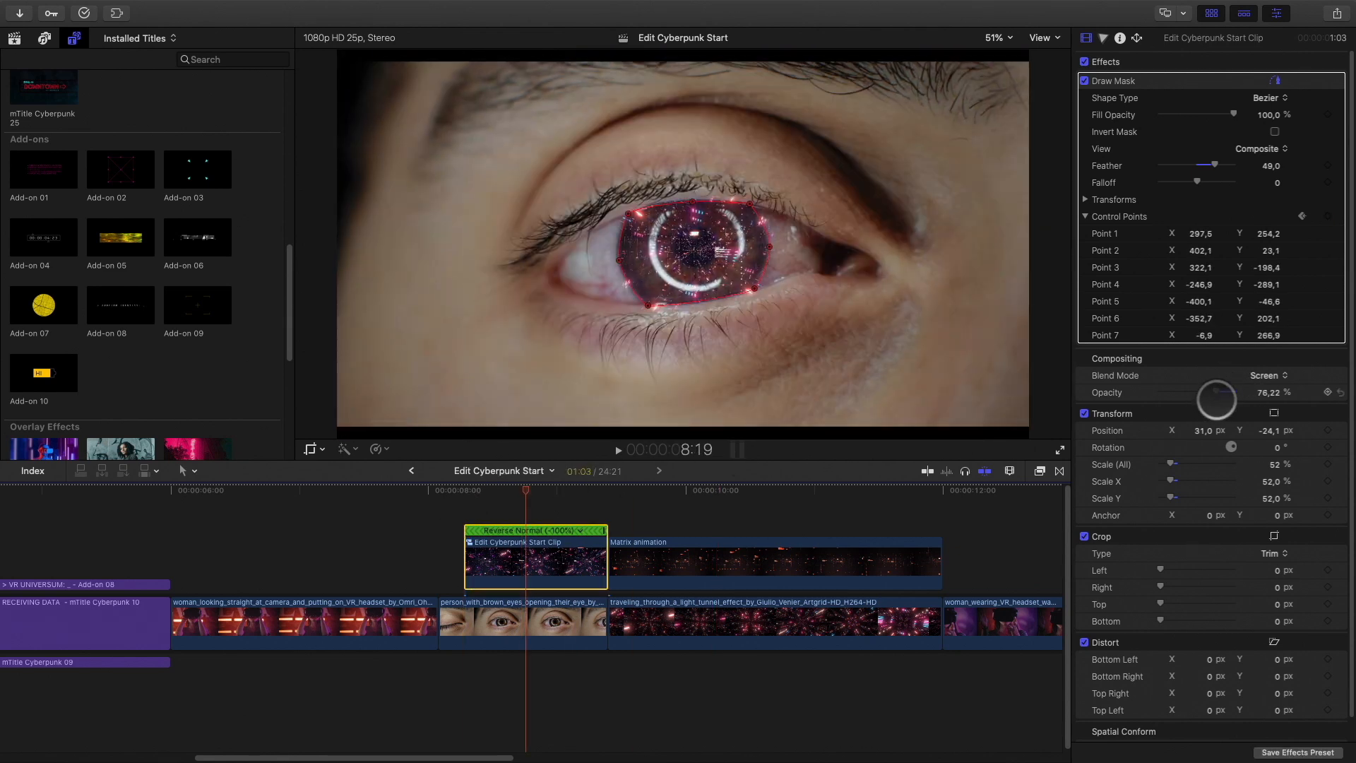
click(1265, 375)
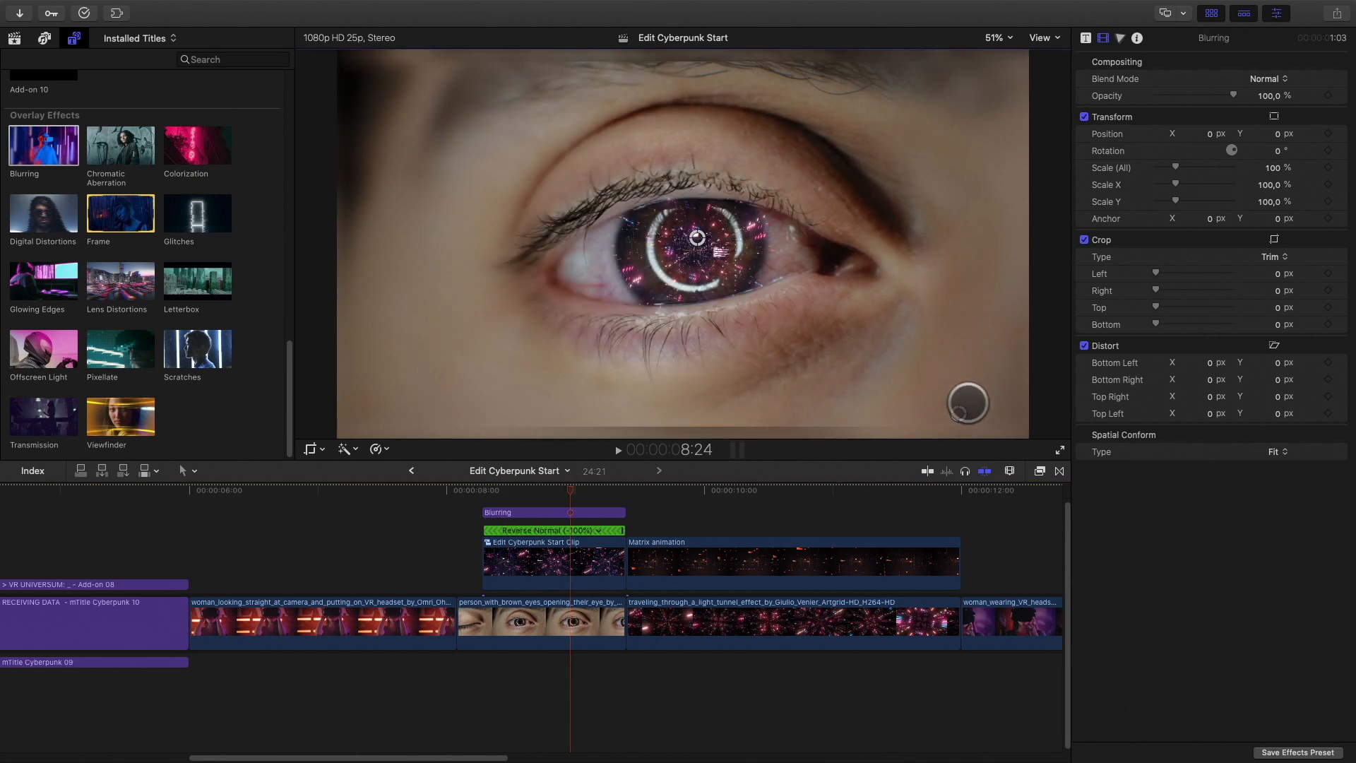
Drag the Blurring and Lens Distortions overlays above the eye clip and preview the stacked effects.
drag(967, 403, 390, 403)
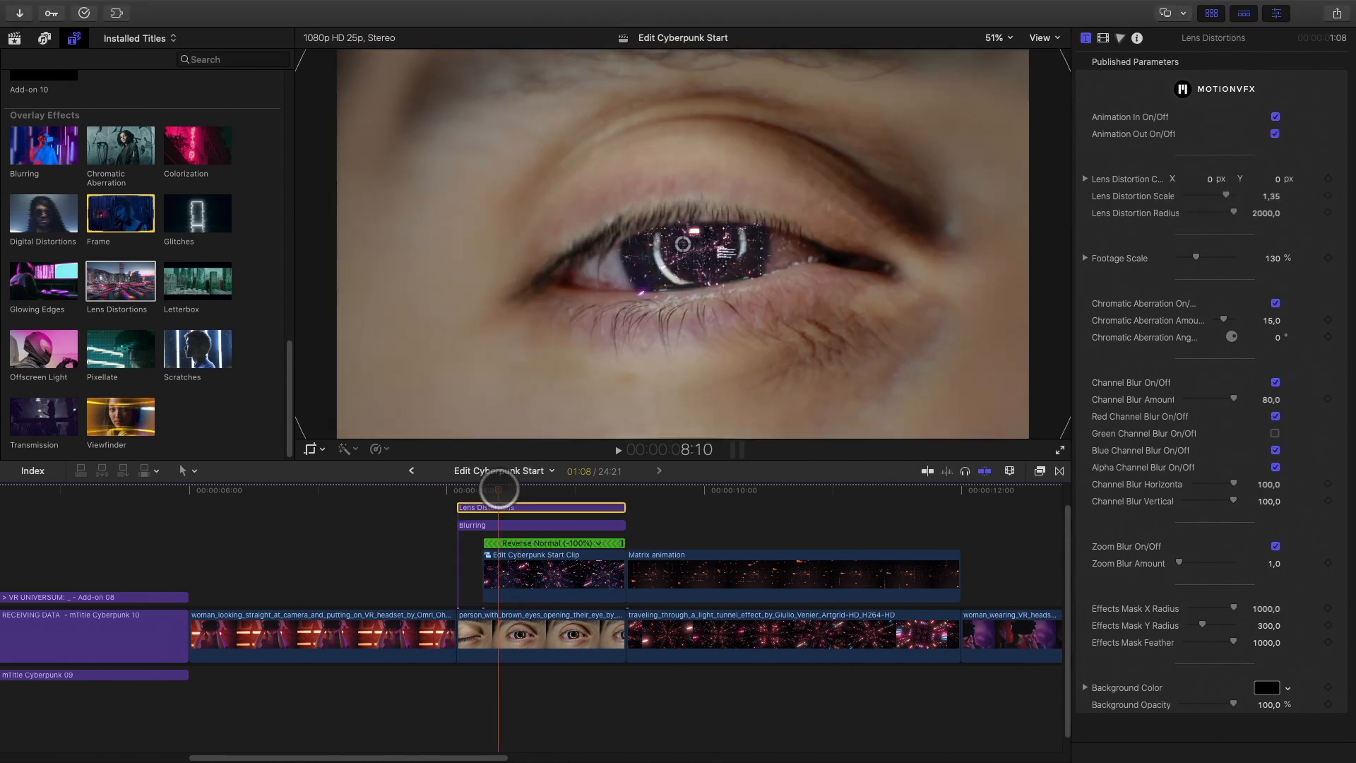
drag(497, 497, 553, 497)
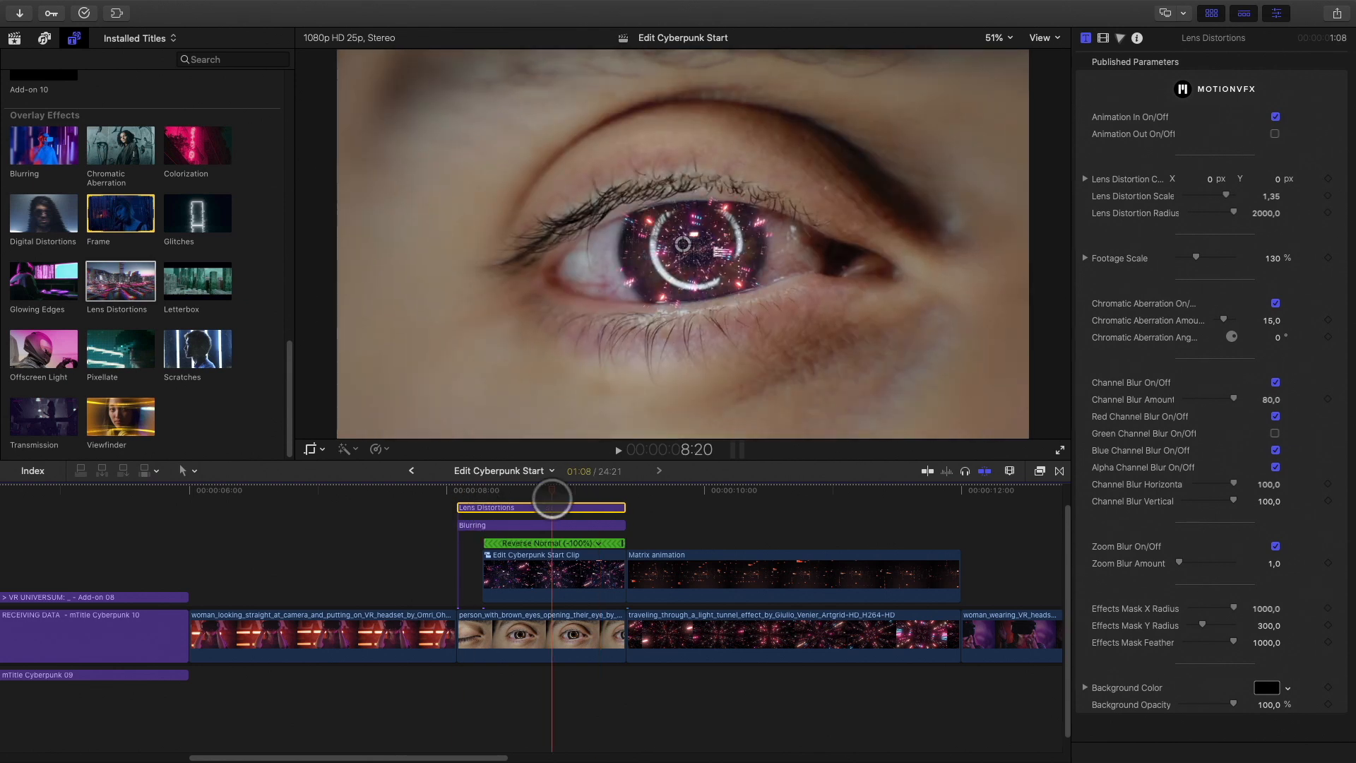
drag(552, 496, 512, 496)
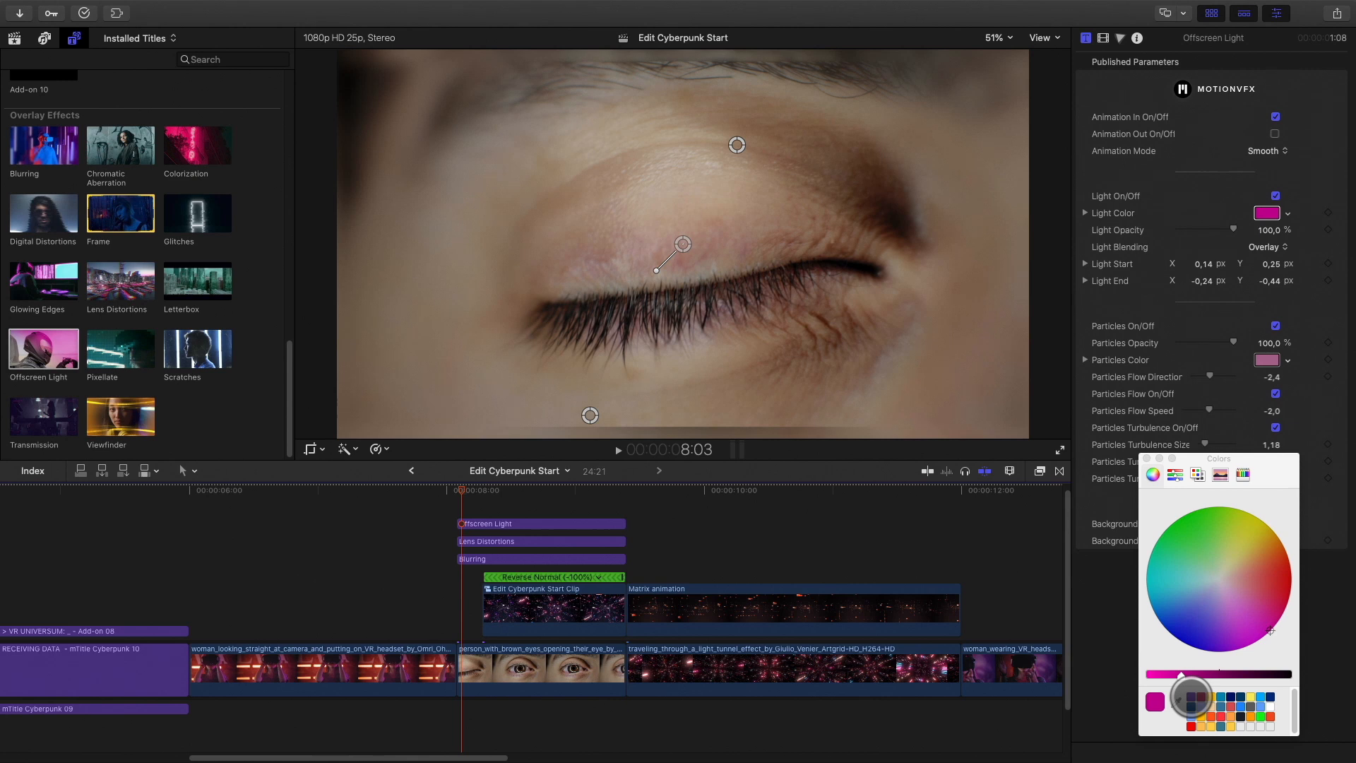
Pick magenta as the Offscreen Light's Light Color in the Colors window.
click(1215, 636)
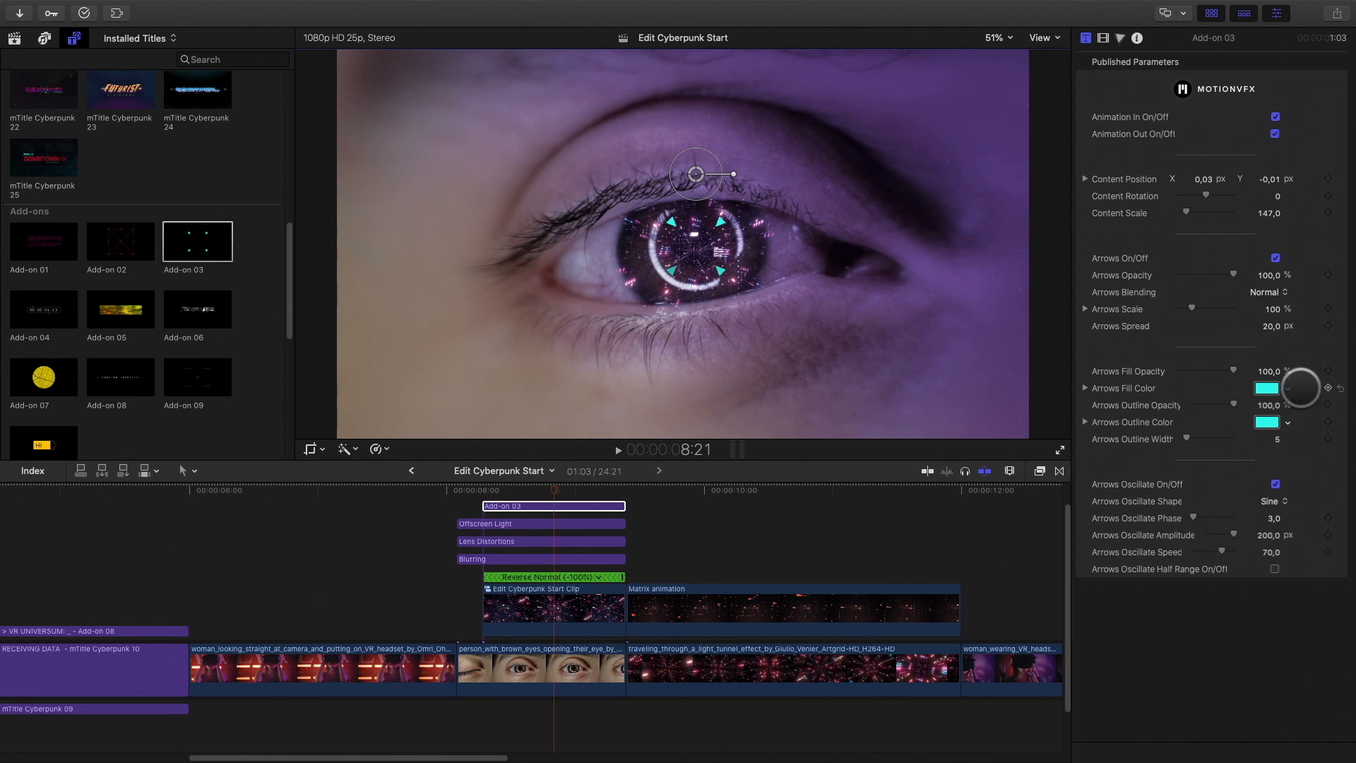
Recolour the Add-on 03 arrows fill and outline red with Screen blending and ~35% fill opacity.
click(1266, 387)
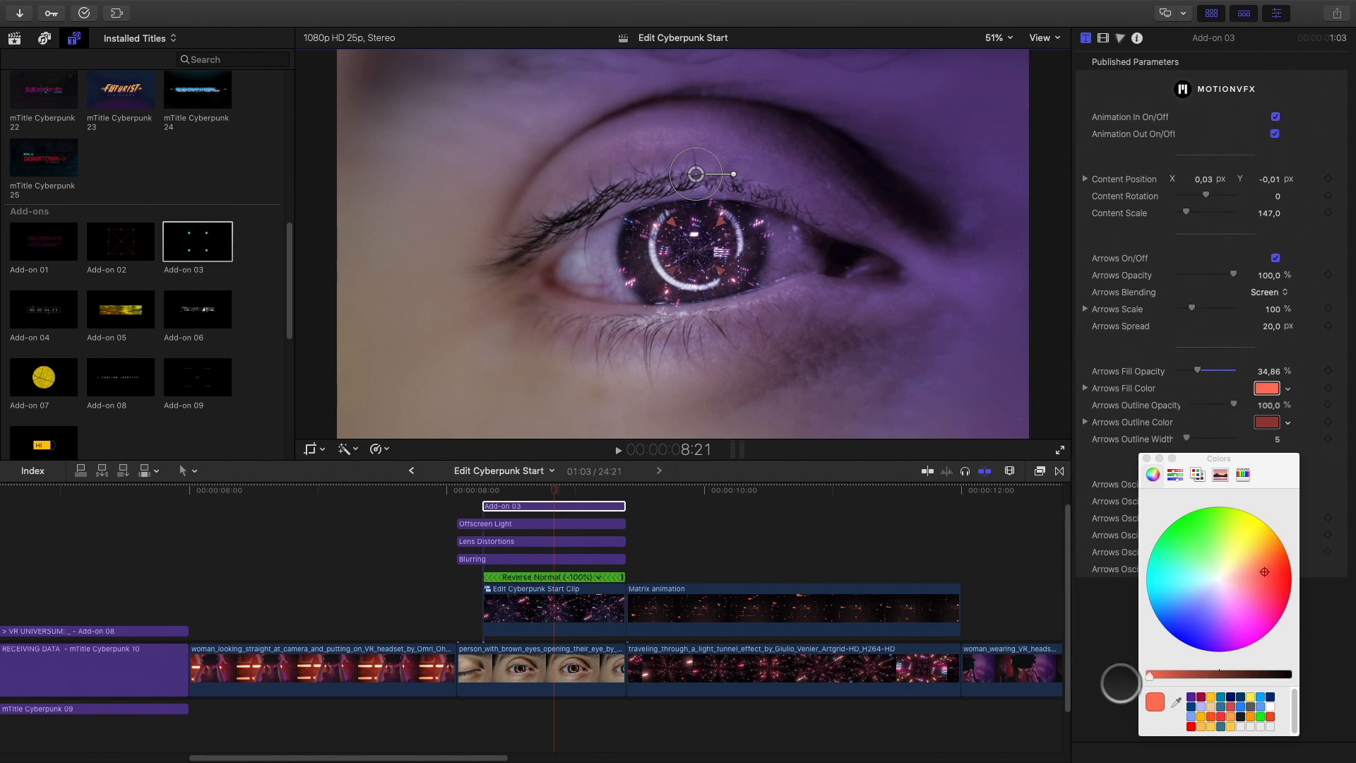
click(1246, 603)
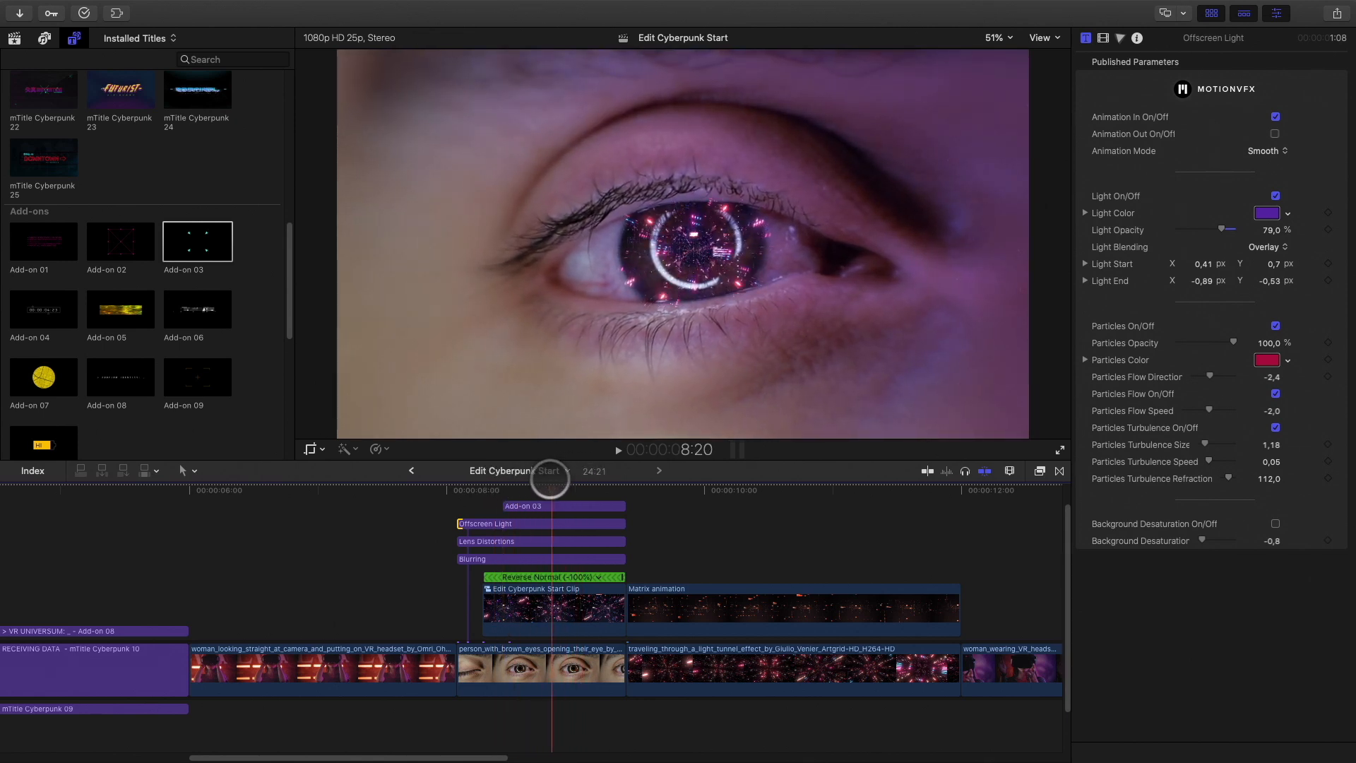
Preview the purple light, then position the Vignette Blur's second blur point toward the lower left.
drag(549, 474, 482, 475)
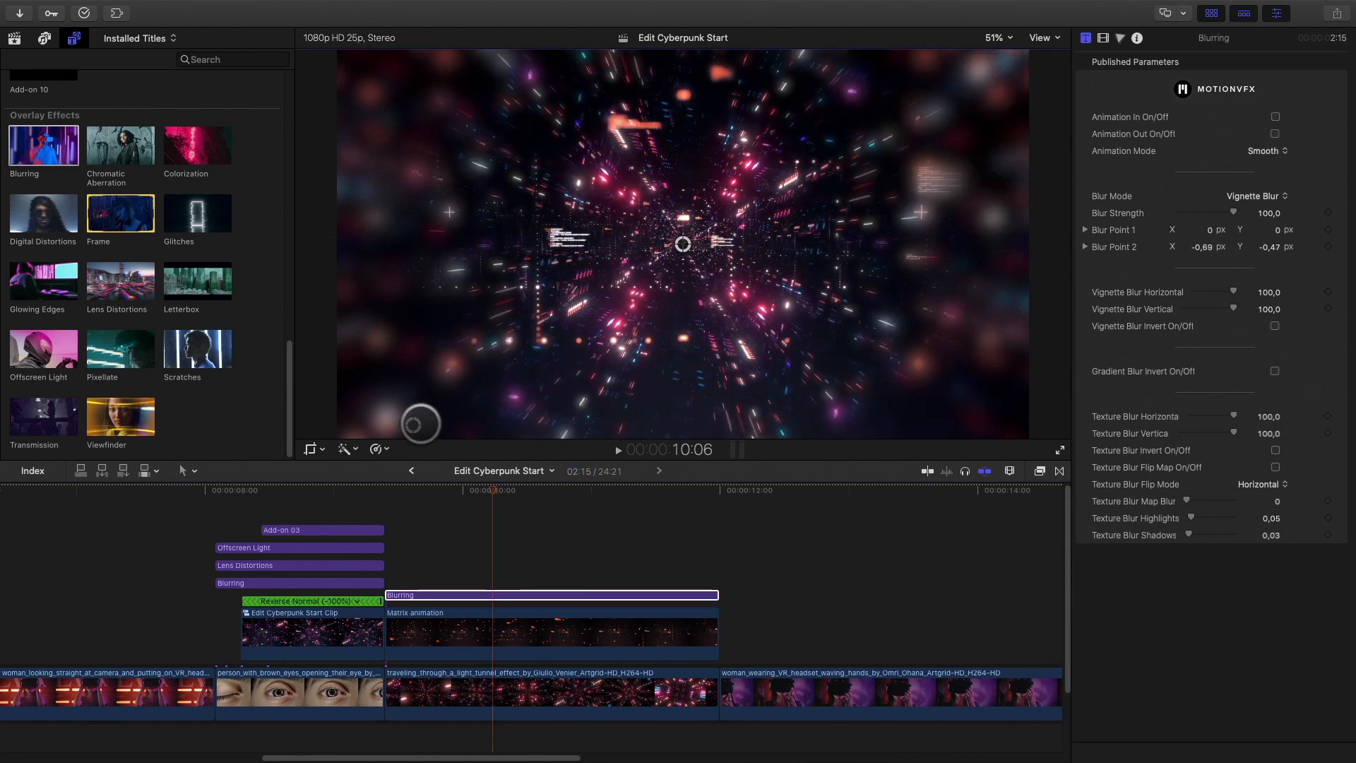
drag(421, 424, 480, 382)
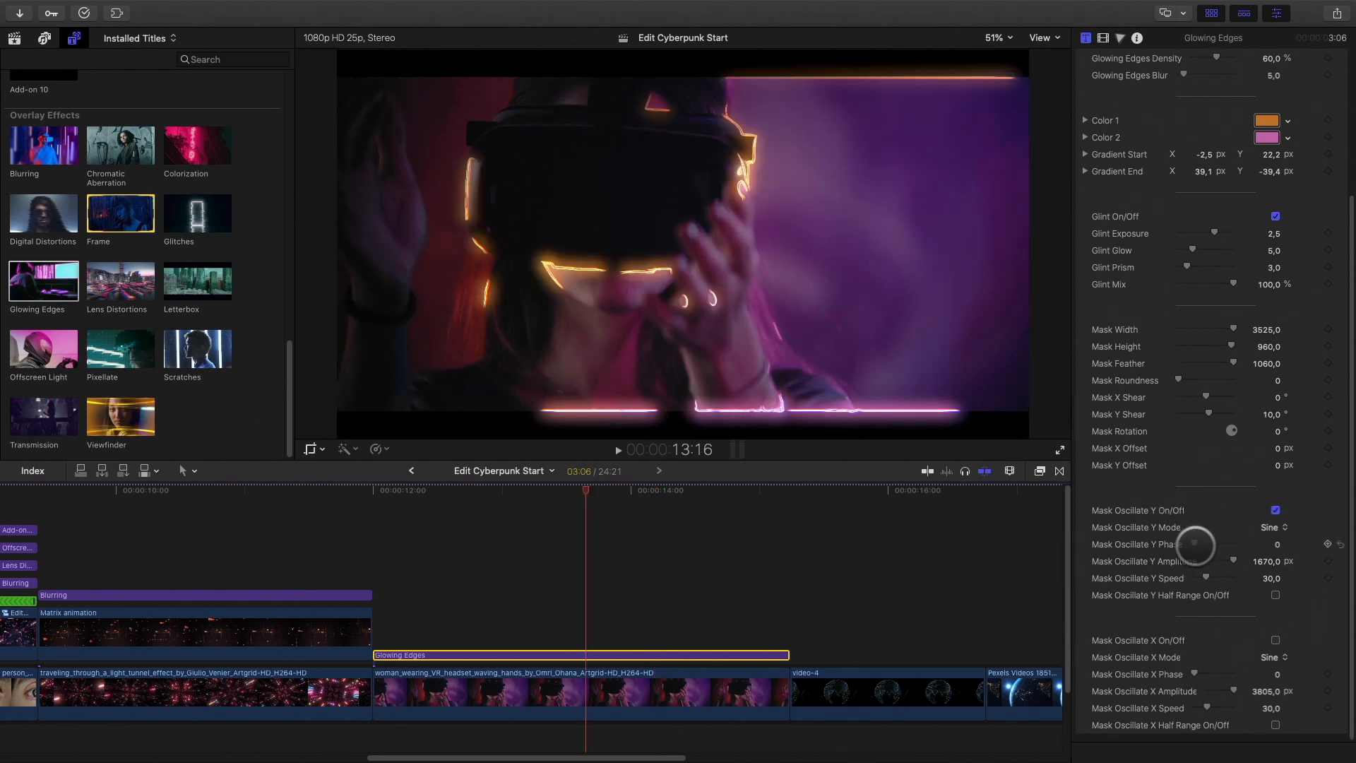
Adjust the Glowing Edges mask's Oscillate Y setting over the VR-headset clip.
drag(1198, 545, 1206, 546)
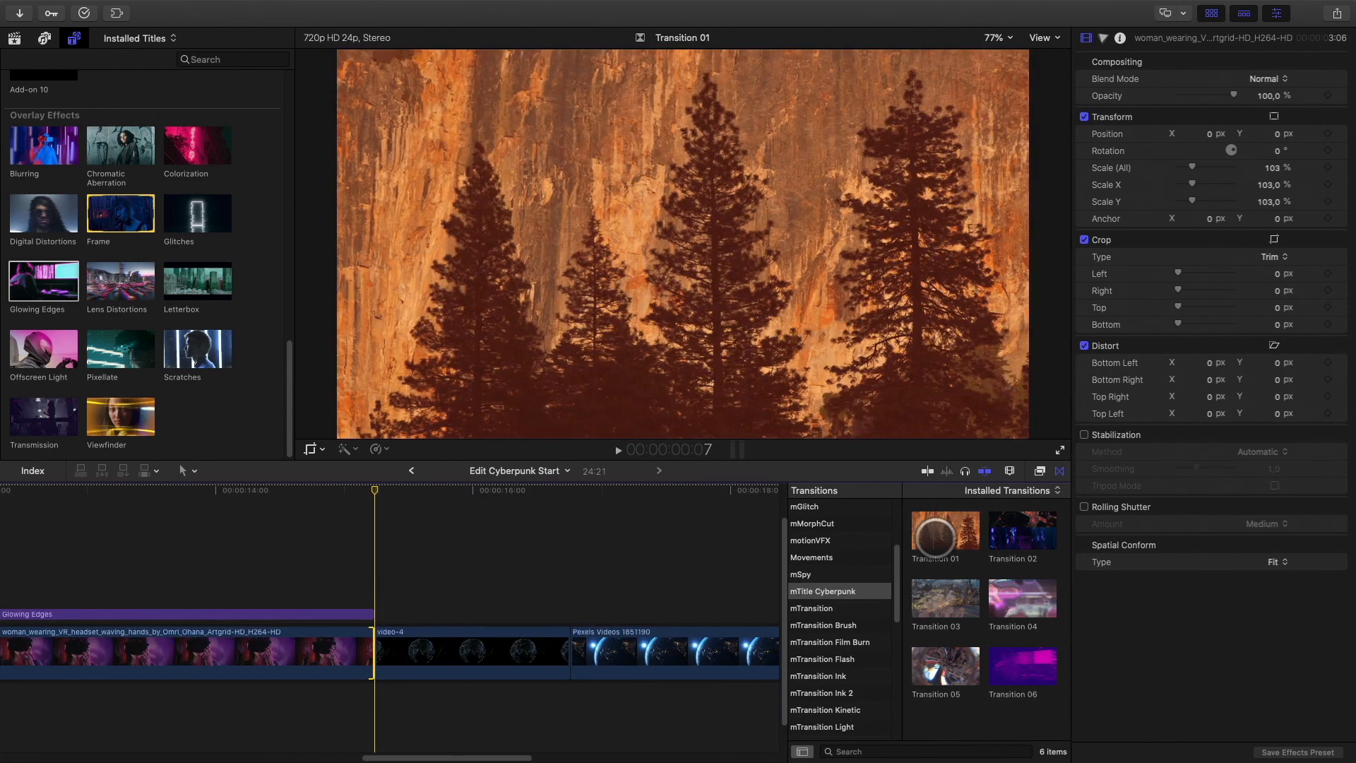
Drop Transition 05 onto the cut after the VR-headset clip and select it for editing.
click(1022, 601)
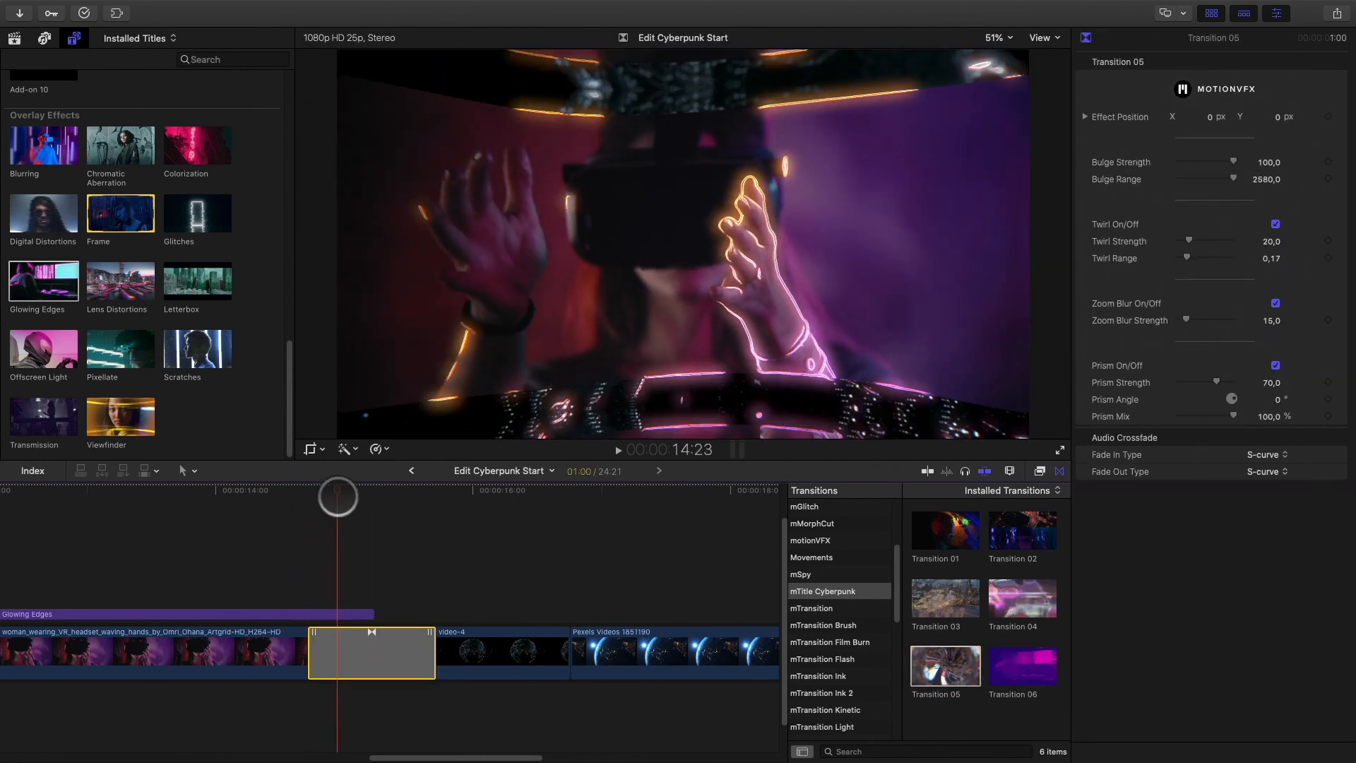
drag(338, 495, 435, 608)
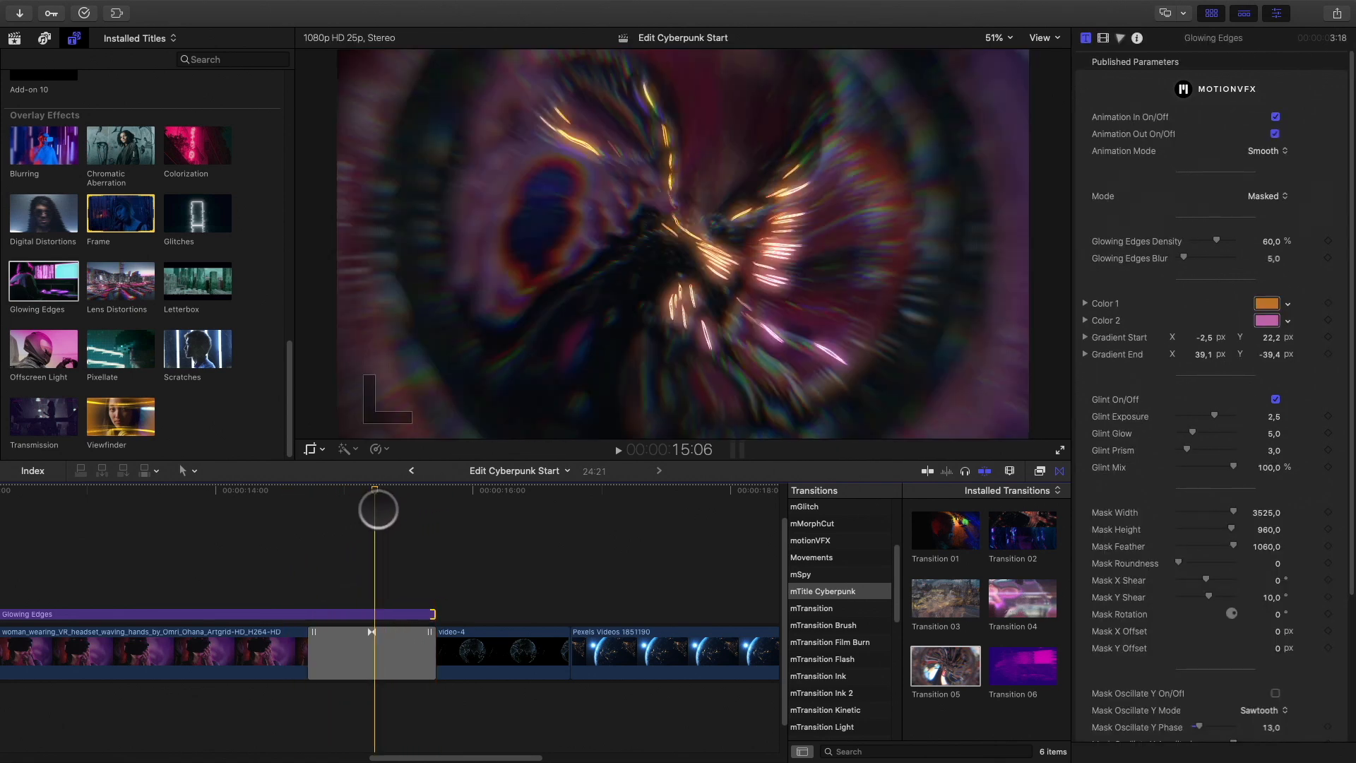
click(370, 651)
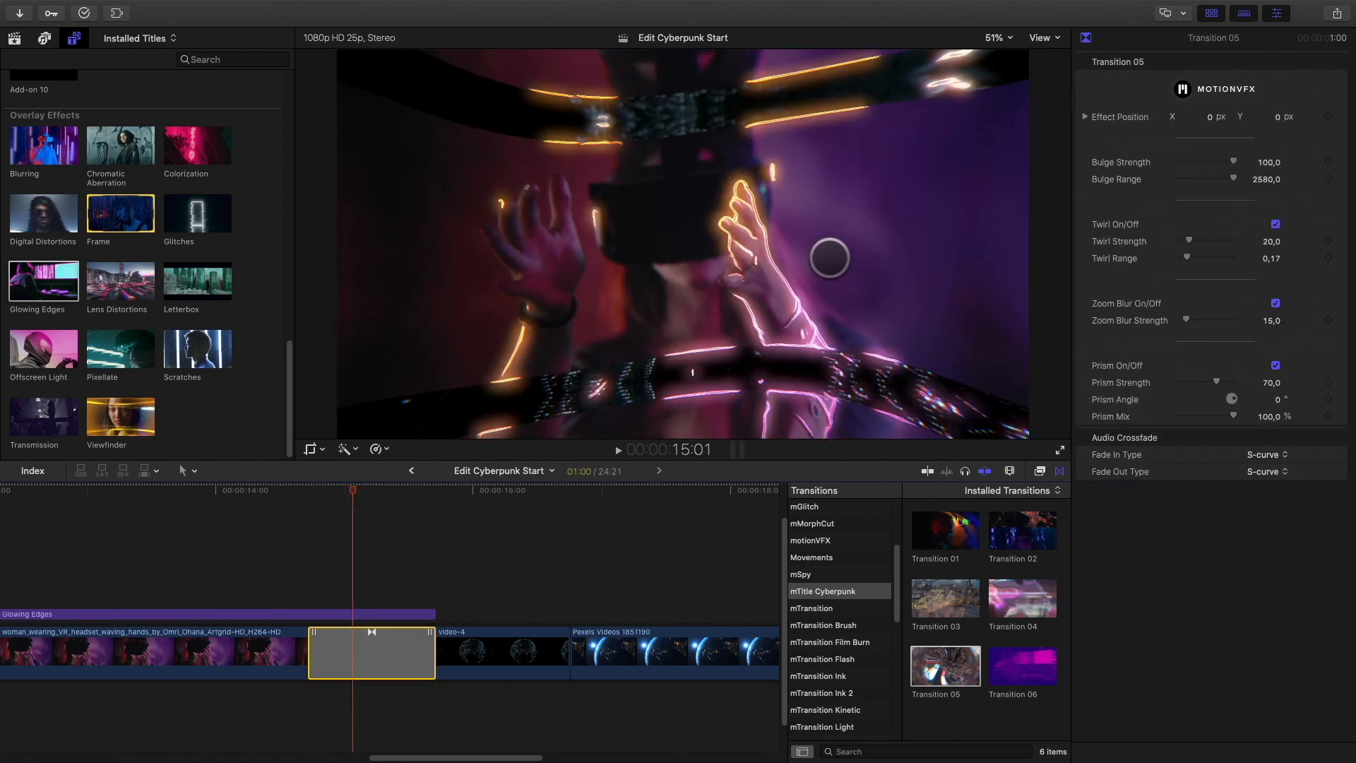
click(1210, 117)
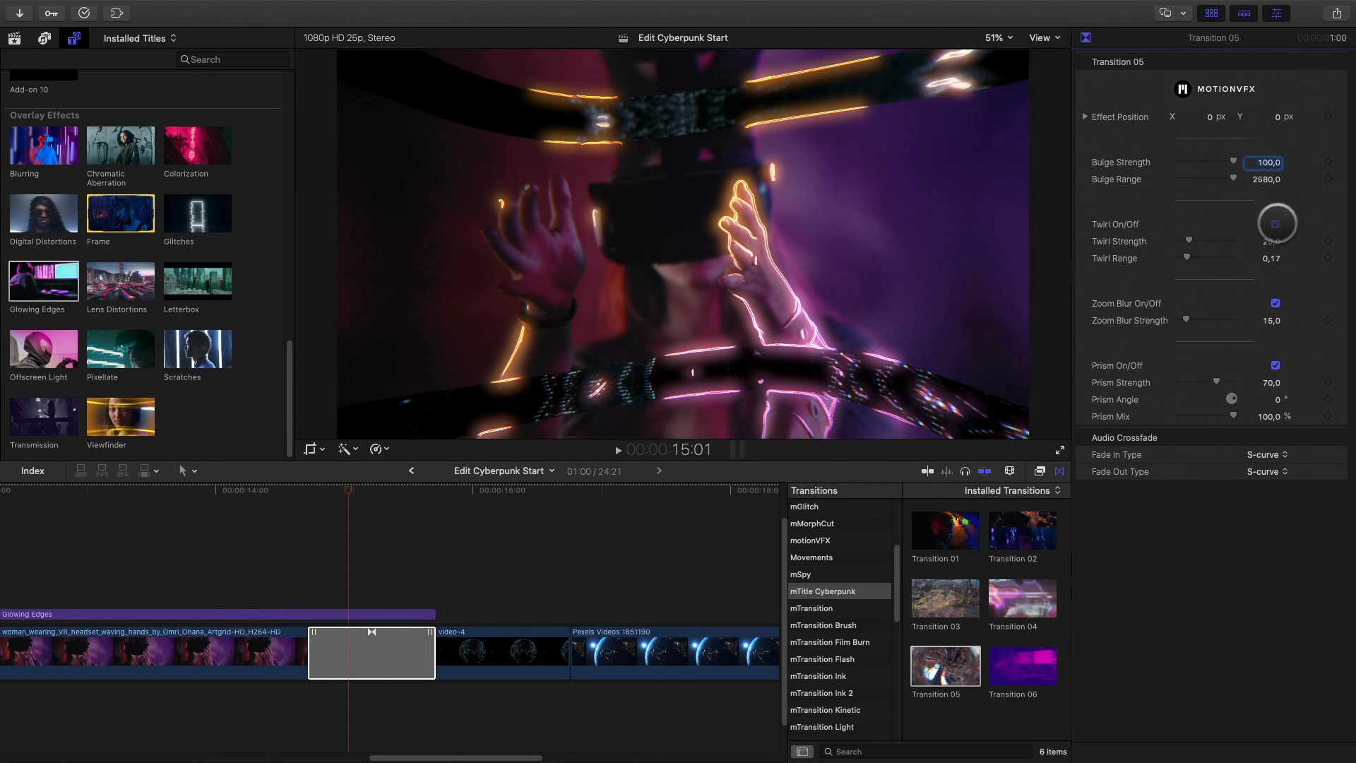
Switch off the transition's Twirl and lengthen it to 2:00, playing it back.
click(1274, 225)
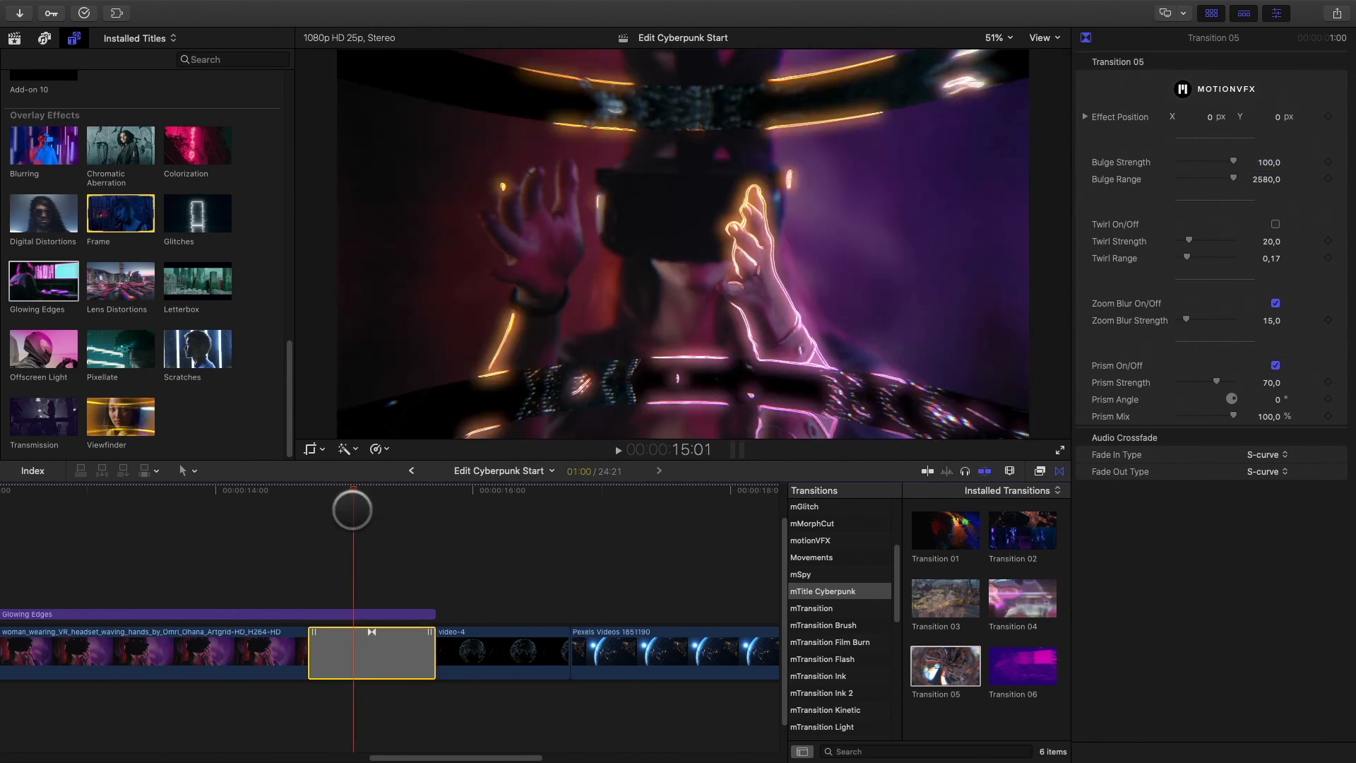
key(ctrl+d)
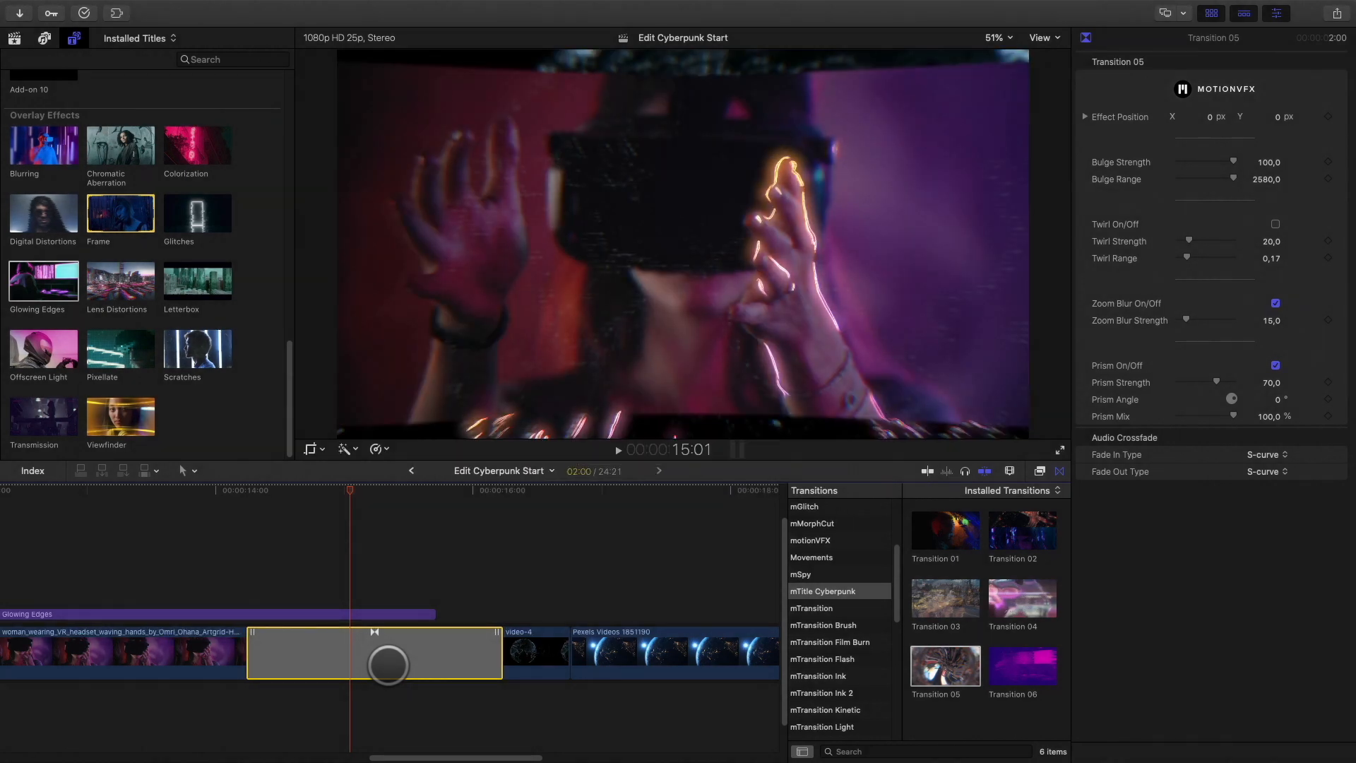
drag(351, 490, 230, 490)
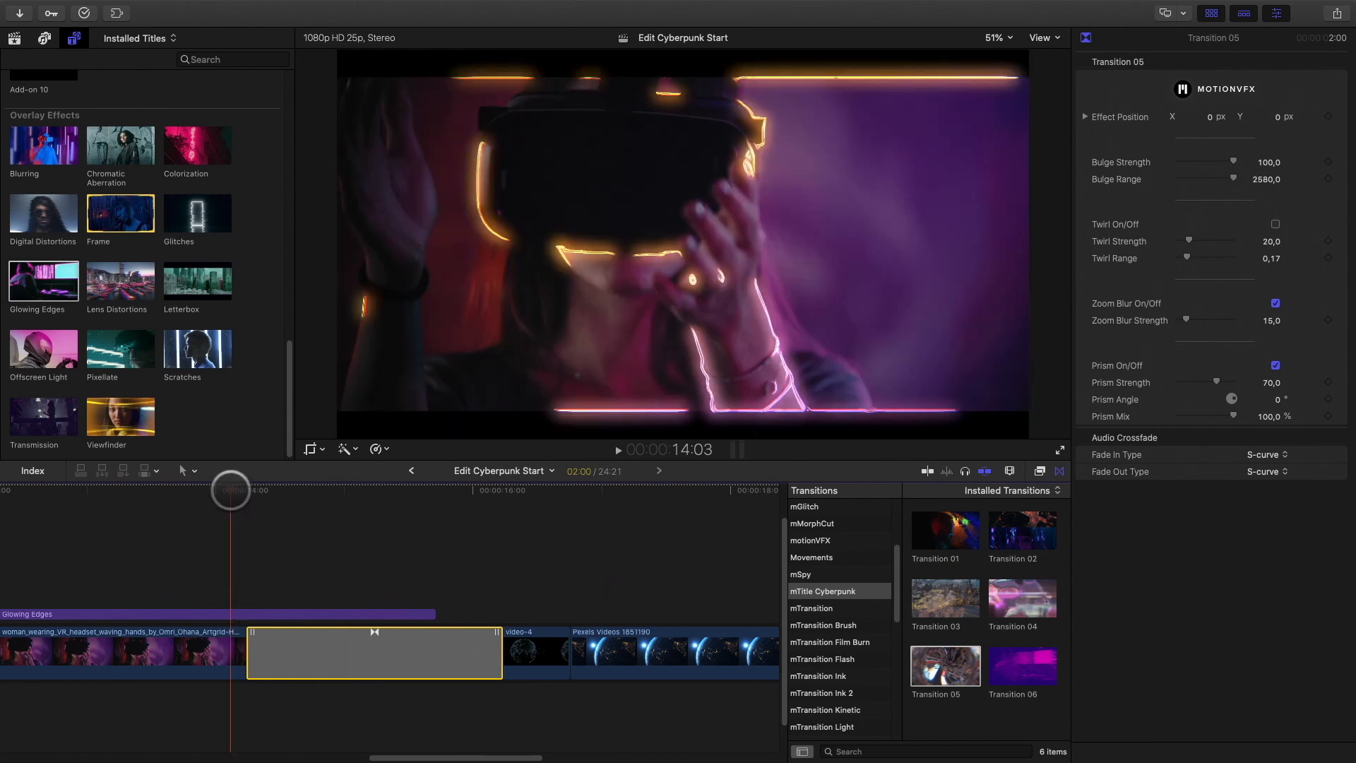
click(618, 449)
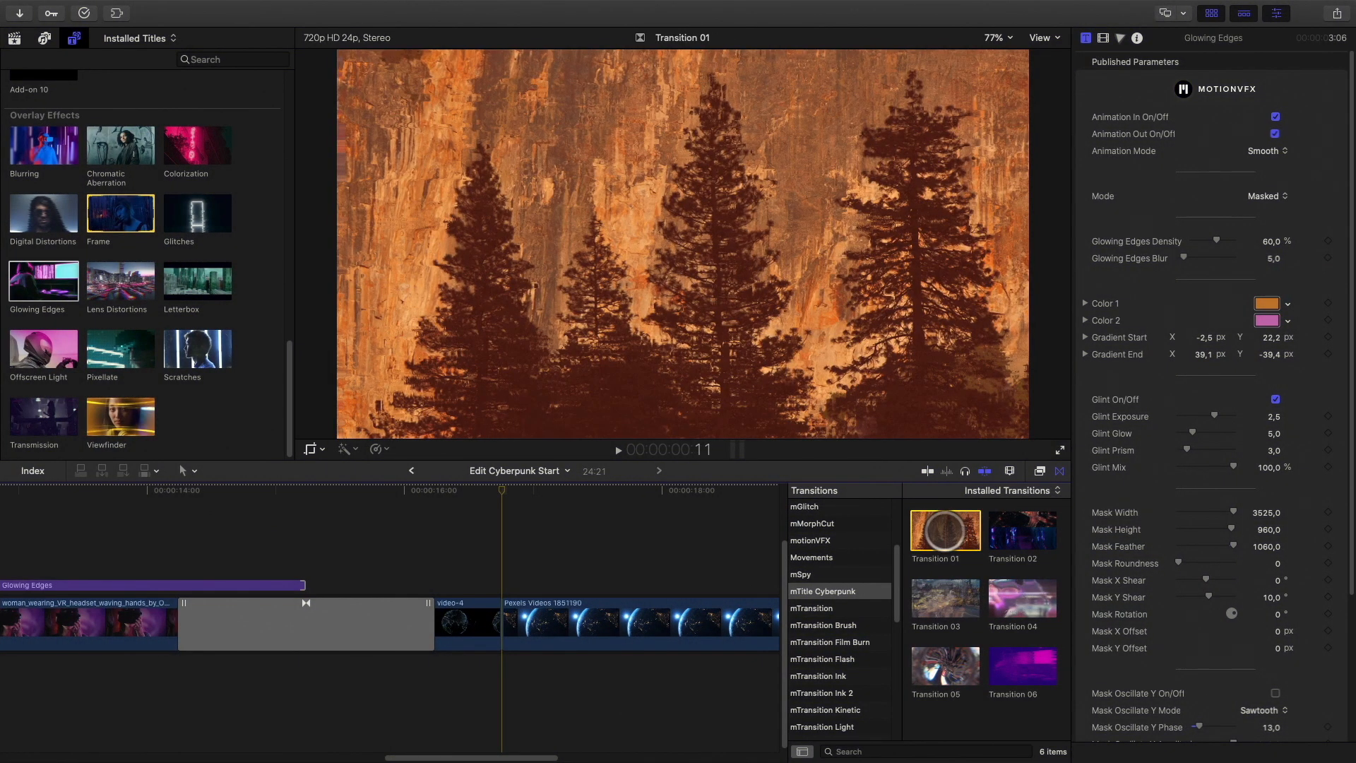
Apply Transition 01 into the globe clip and lower its Distortion Vertical Offset to about 256.
click(499, 623)
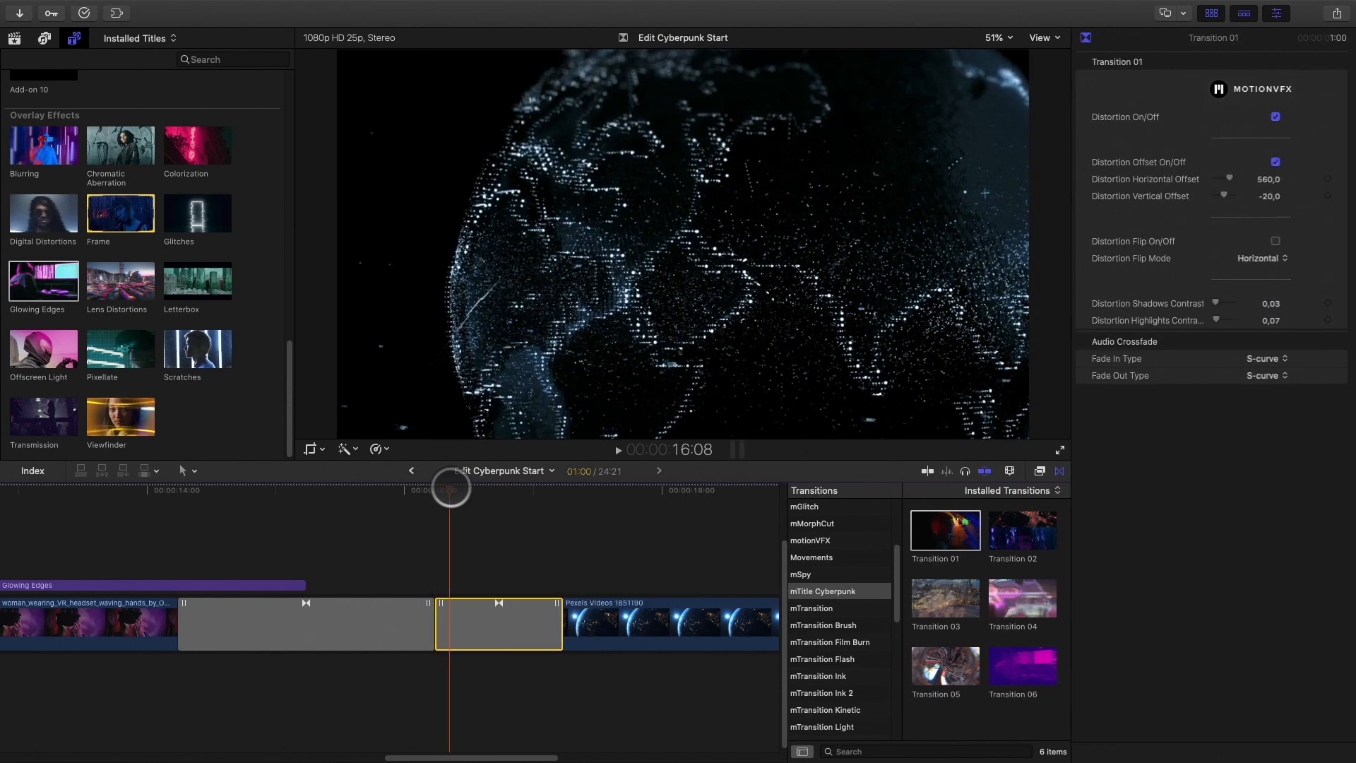
drag(450, 485, 530, 485)
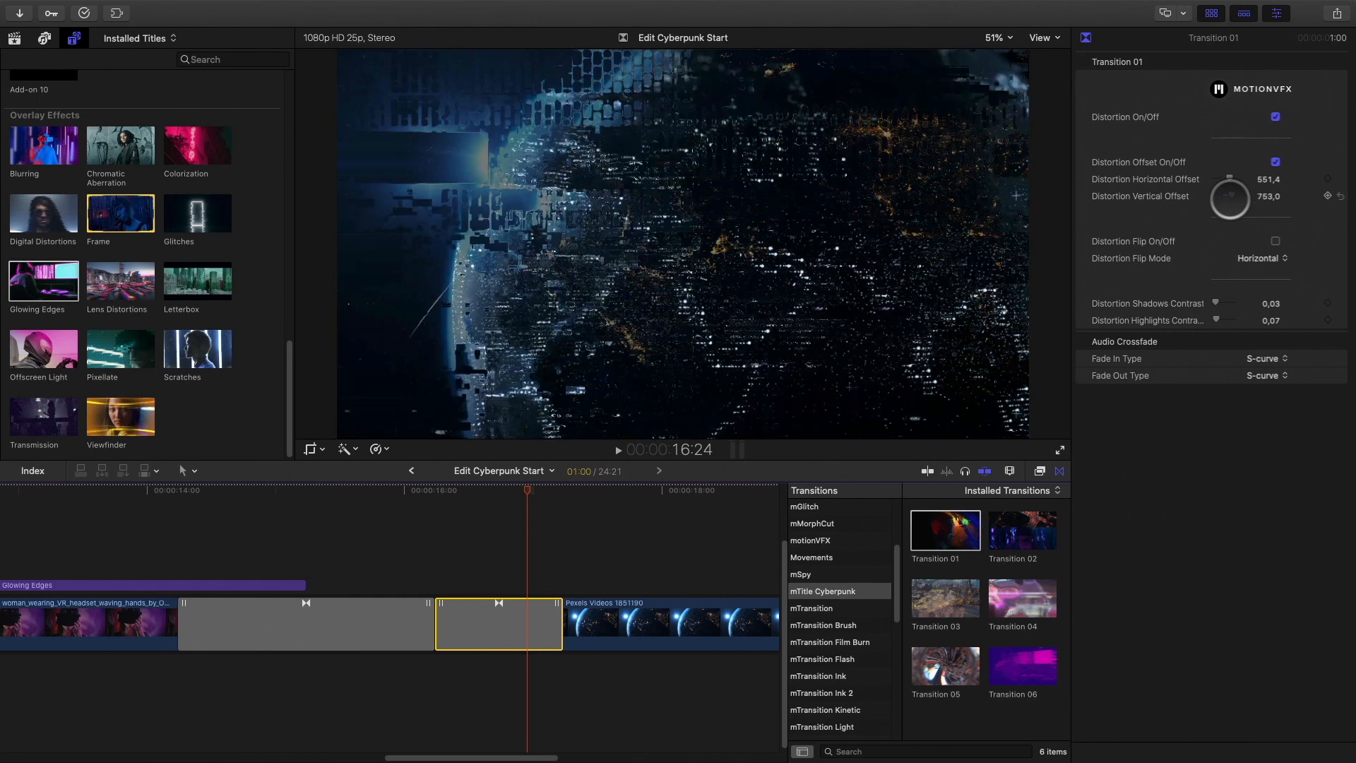
drag(1227, 198, 1061, 220)
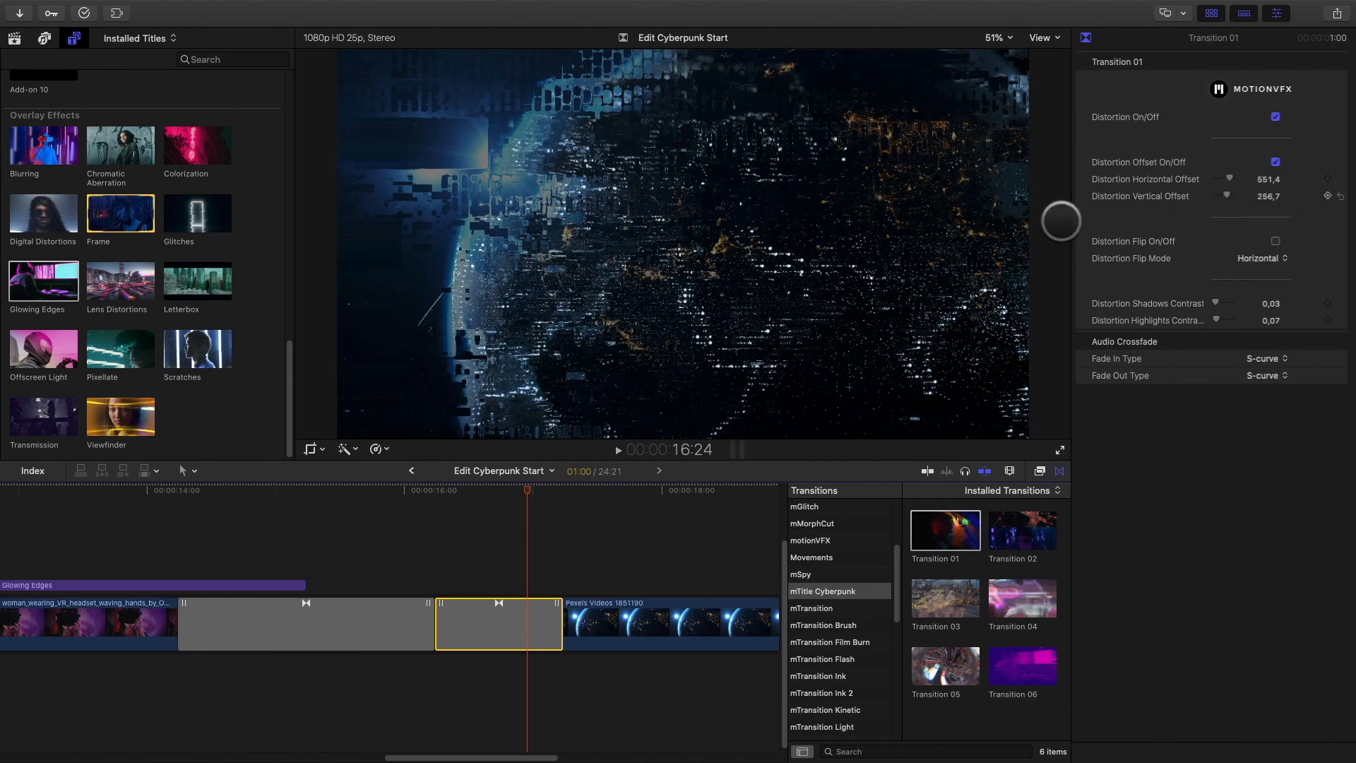
drag(527, 490, 565, 491)
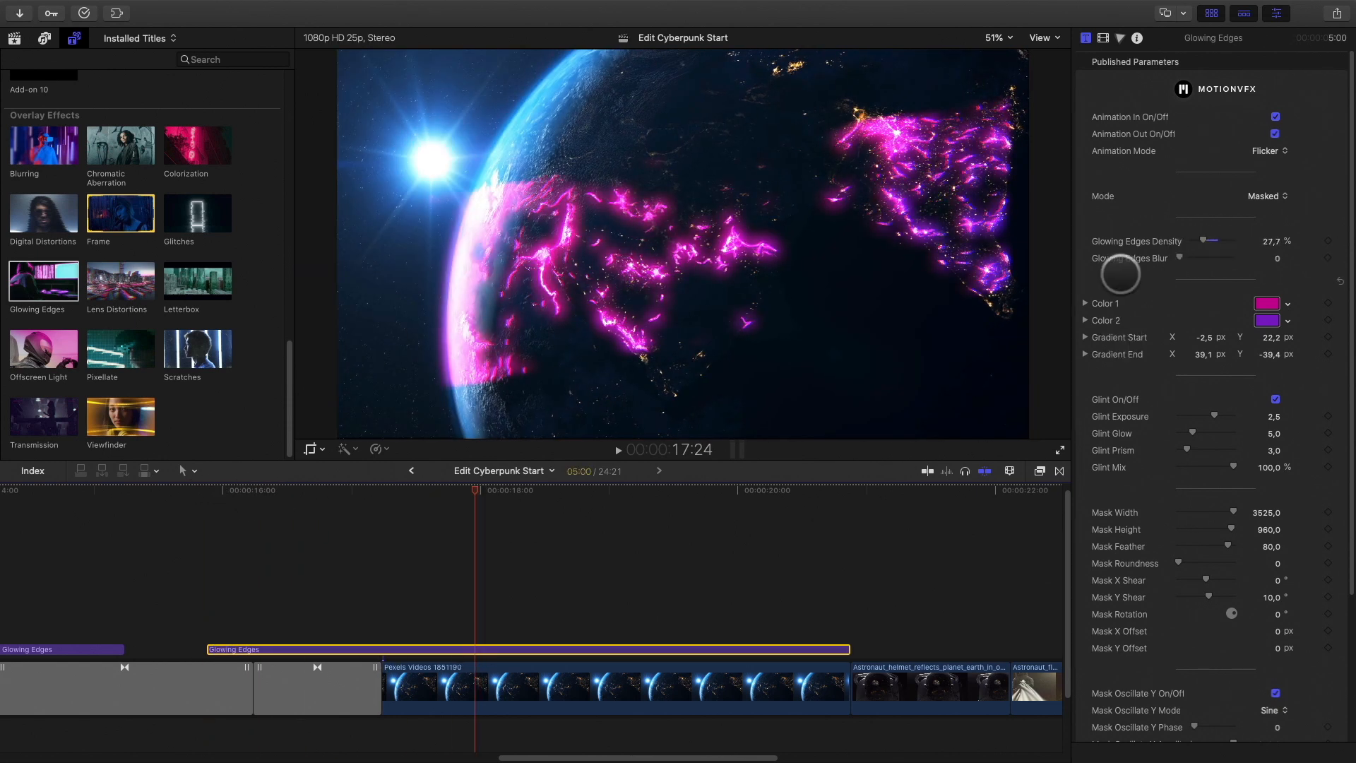
Set Glowing Edges Color 1 to orange, reduce Glint Exposure, and slow the Mask Oscillate Y speed.
click(1267, 302)
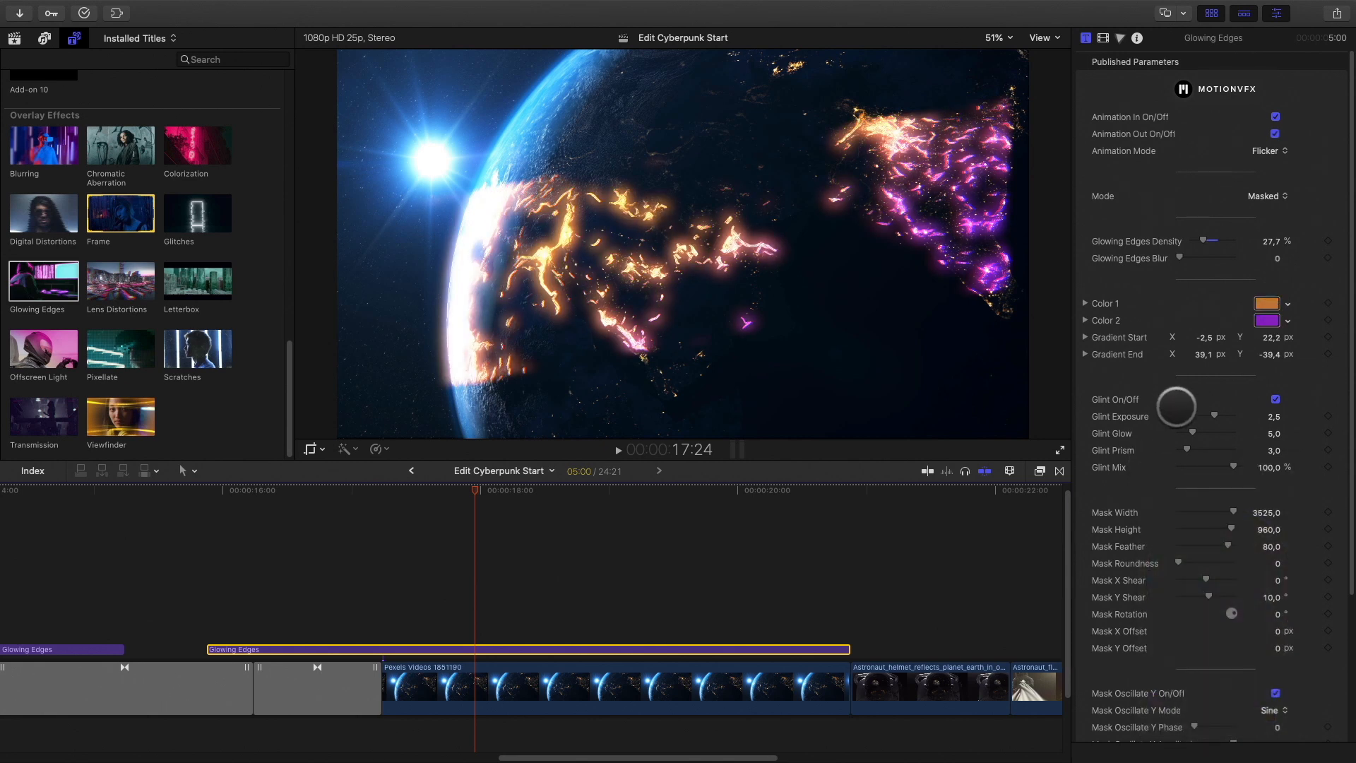
drag(1178, 407, 1198, 432)
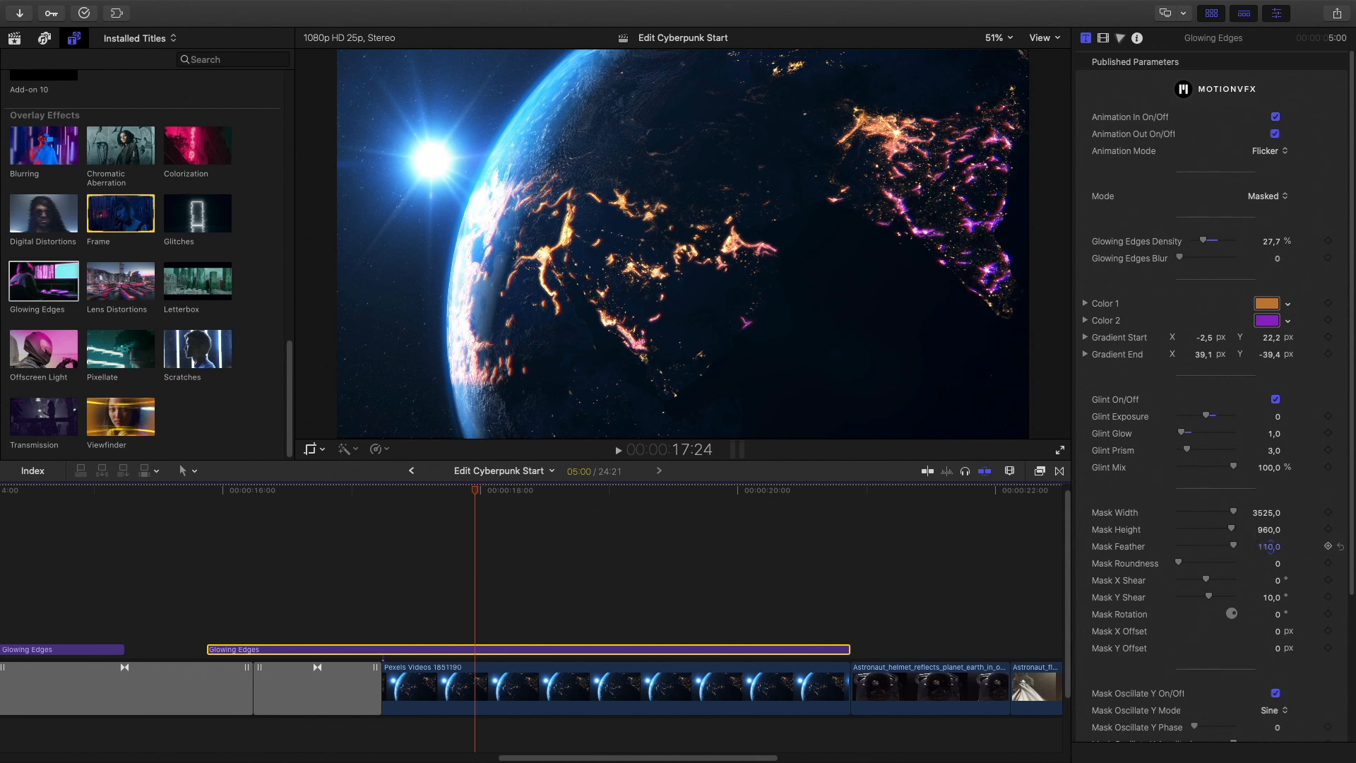
scroll(down, 3)
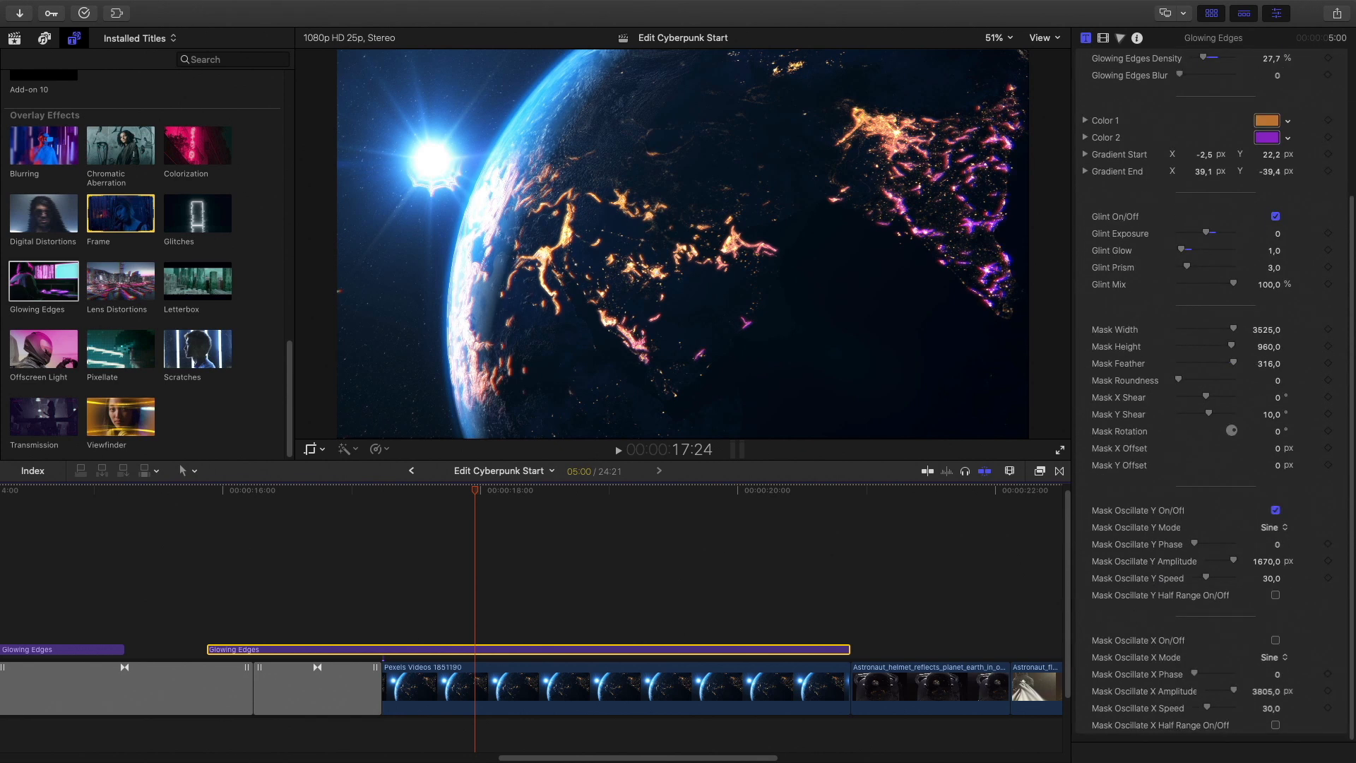
drag(1211, 544, 1201, 544)
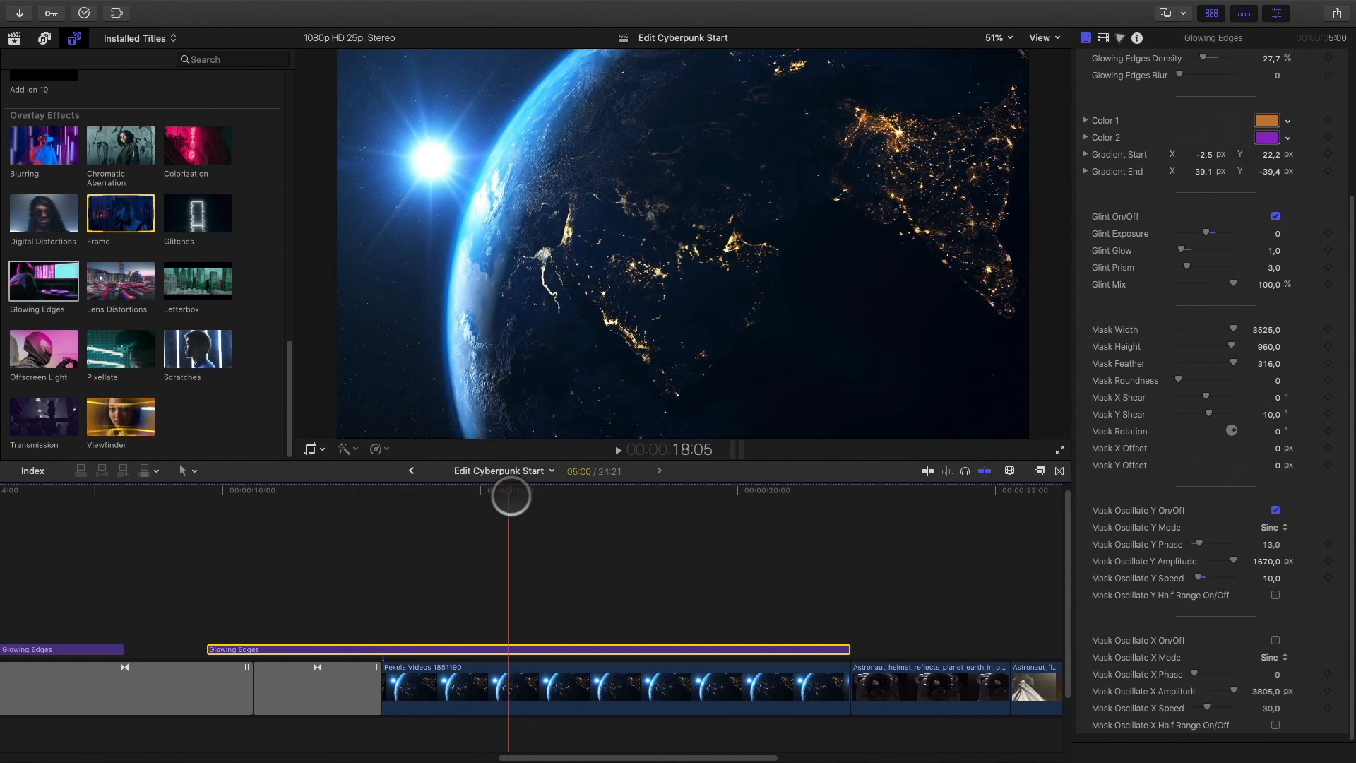
drag(509, 496, 559, 496)
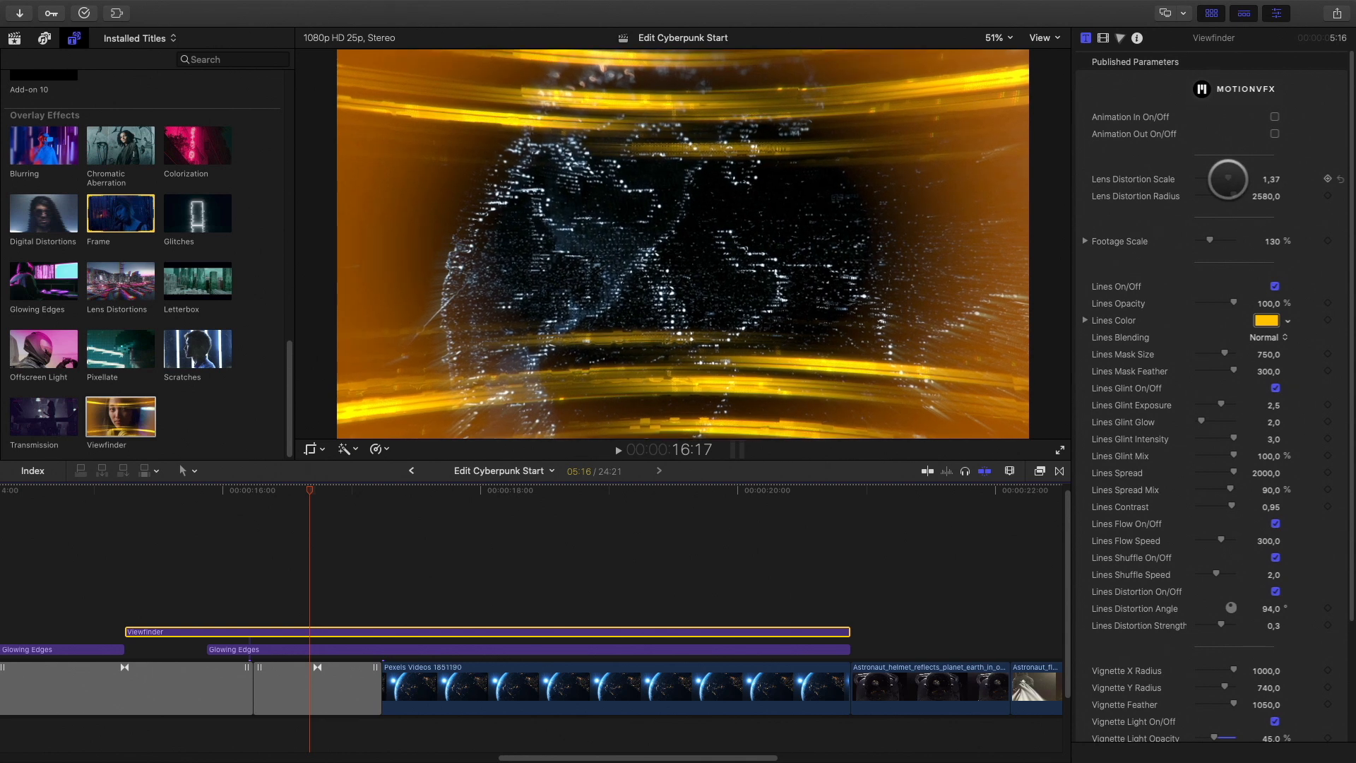
Set the Viewfinder Lines Color to cyan and drop Vignette Light Opacity to nearly 0.
click(1265, 321)
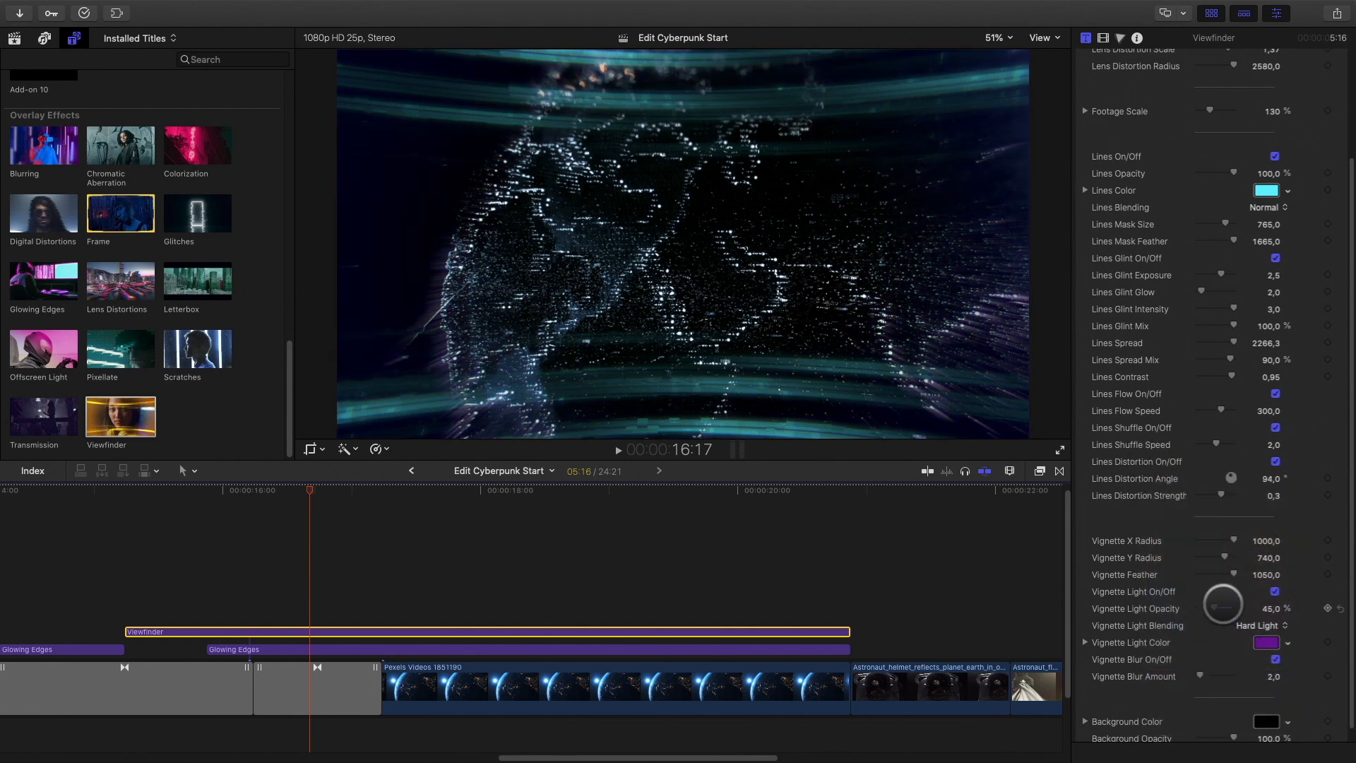
drag(1222, 604, 1202, 608)
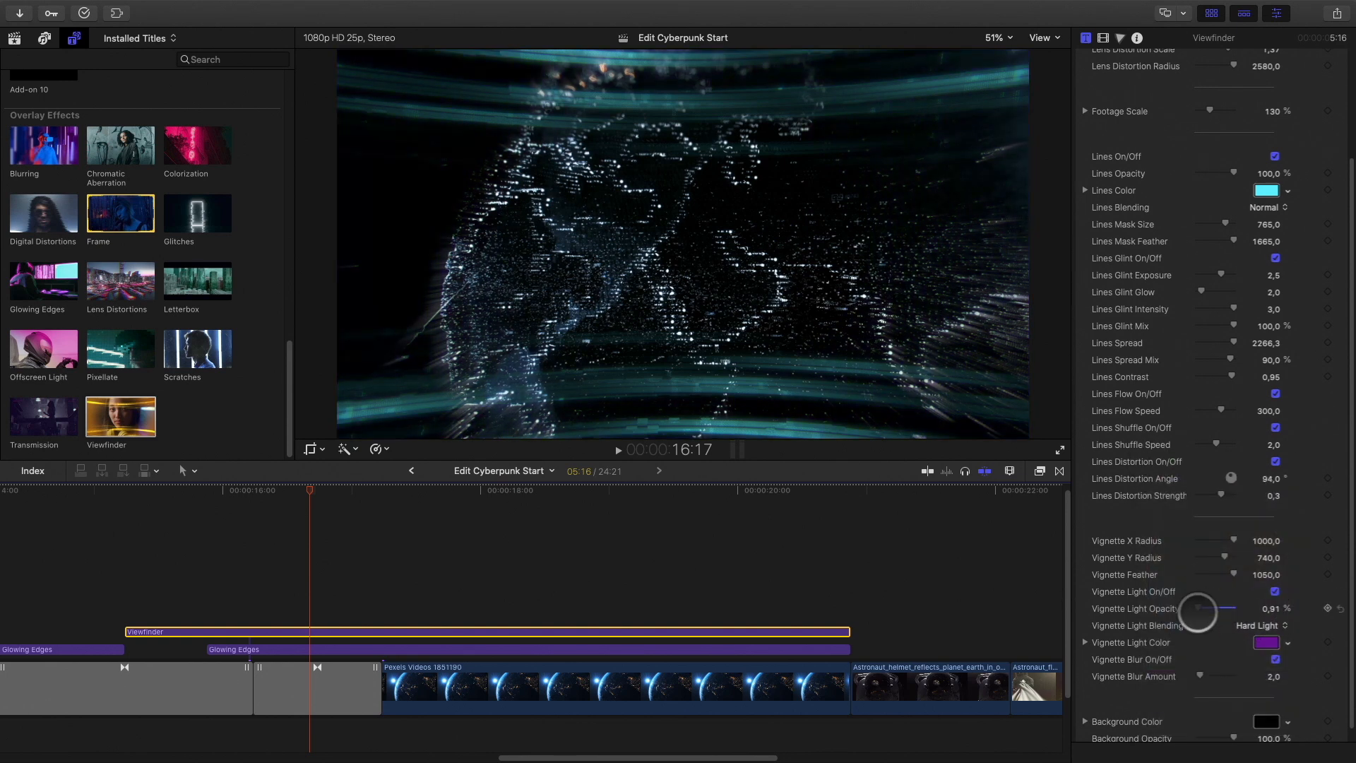
drag(1198, 607, 1227, 607)
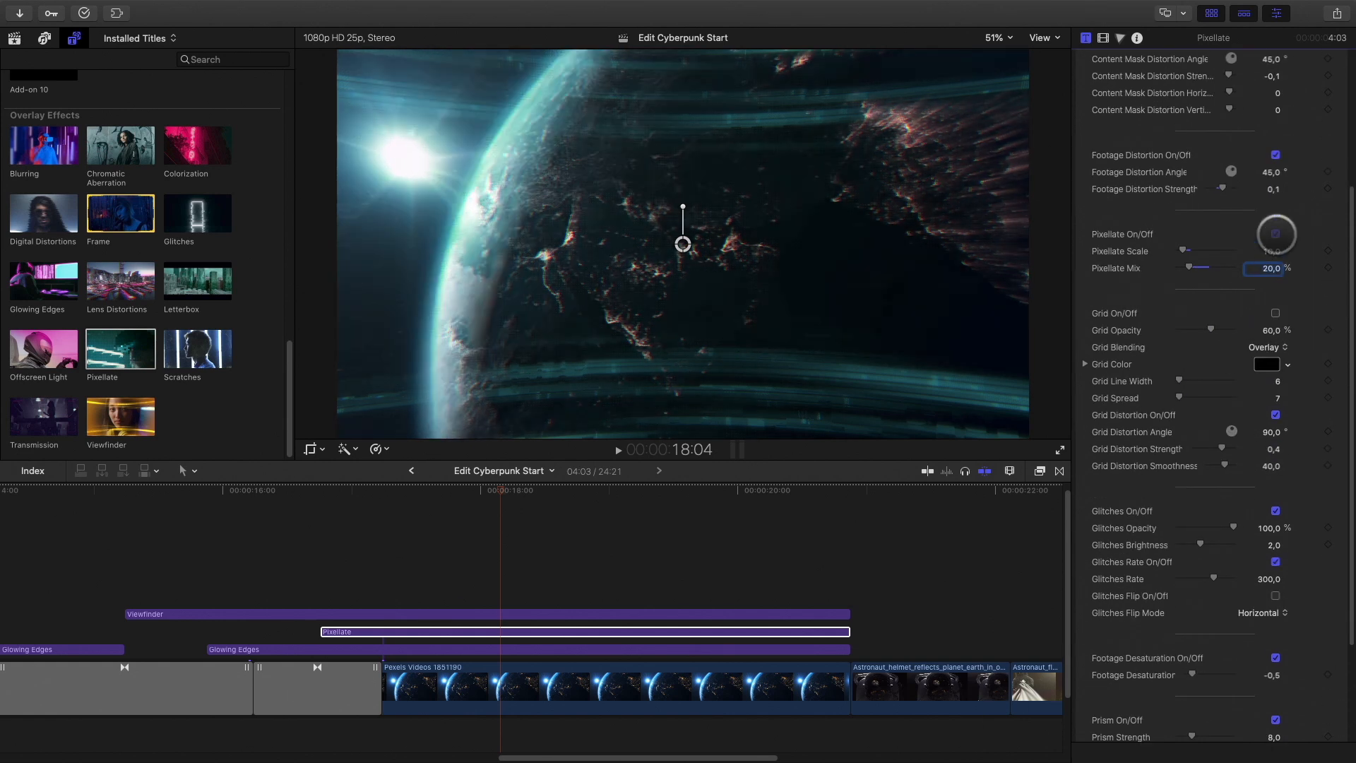
Scroll the Pixellate Inspector to reach the Pixellate Mix field for the 20% setting.
scroll(down, 3)
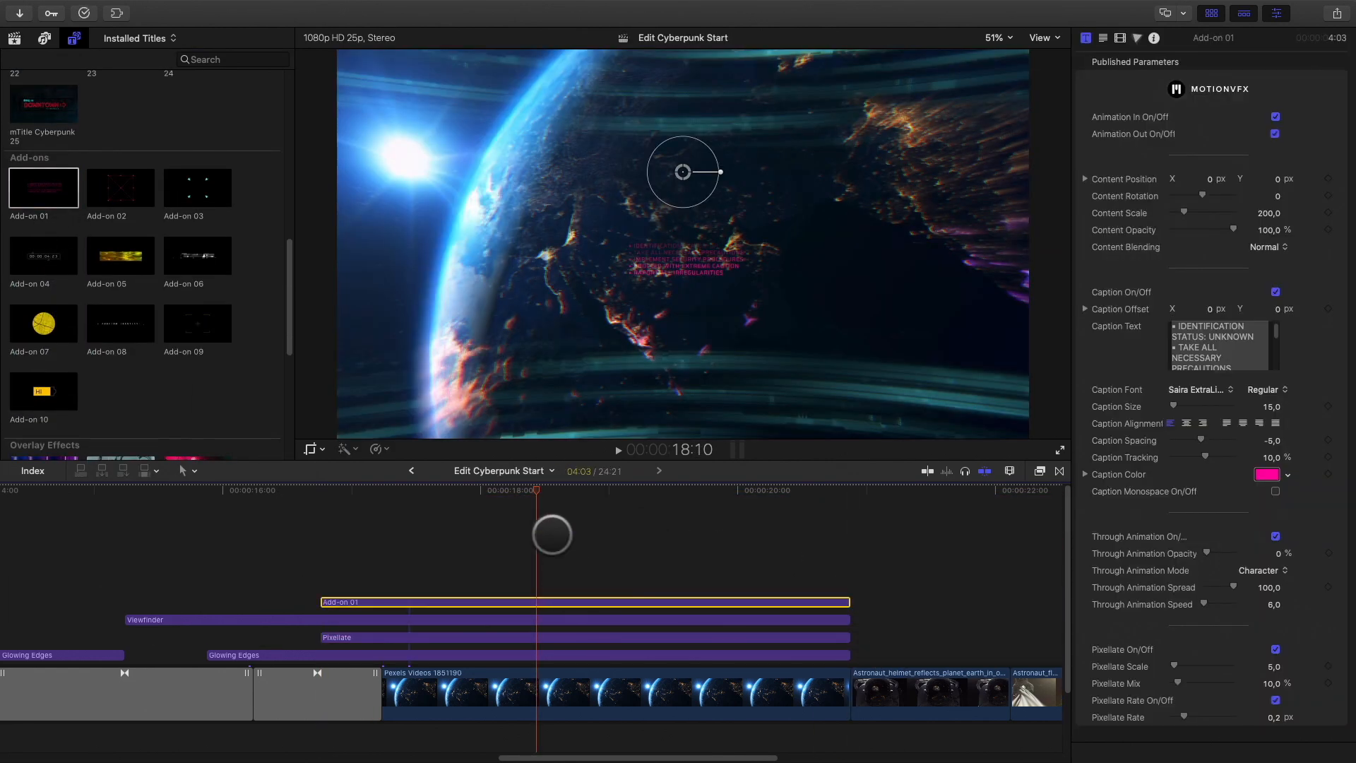
Move the Add-on 01 caption right of the globe and lower, then recolour it cyan.
drag(681, 171, 945, 228)
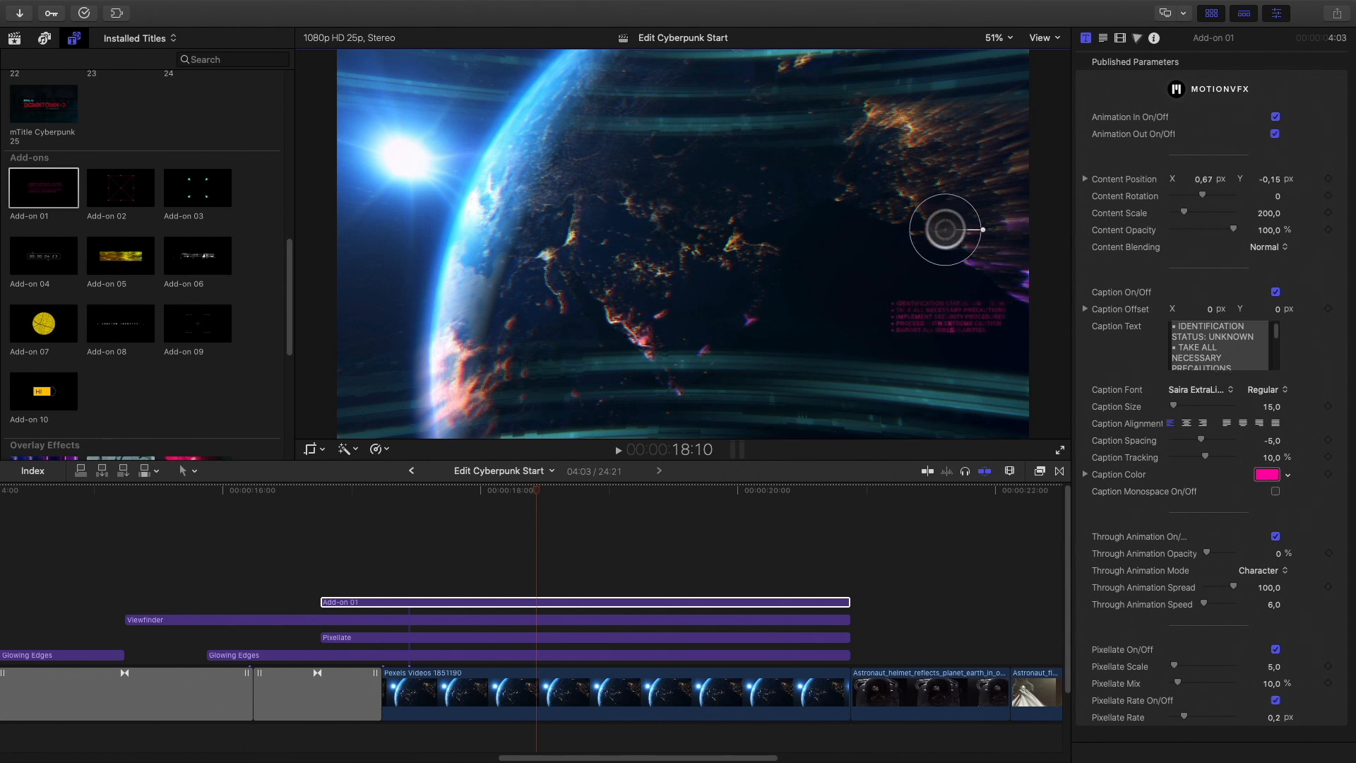
drag(945, 229, 938, 268)
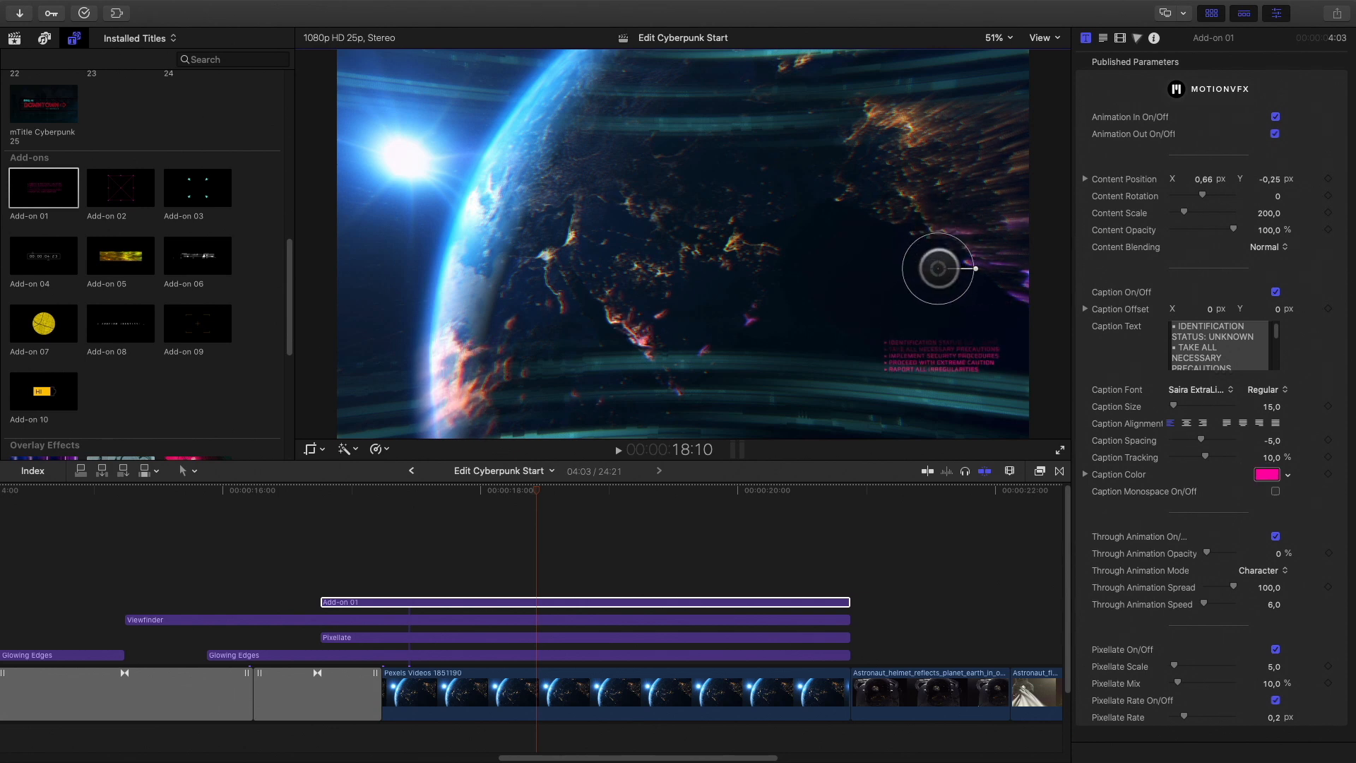
click(1268, 474)
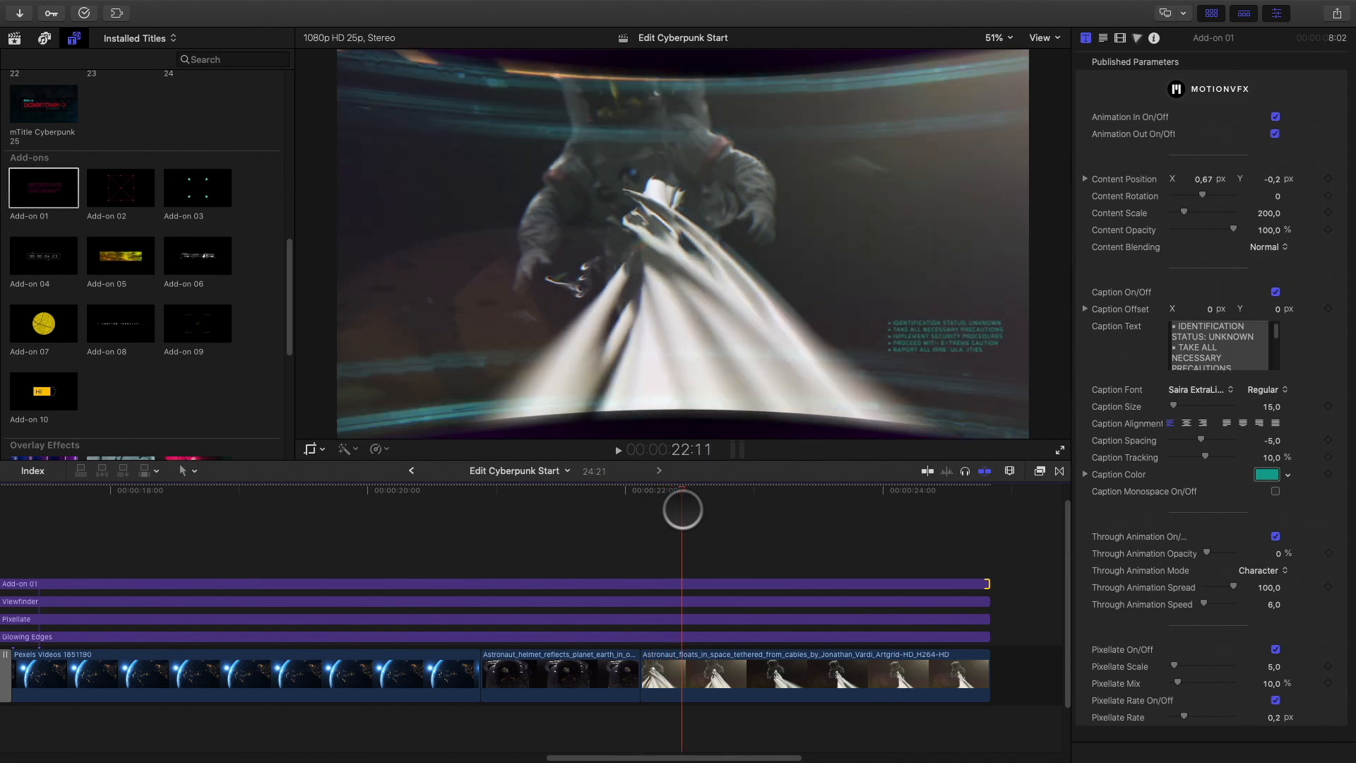
Stretch the HUD overlay to the last astronaut clip's end and set Caption Color to teal.
drag(683, 508, 808, 490)
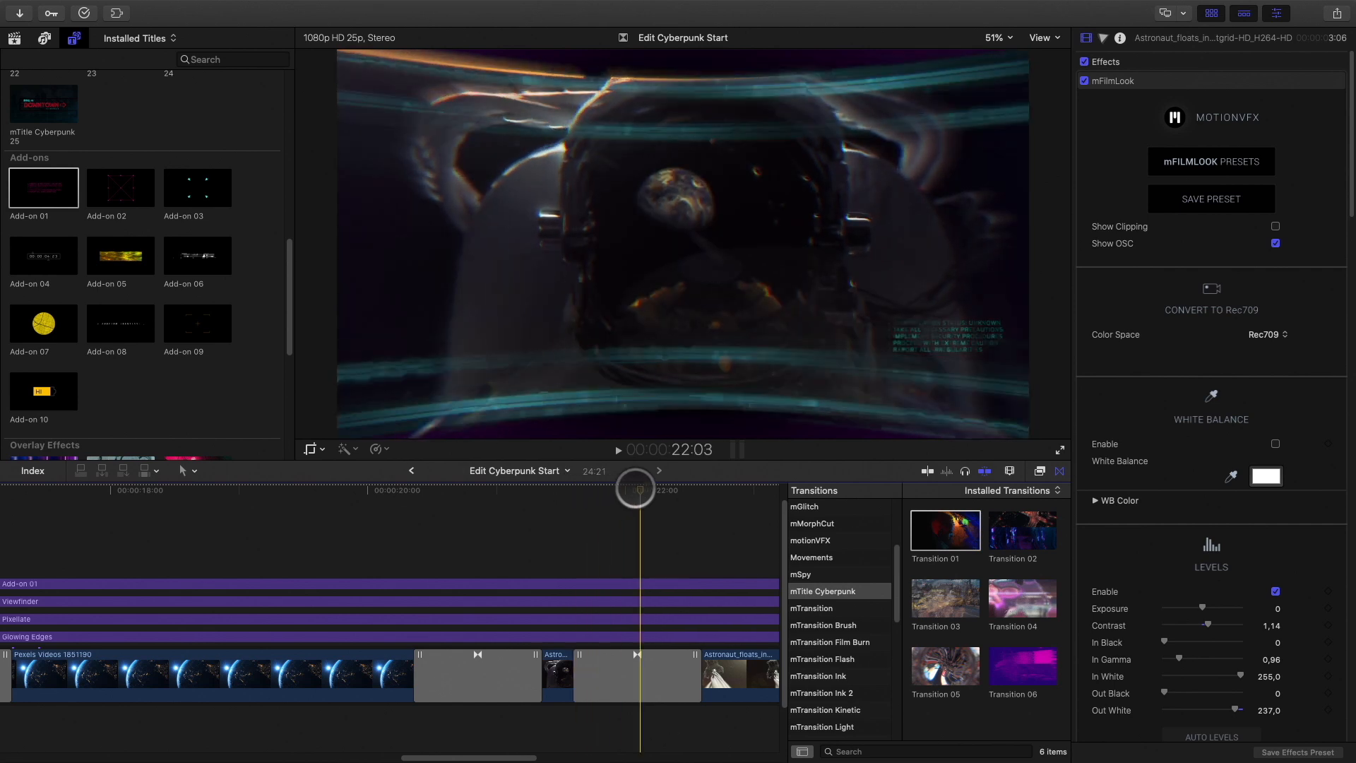
click(637, 675)
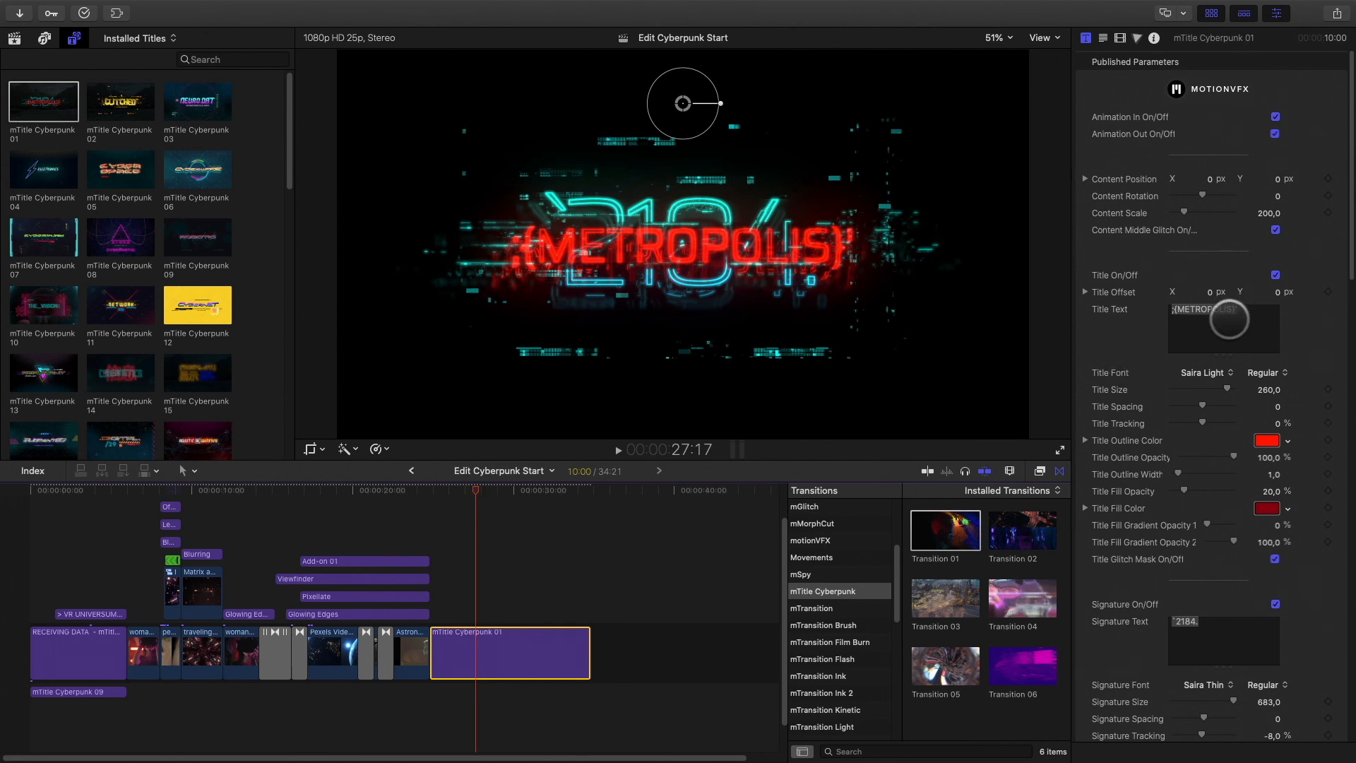
Set the ending title's Title Text to UNIVERSUM, then reach its Signature, Outline and Glitch settings.
text(UNIVERSUM)
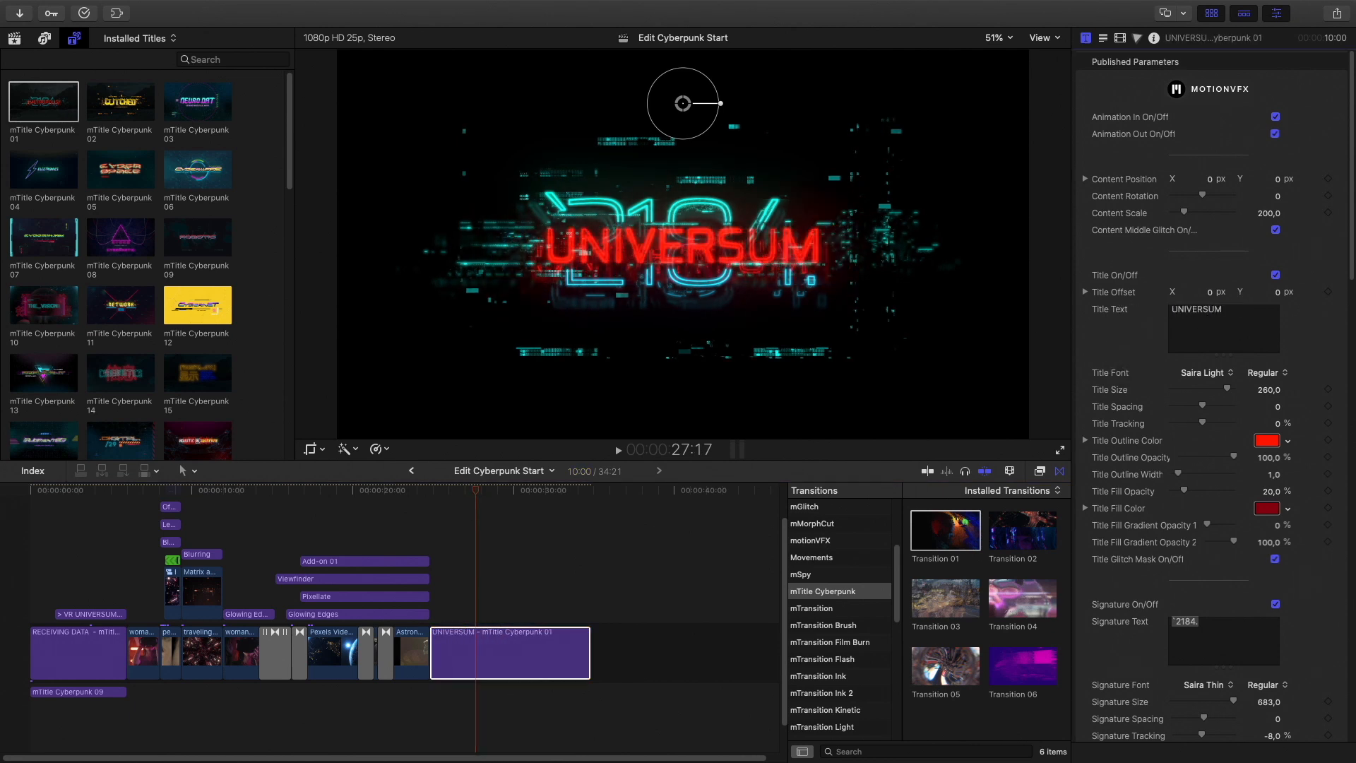
click(1267, 441)
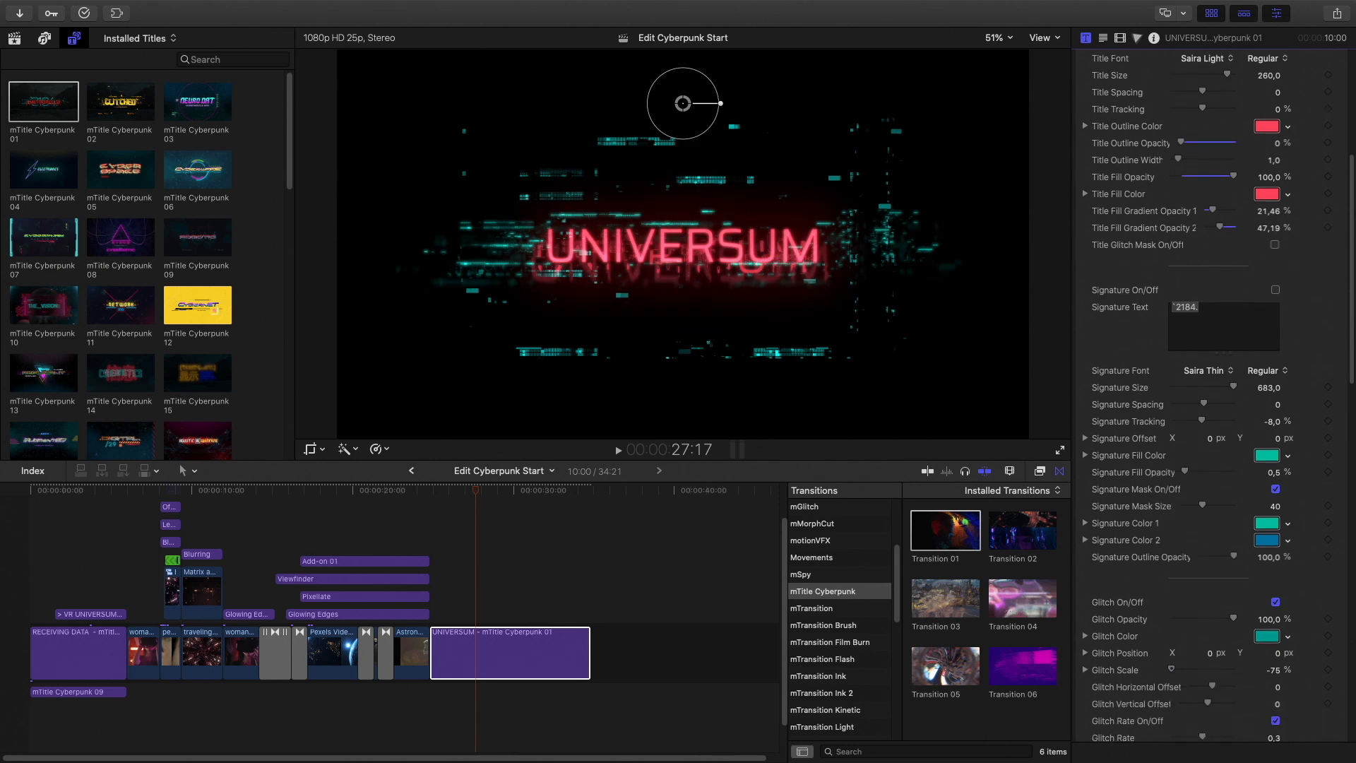
scroll(down, 3)
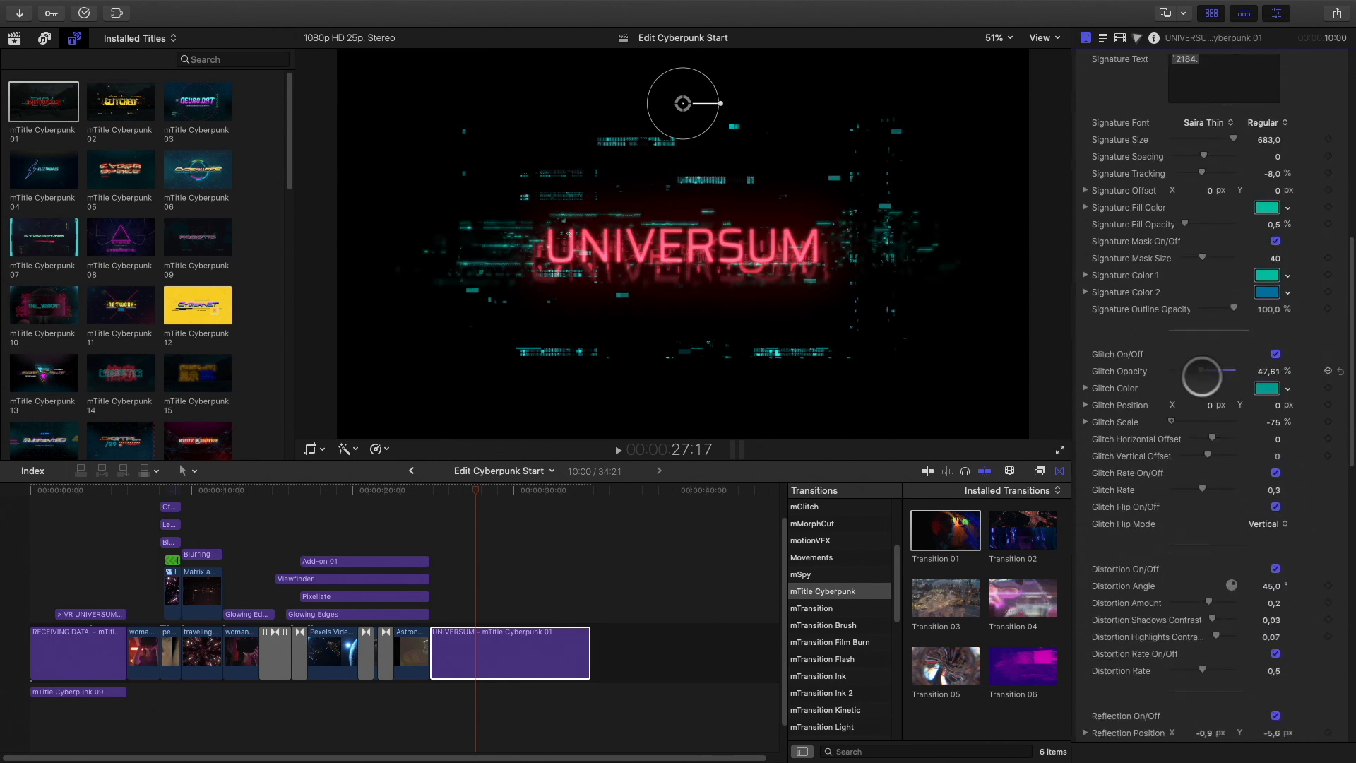
scroll(down, 3)
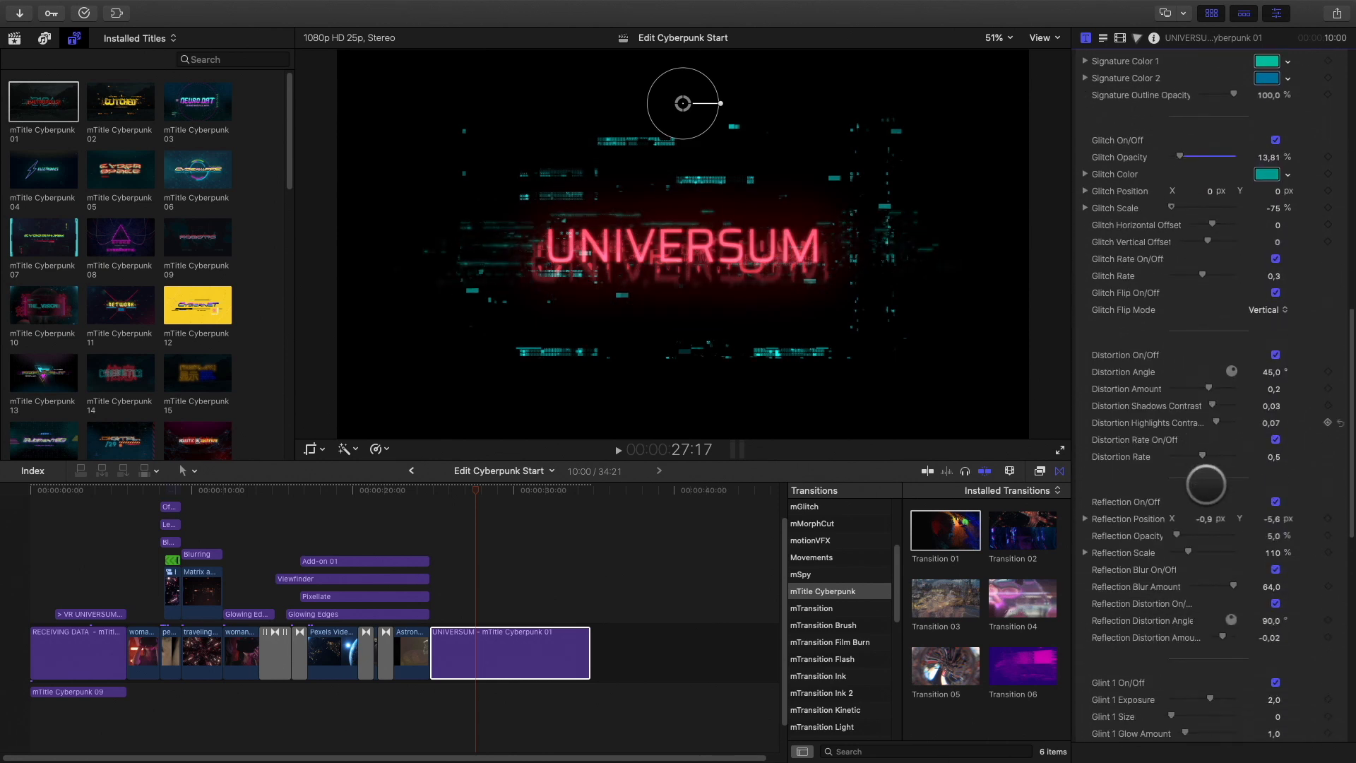
scroll(down, 3)
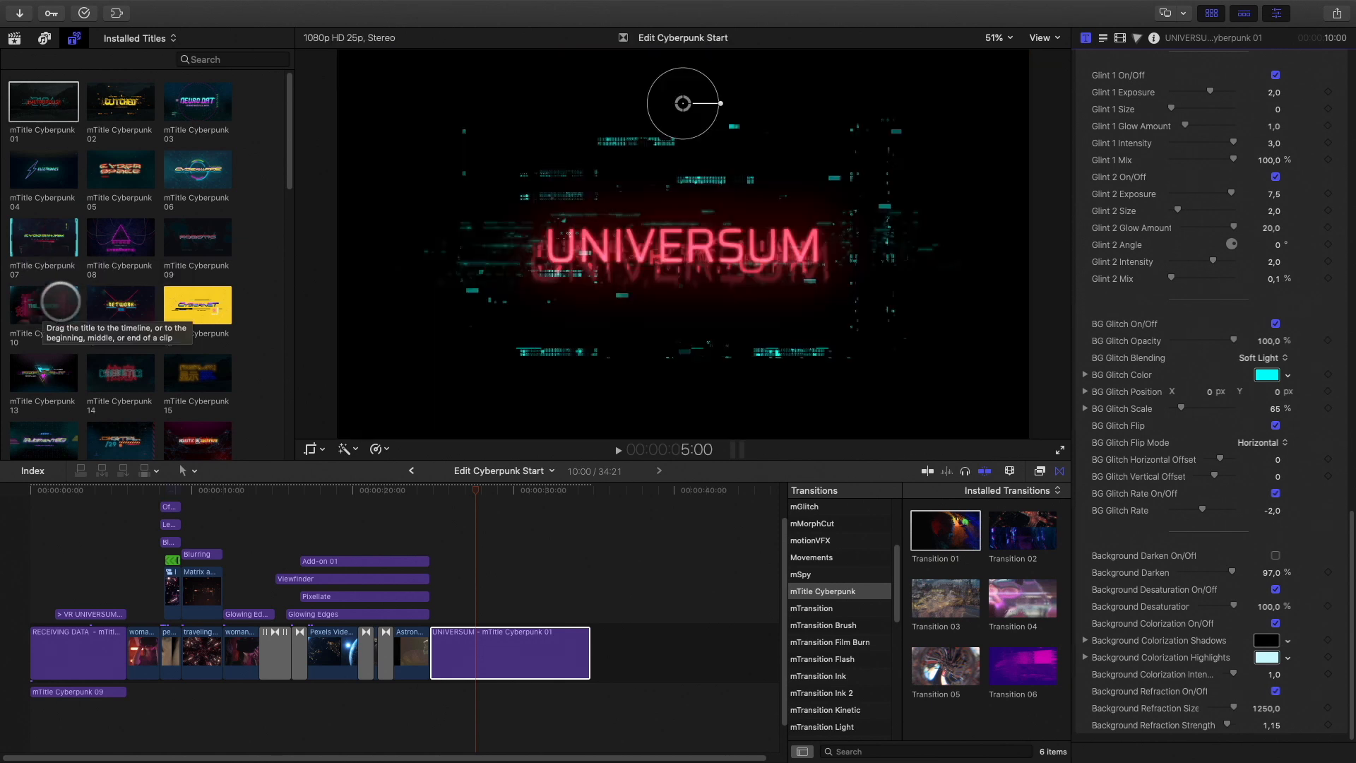
Place mTitle Cyberpunk 09 under UNIVERSUM and reach its Title On/Off and Subtitle On/Off settings.
click(196, 238)
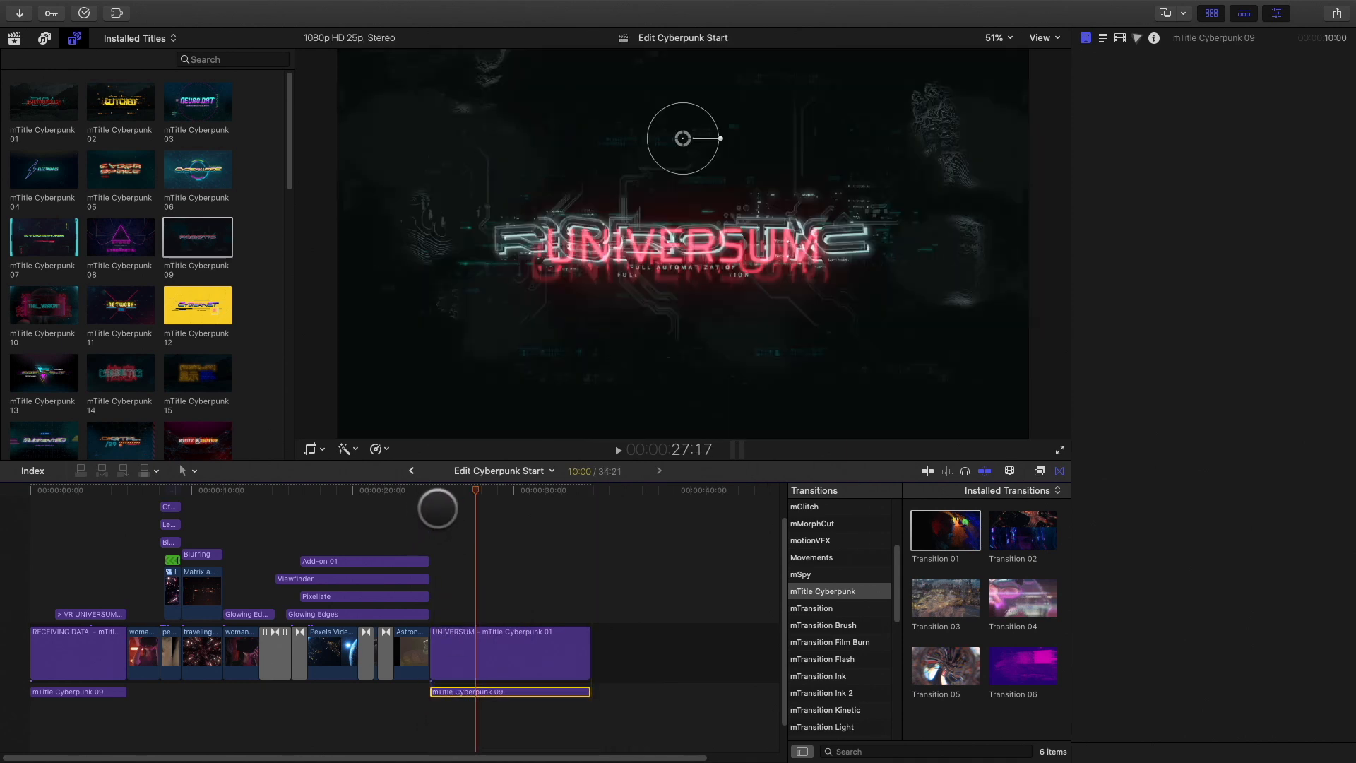
click(1153, 39)
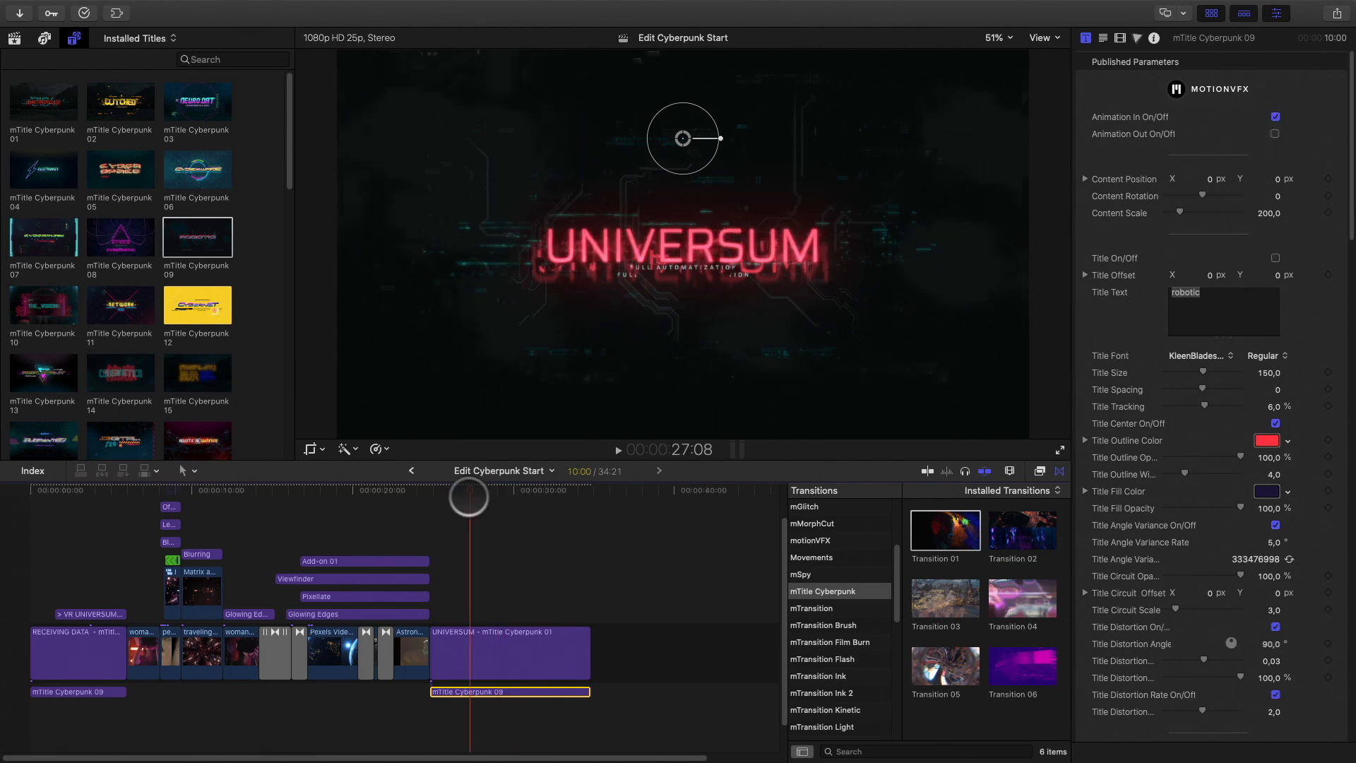
scroll(down, 3)
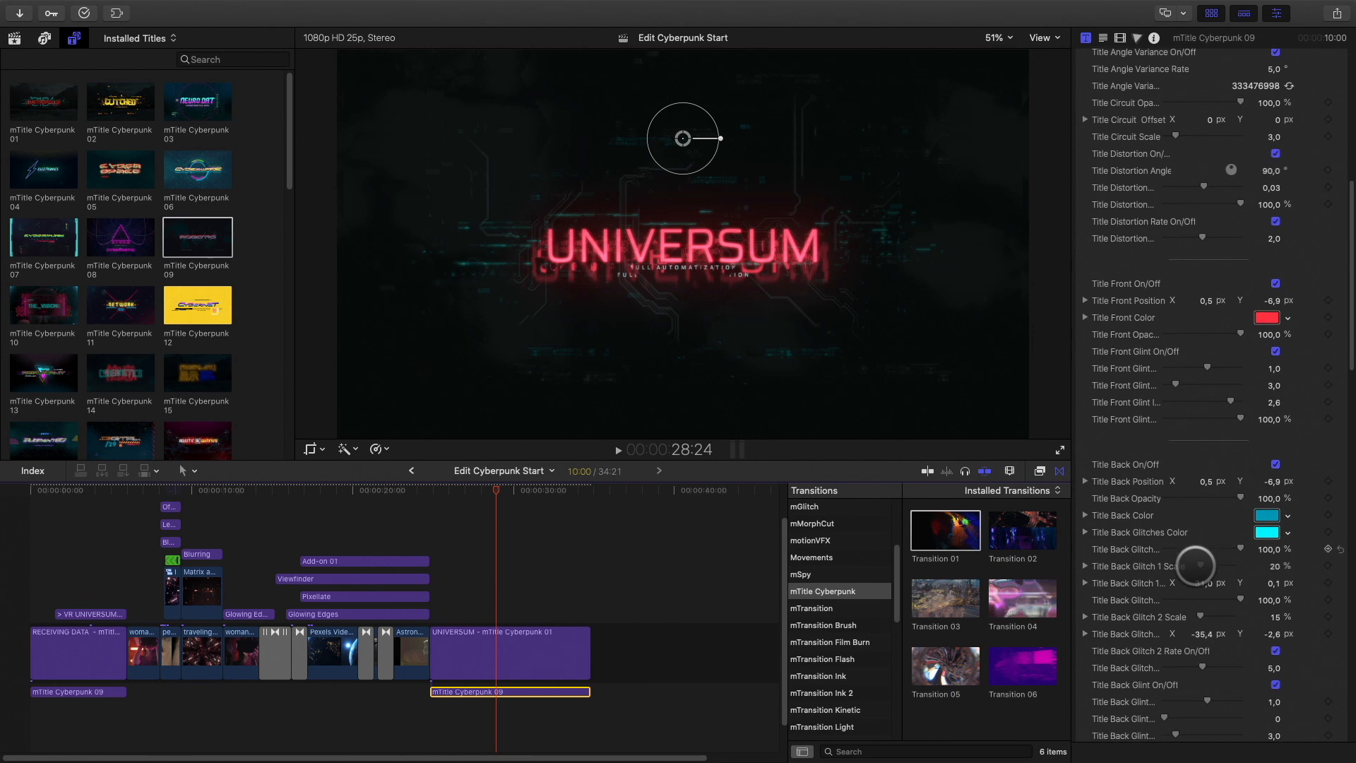
scroll(down, 3)
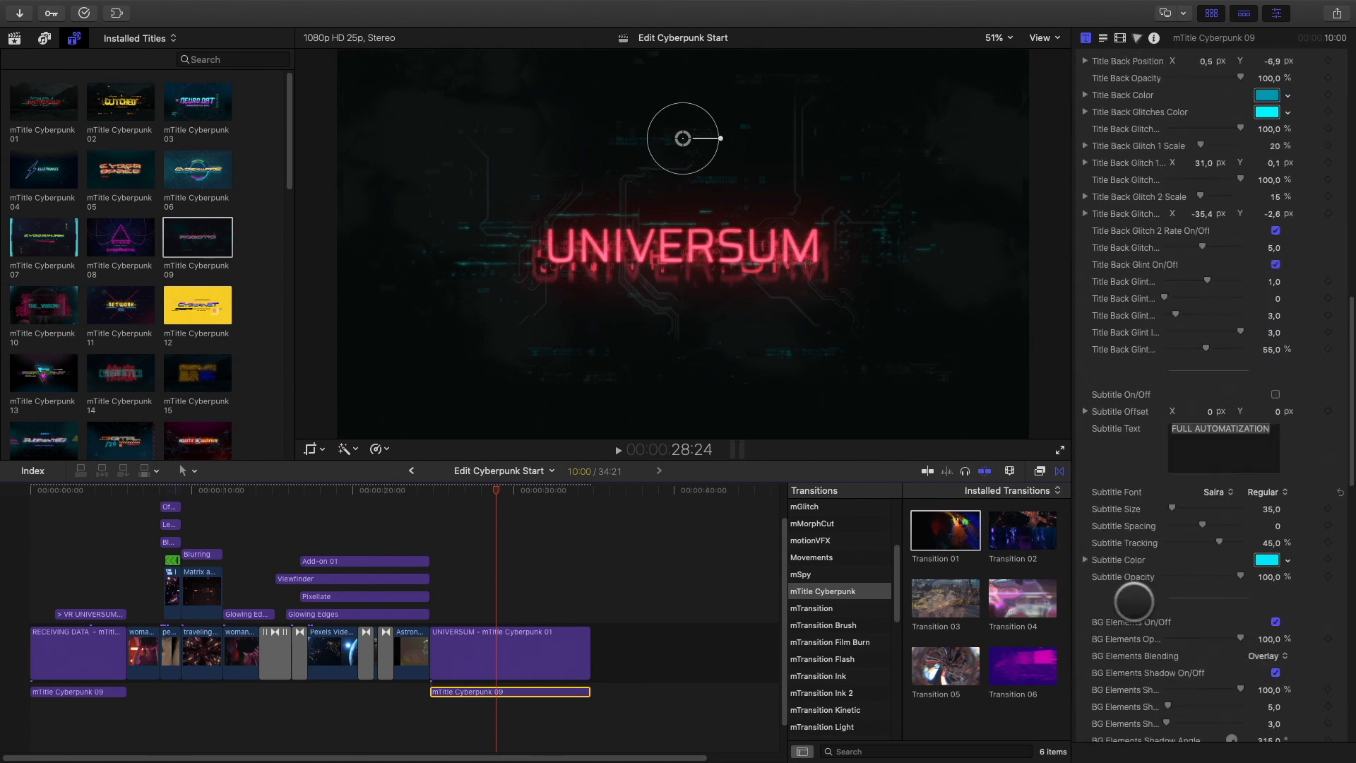
scroll(down, 3)
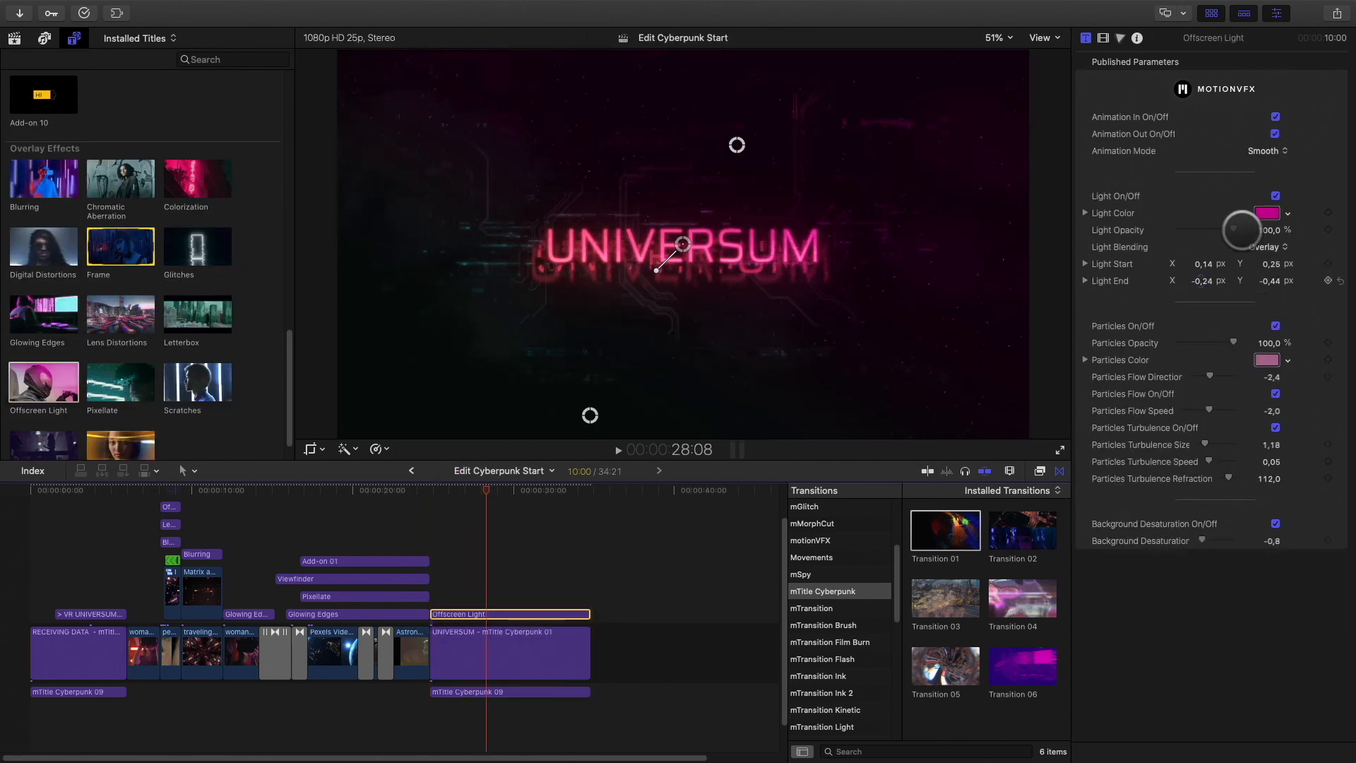
Choose a lighter pink Light Color for the Offscreen Light overlay above UNIVERSUM.
click(1265, 213)
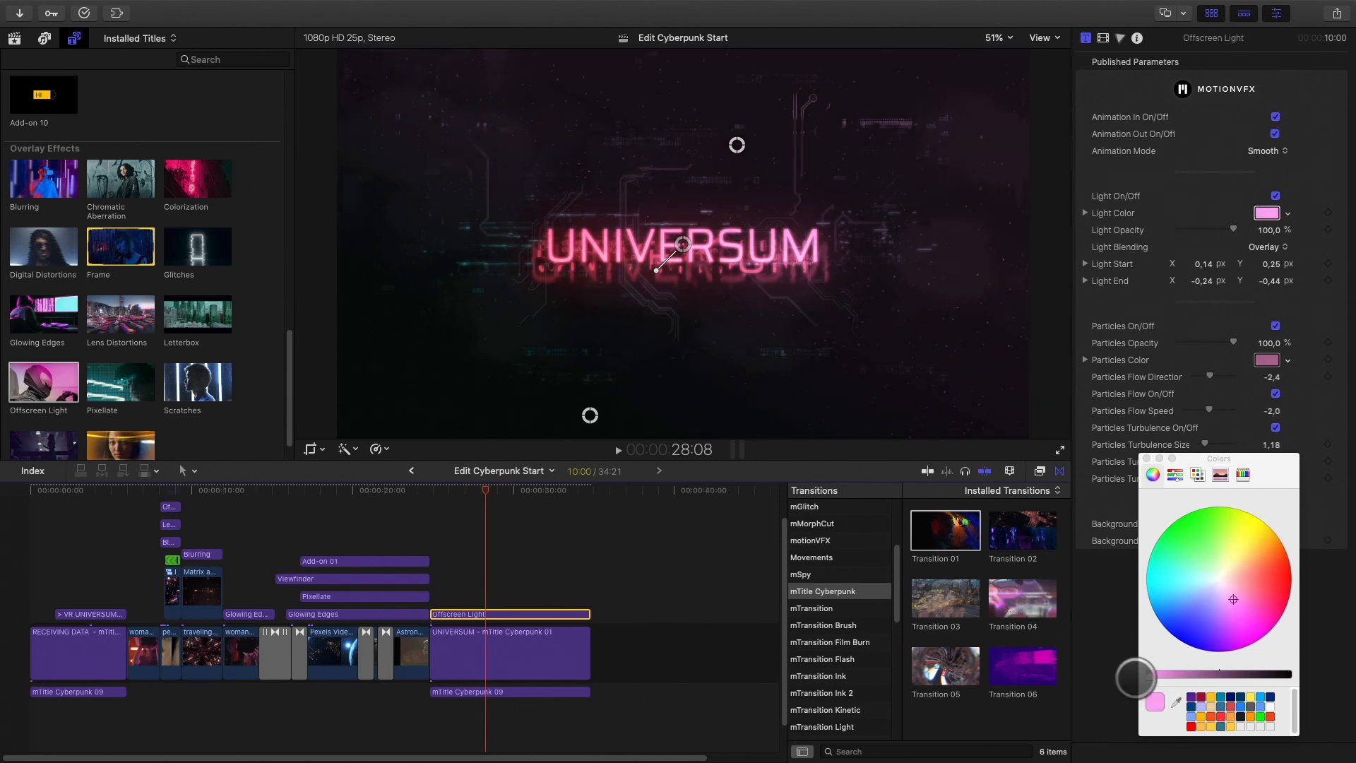